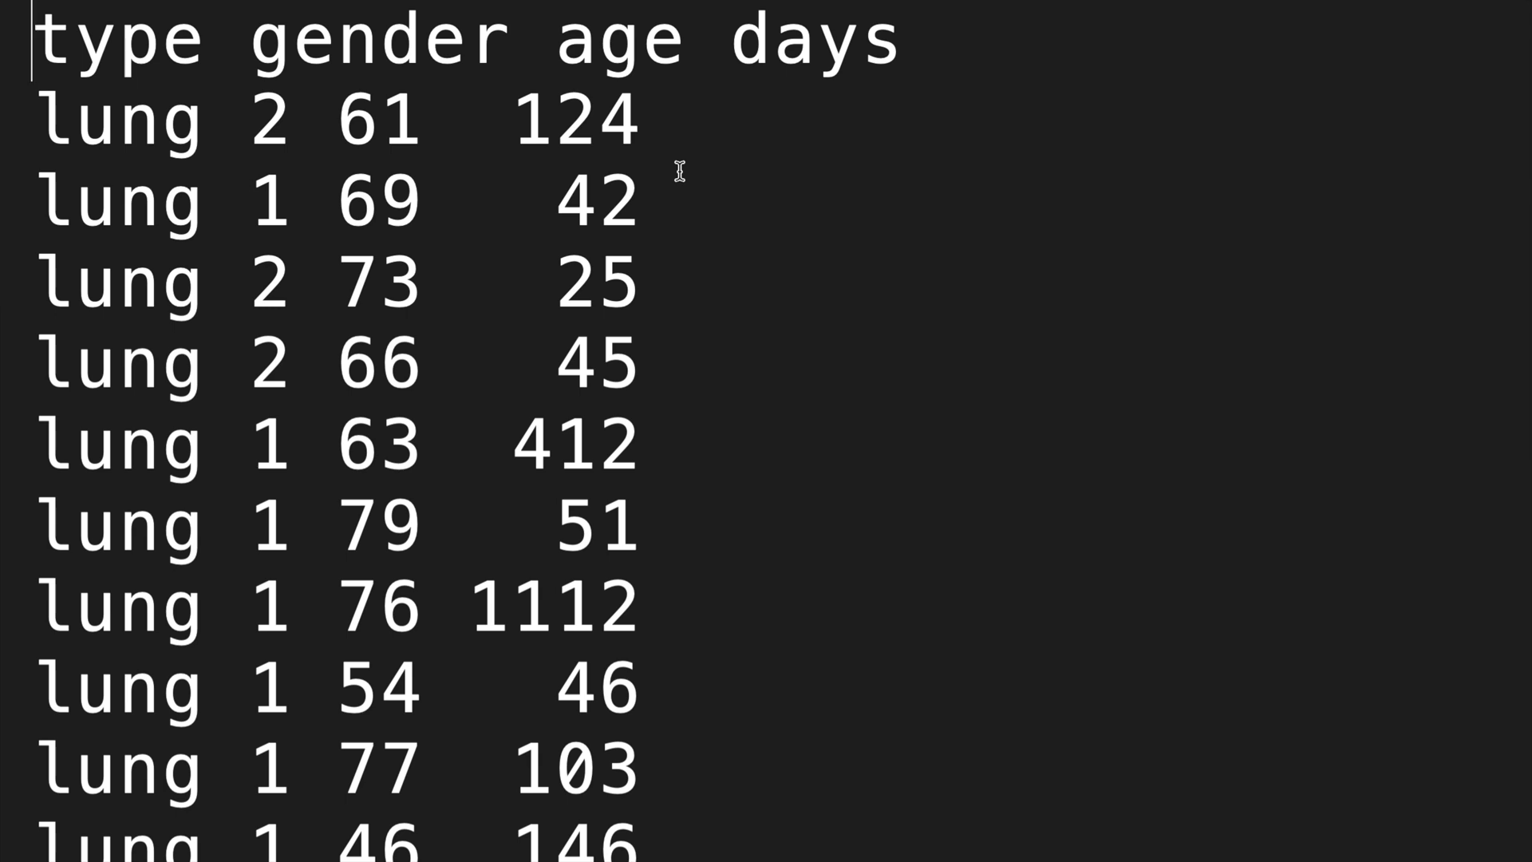
# - Add a commented cell in the R notebook that loads the car library
pyautogui.scroll(-3)
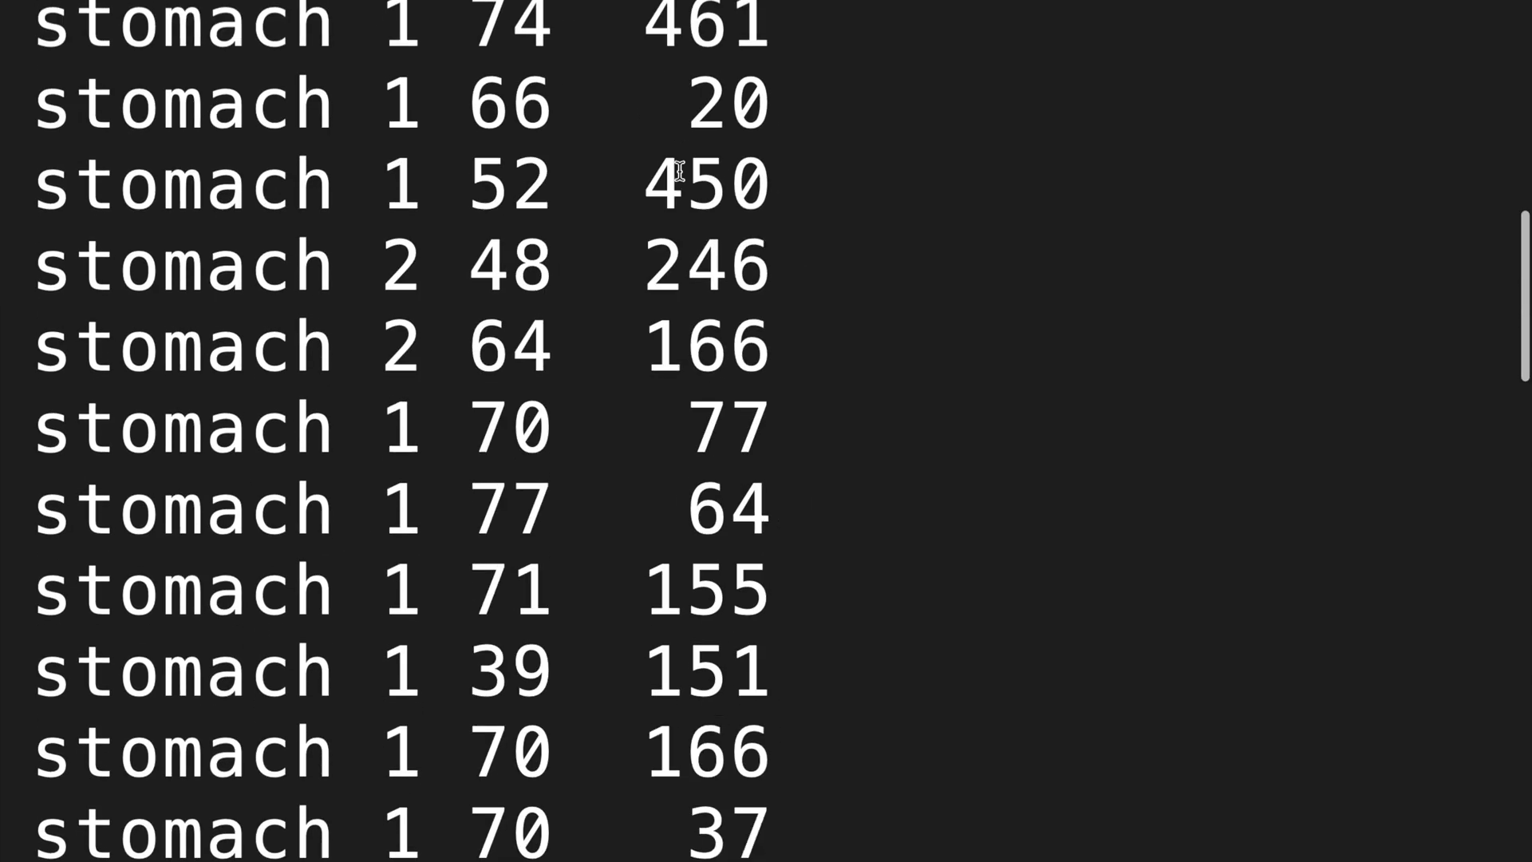
pyautogui.scroll(-3)
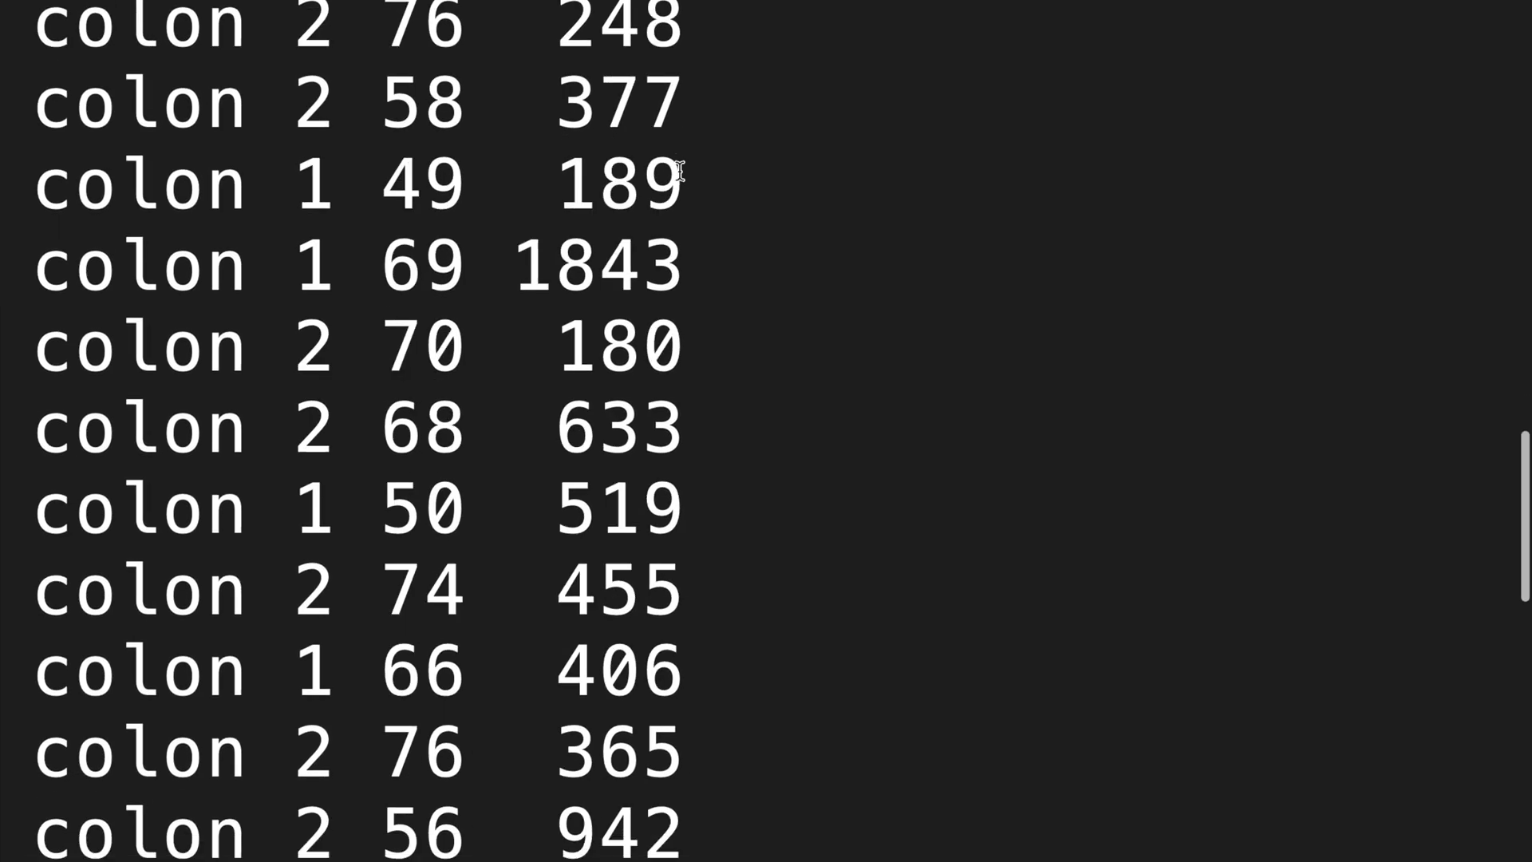
pyautogui.scroll(-3)
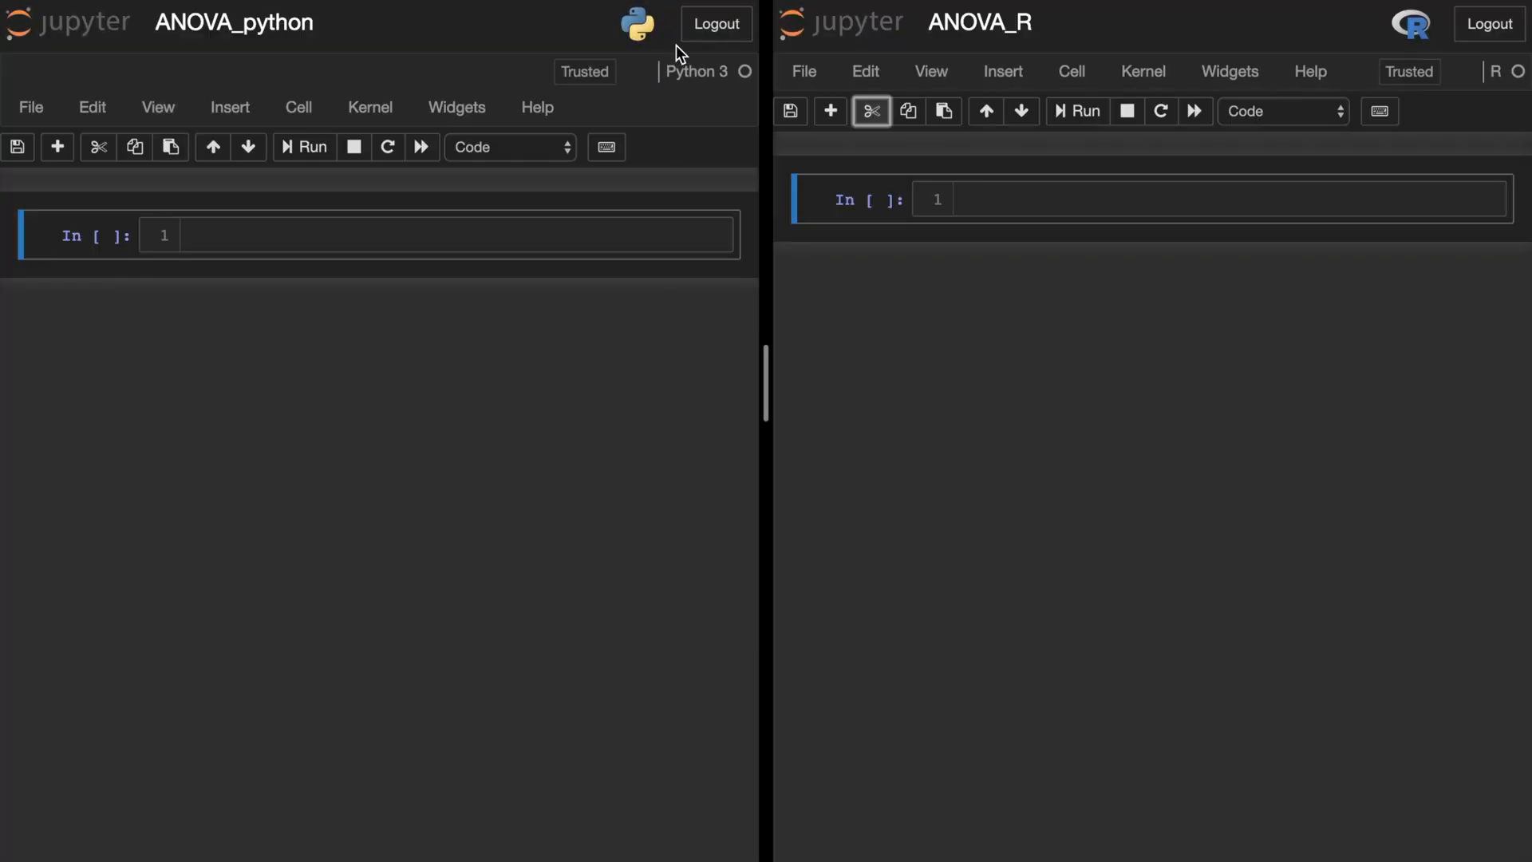
pyautogui.moveTo(664, 64)
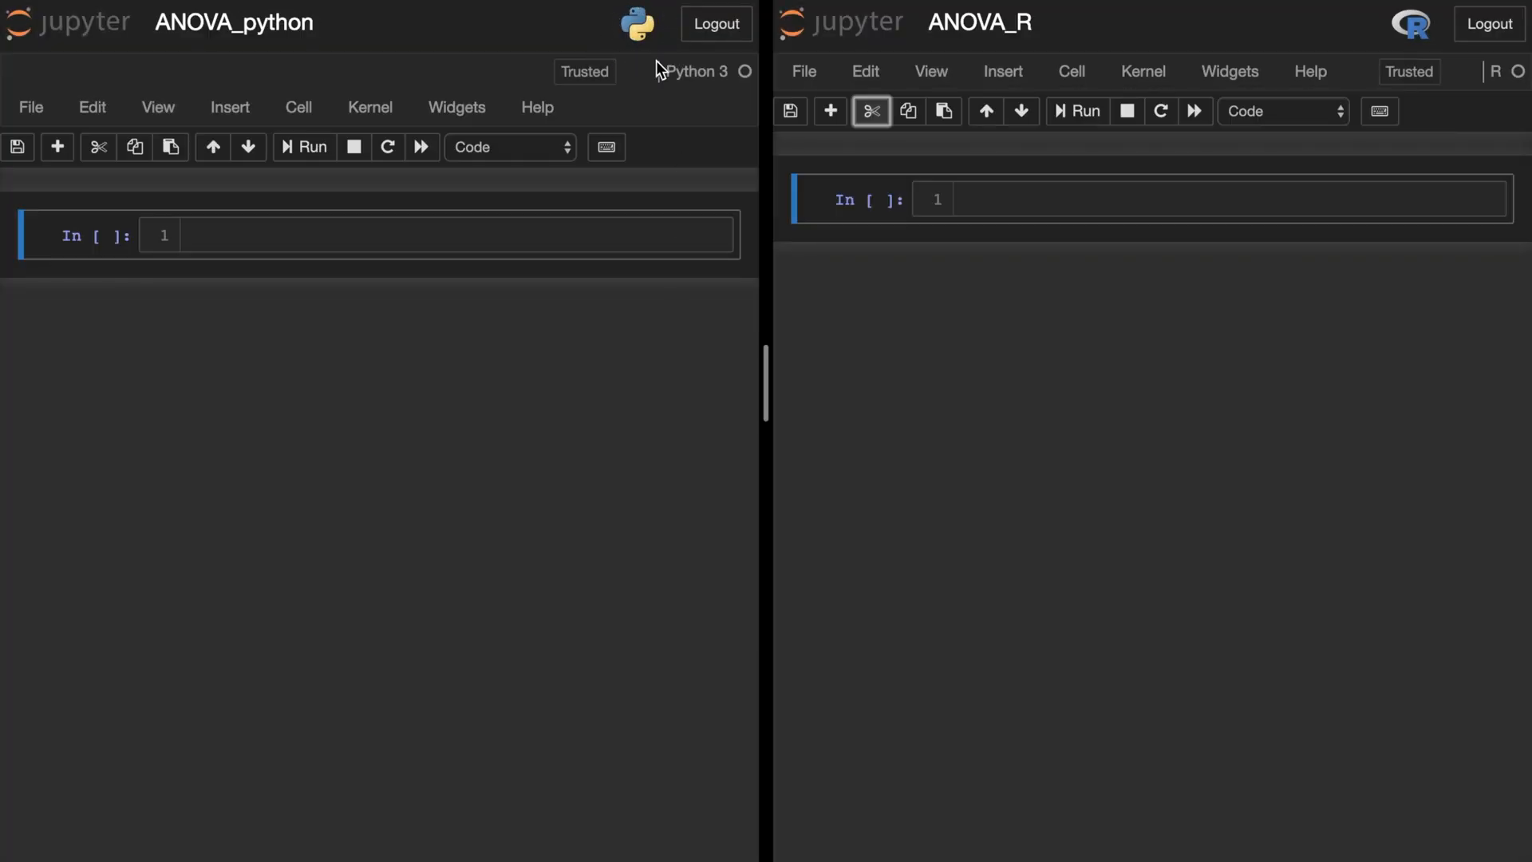
pyautogui.moveTo(1377, 7)
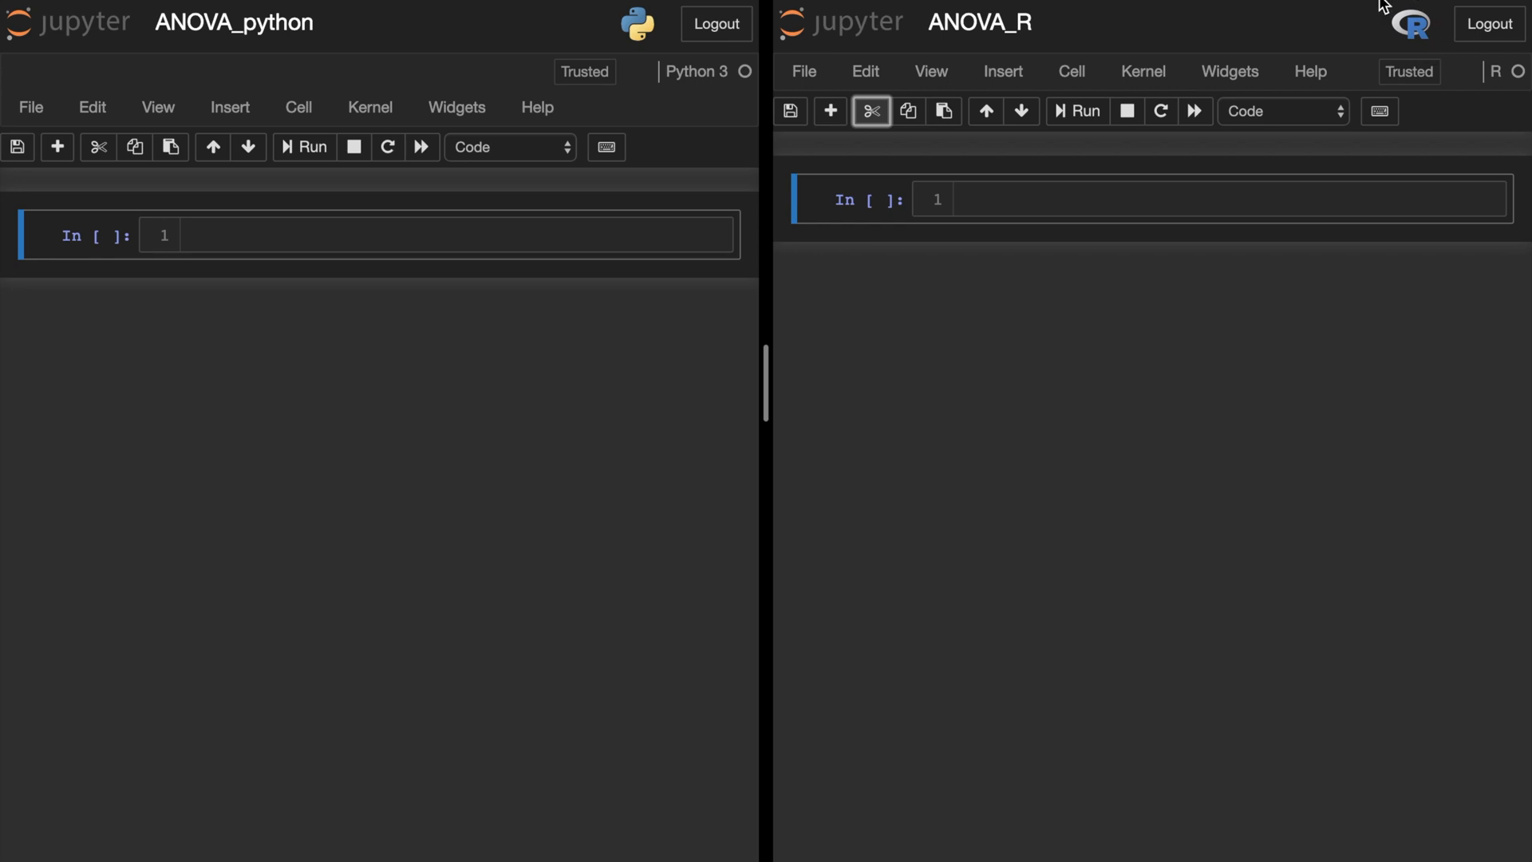
pyautogui.moveTo(1062, 206)
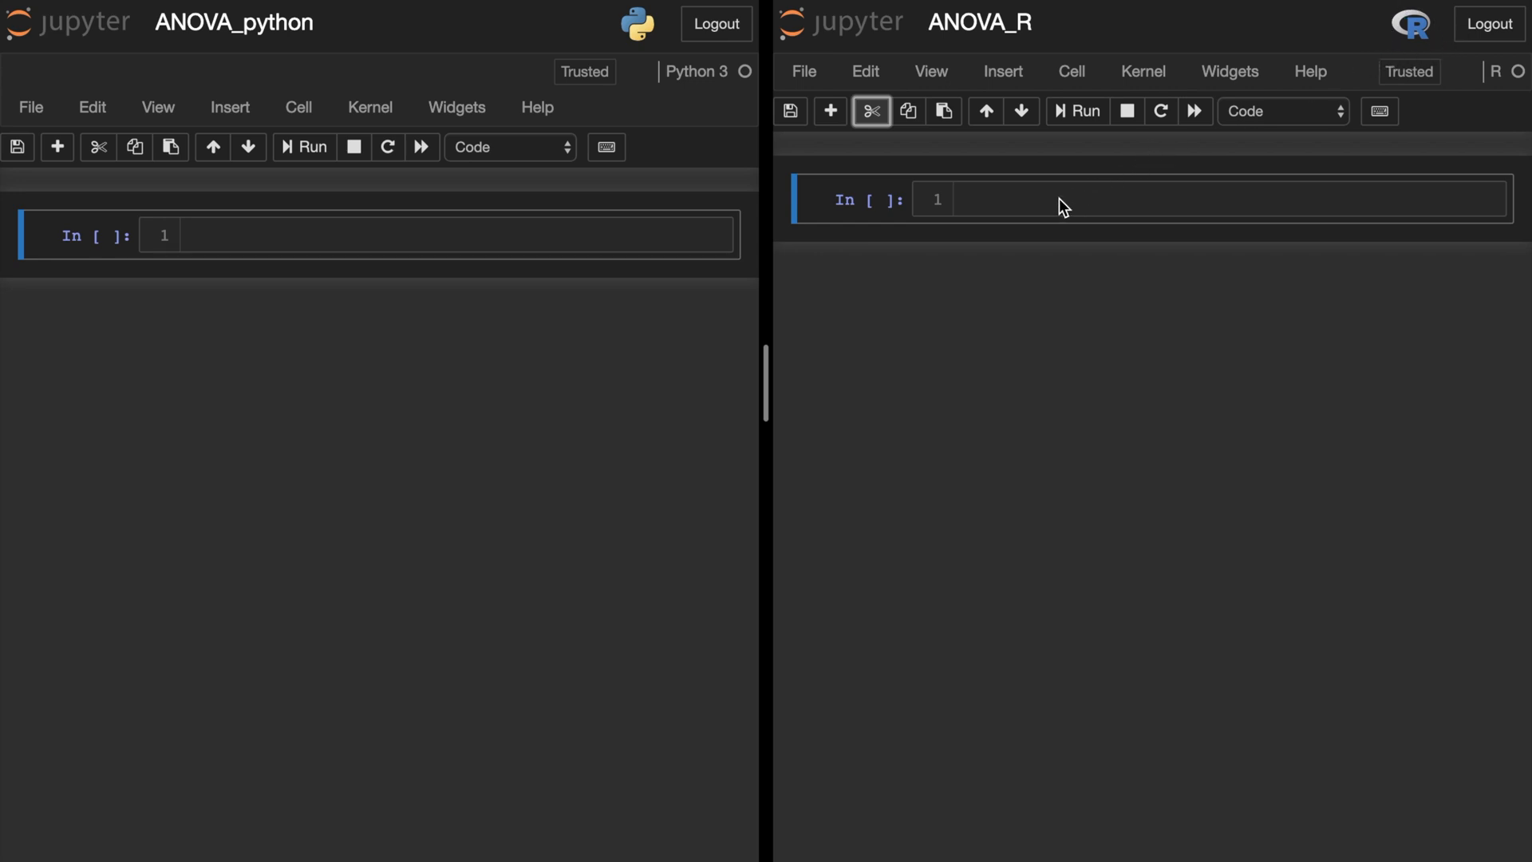
pyautogui.write('#import statements')
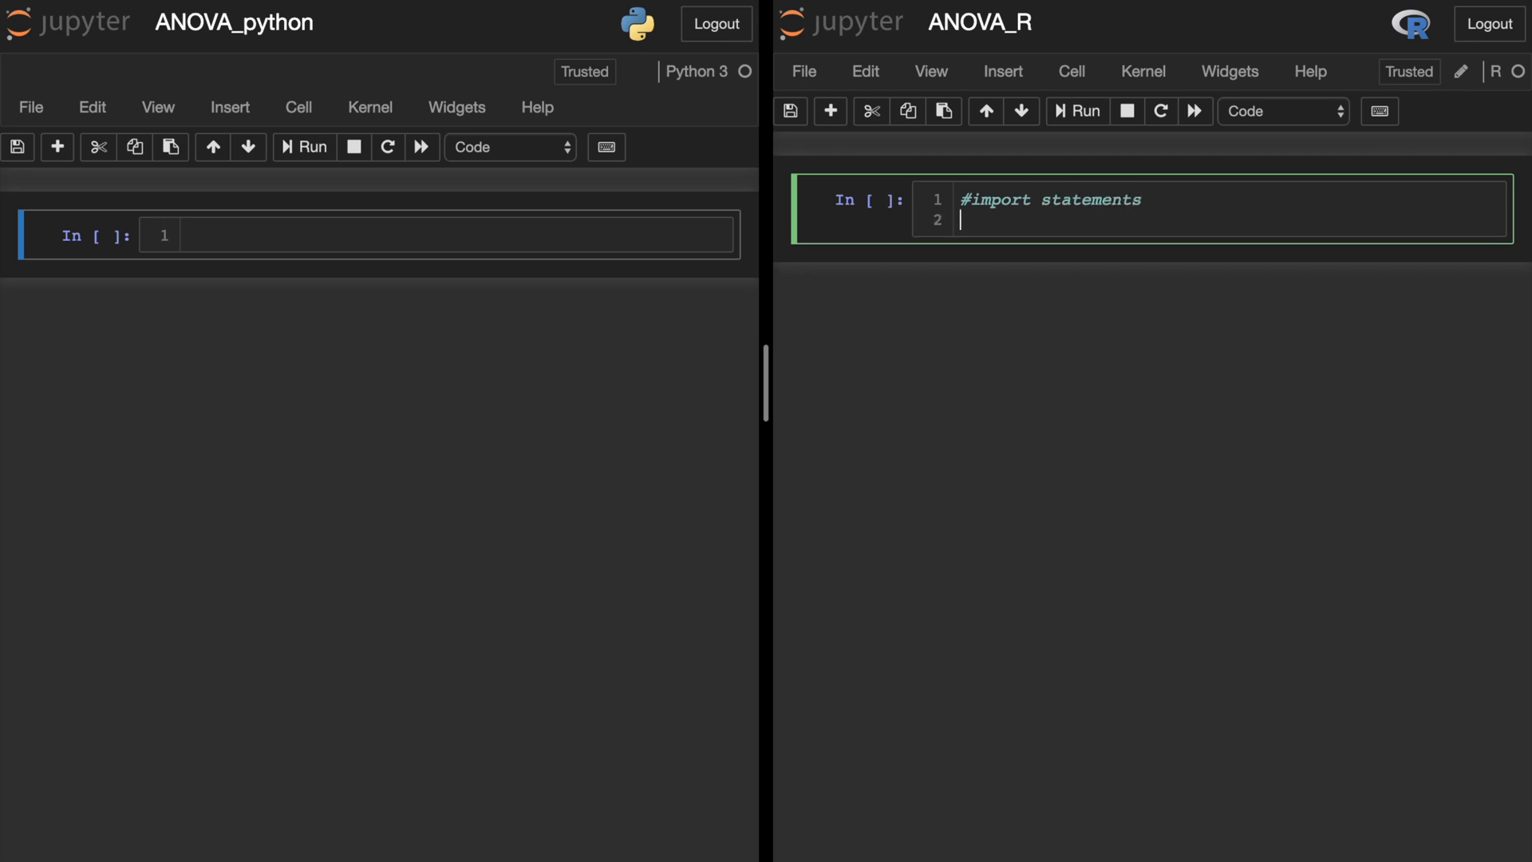
pyautogui.write('library(car)')
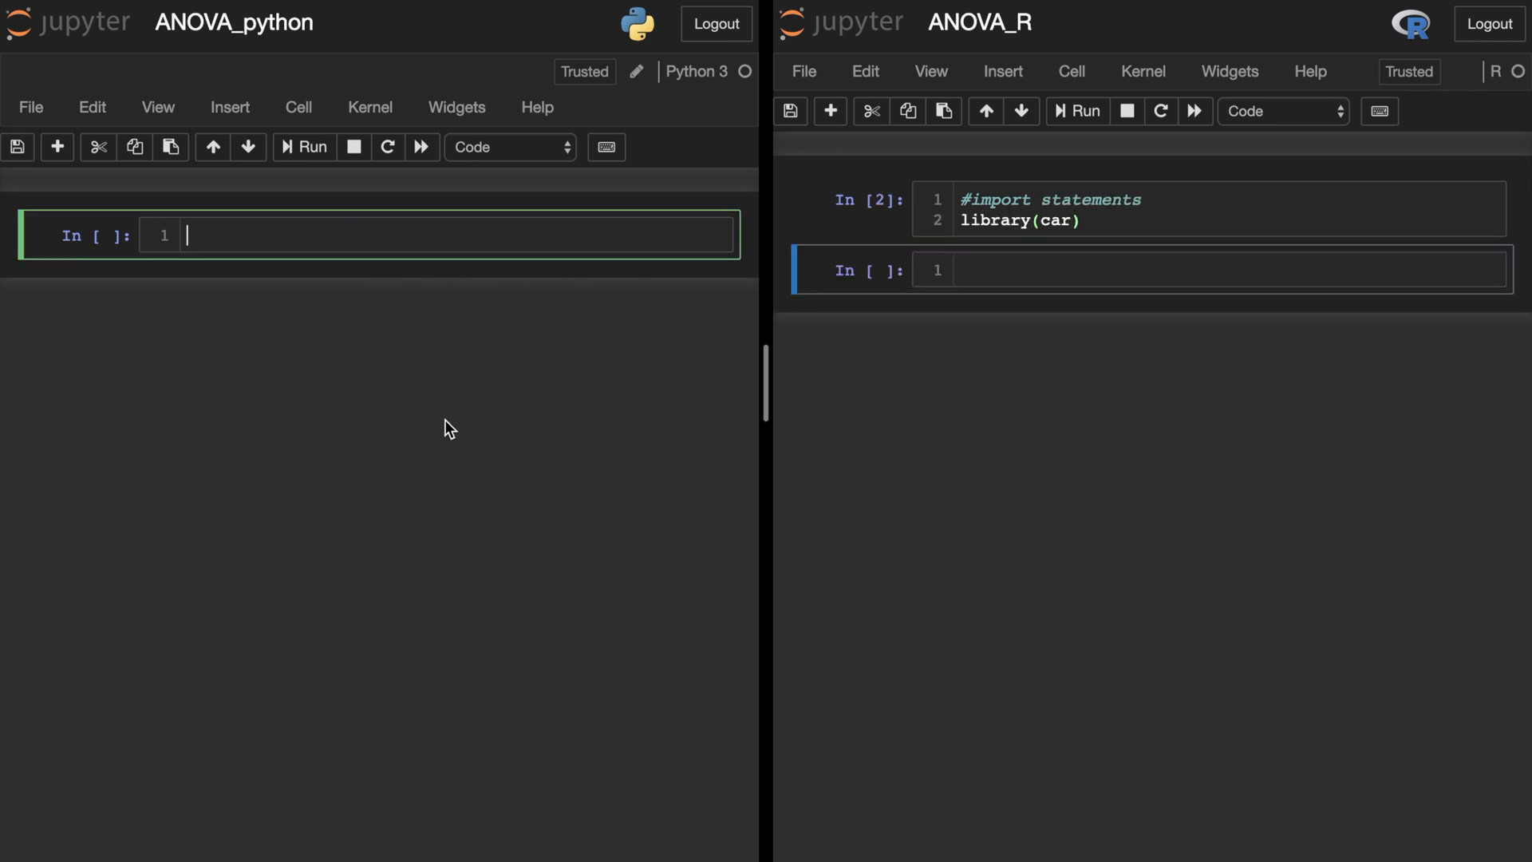
# - Import pandas as pd, statsmodels.formula.api as smf and statsmodels.api in the Python notebook and run it
pyautogui.write('#import statement')
pyautogui.write('import panda')
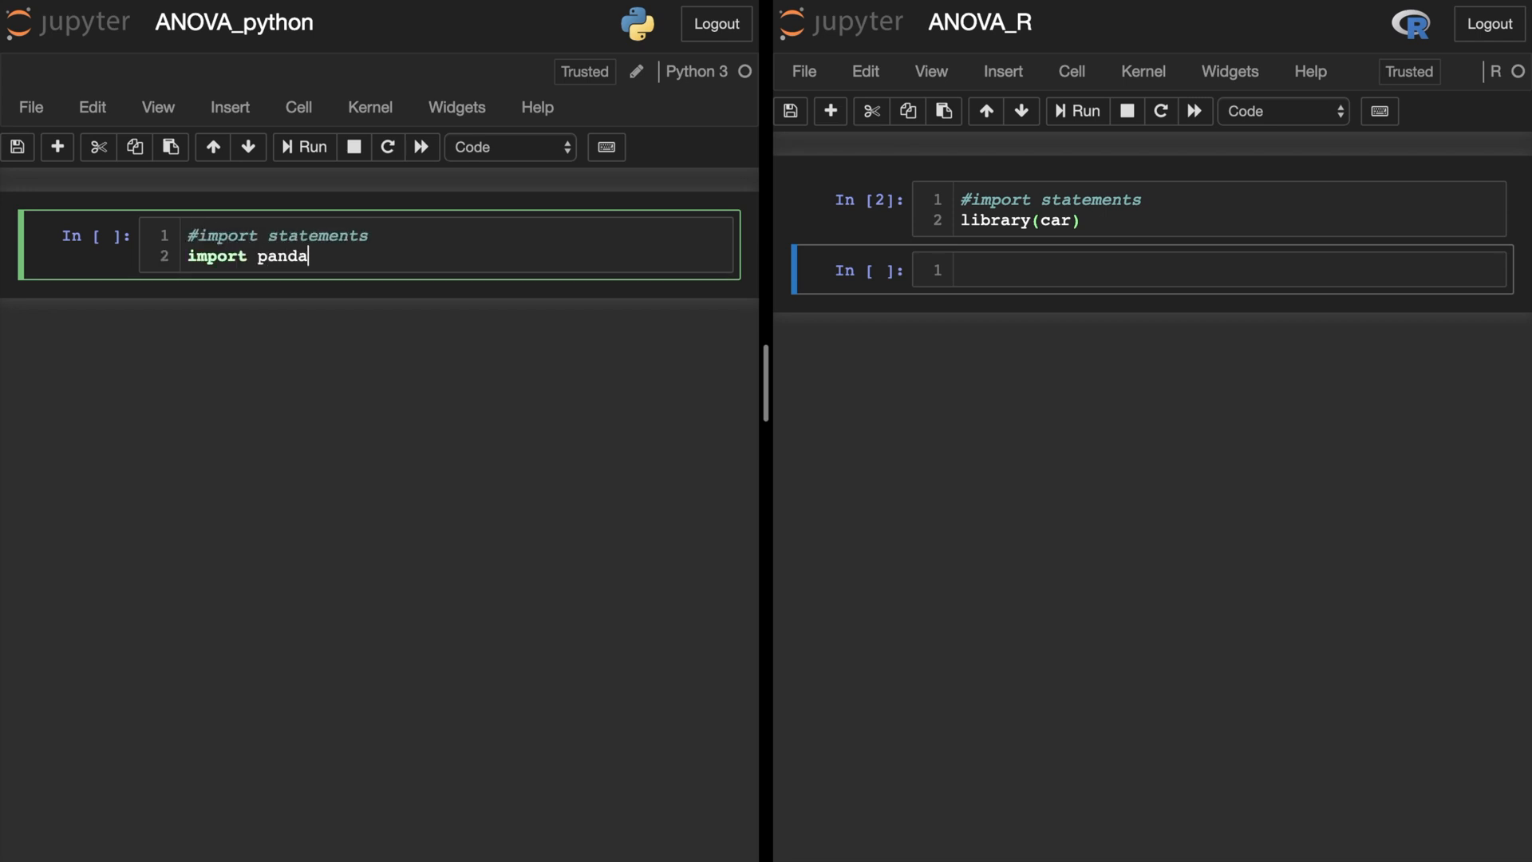
pyautogui.write('s as pd')
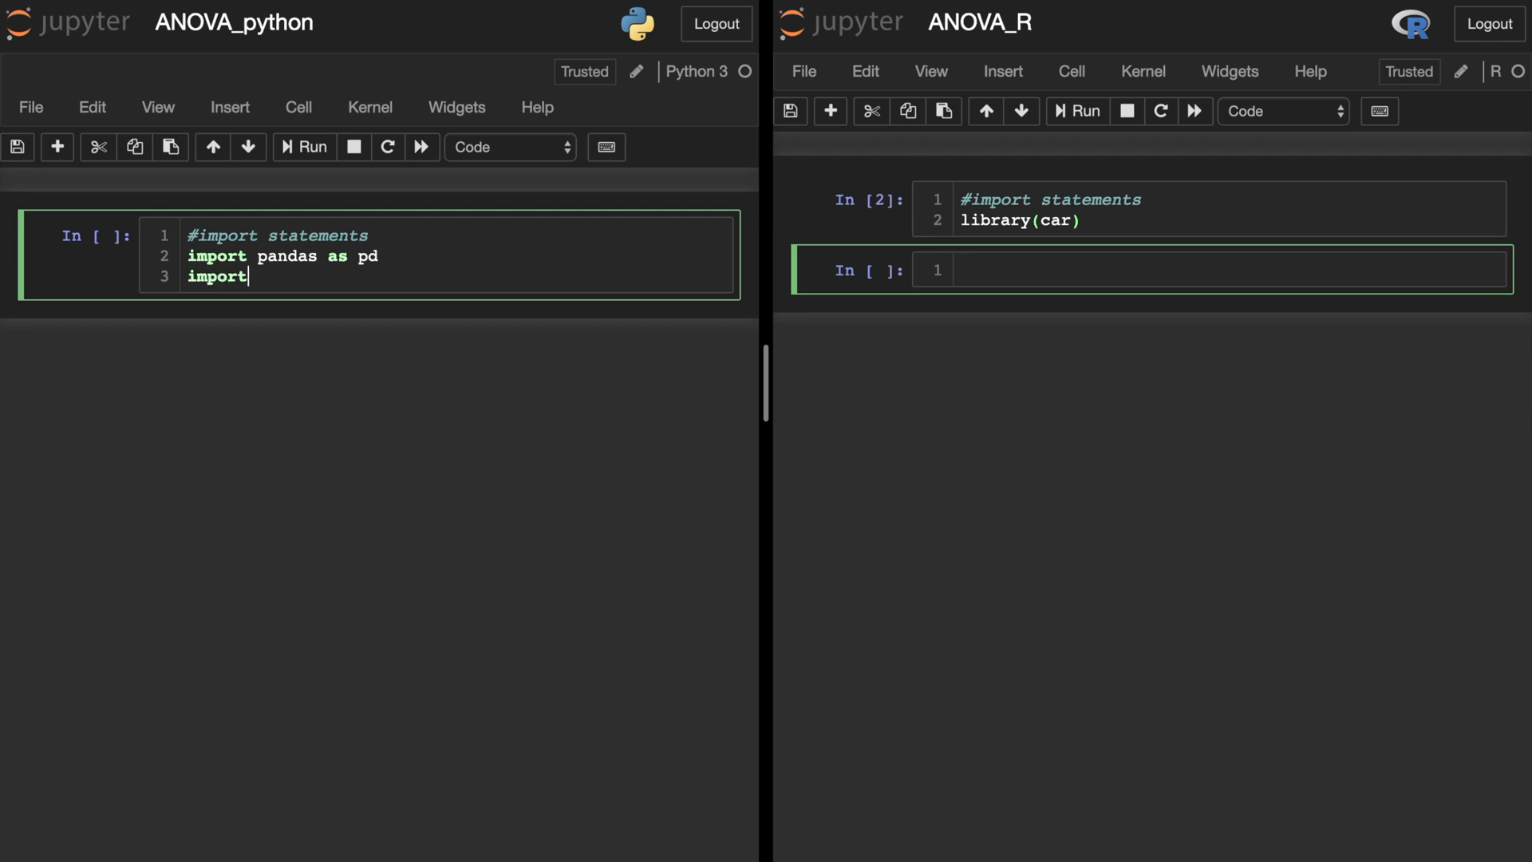
pyautogui.write('statsmodels.fo')
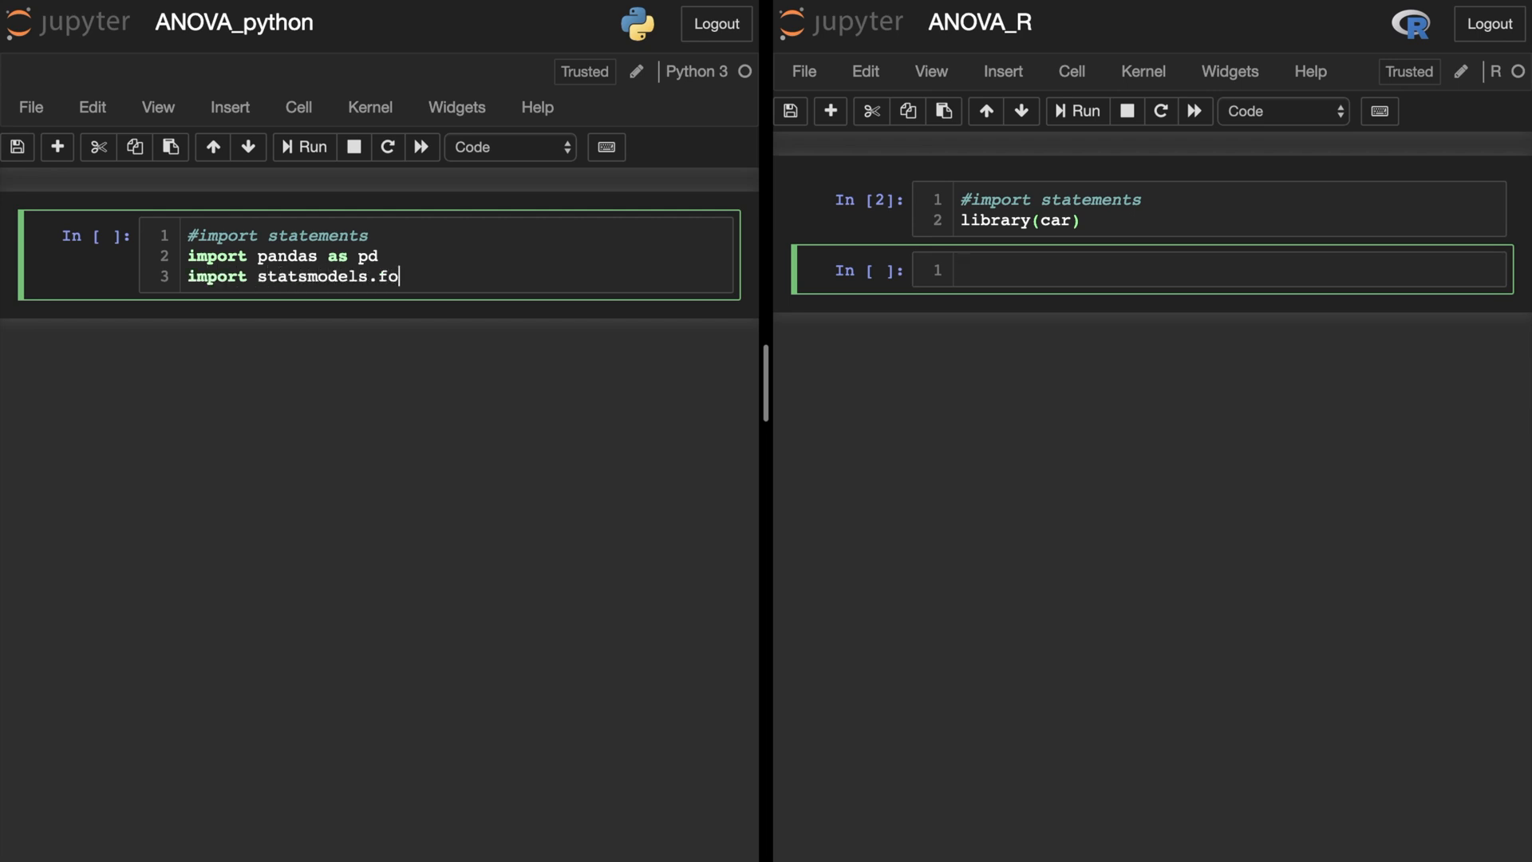
pyautogui.write('rmula.api')
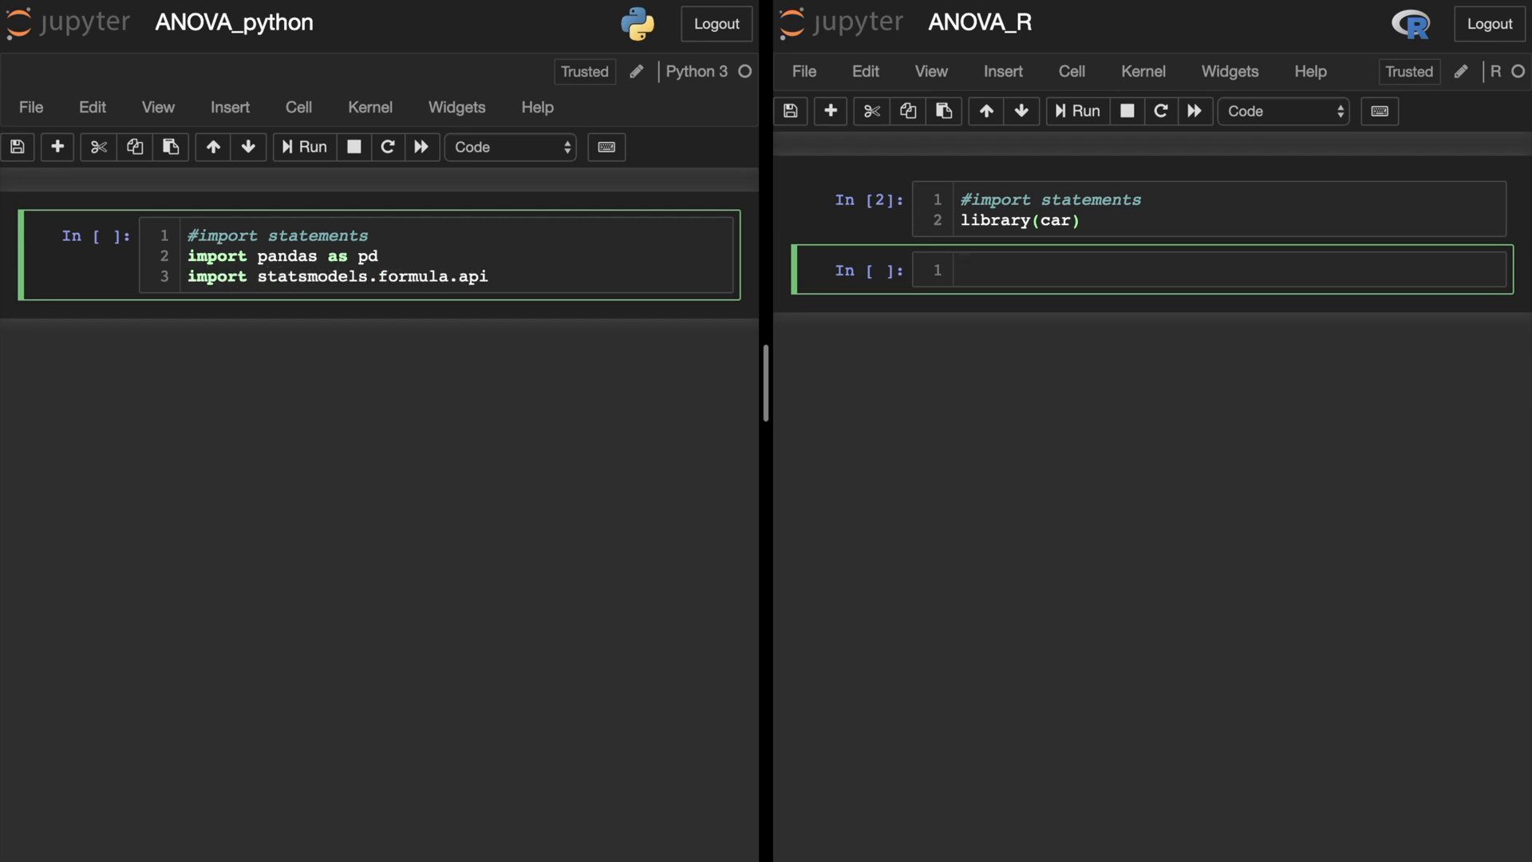
pyautogui.write('as smf')
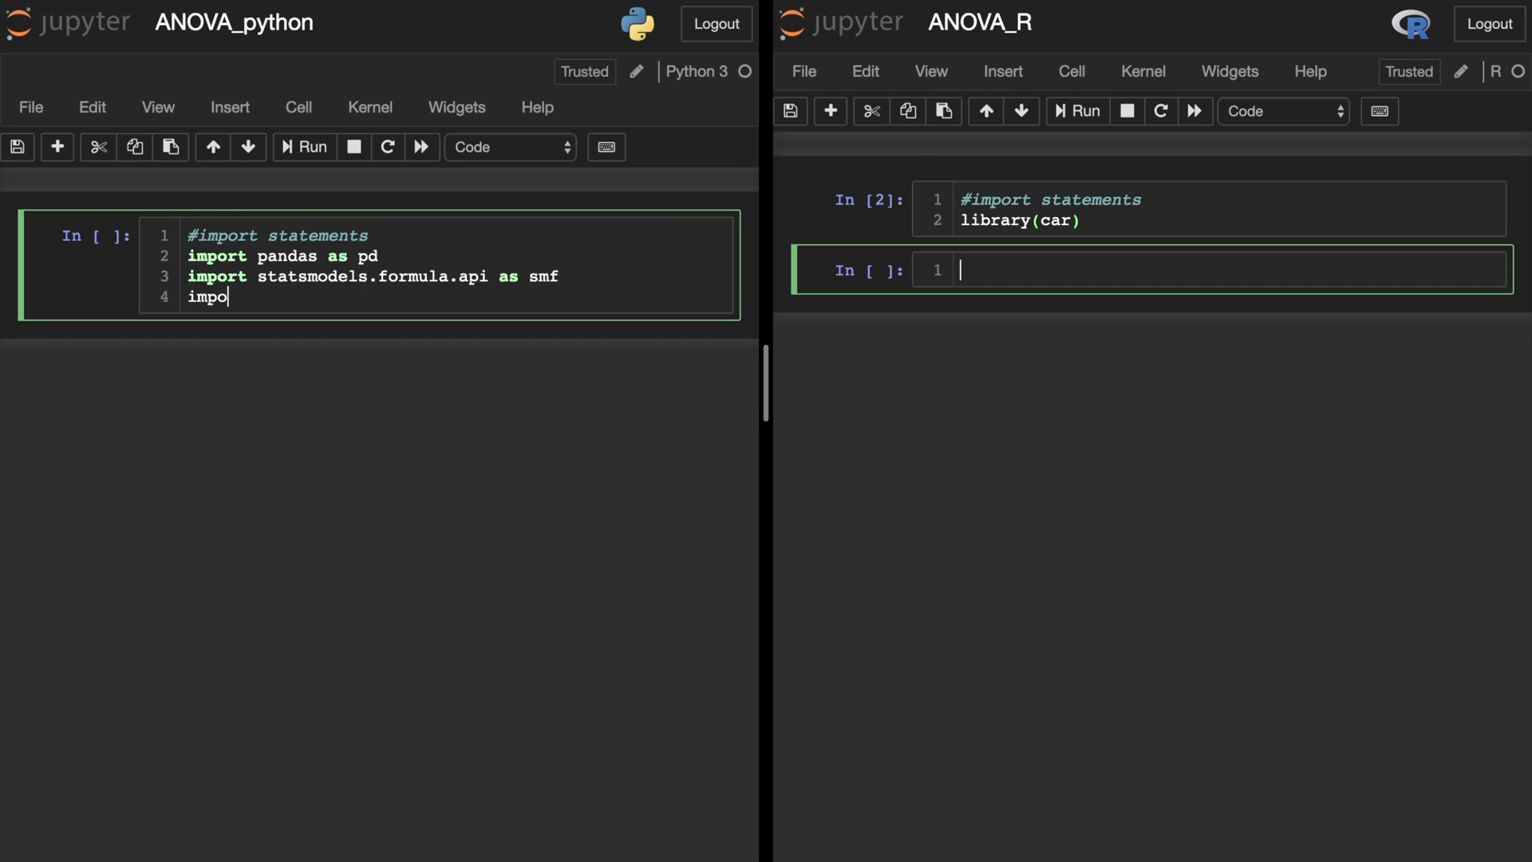
pyautogui.write('rt statsmodels.api as sm')
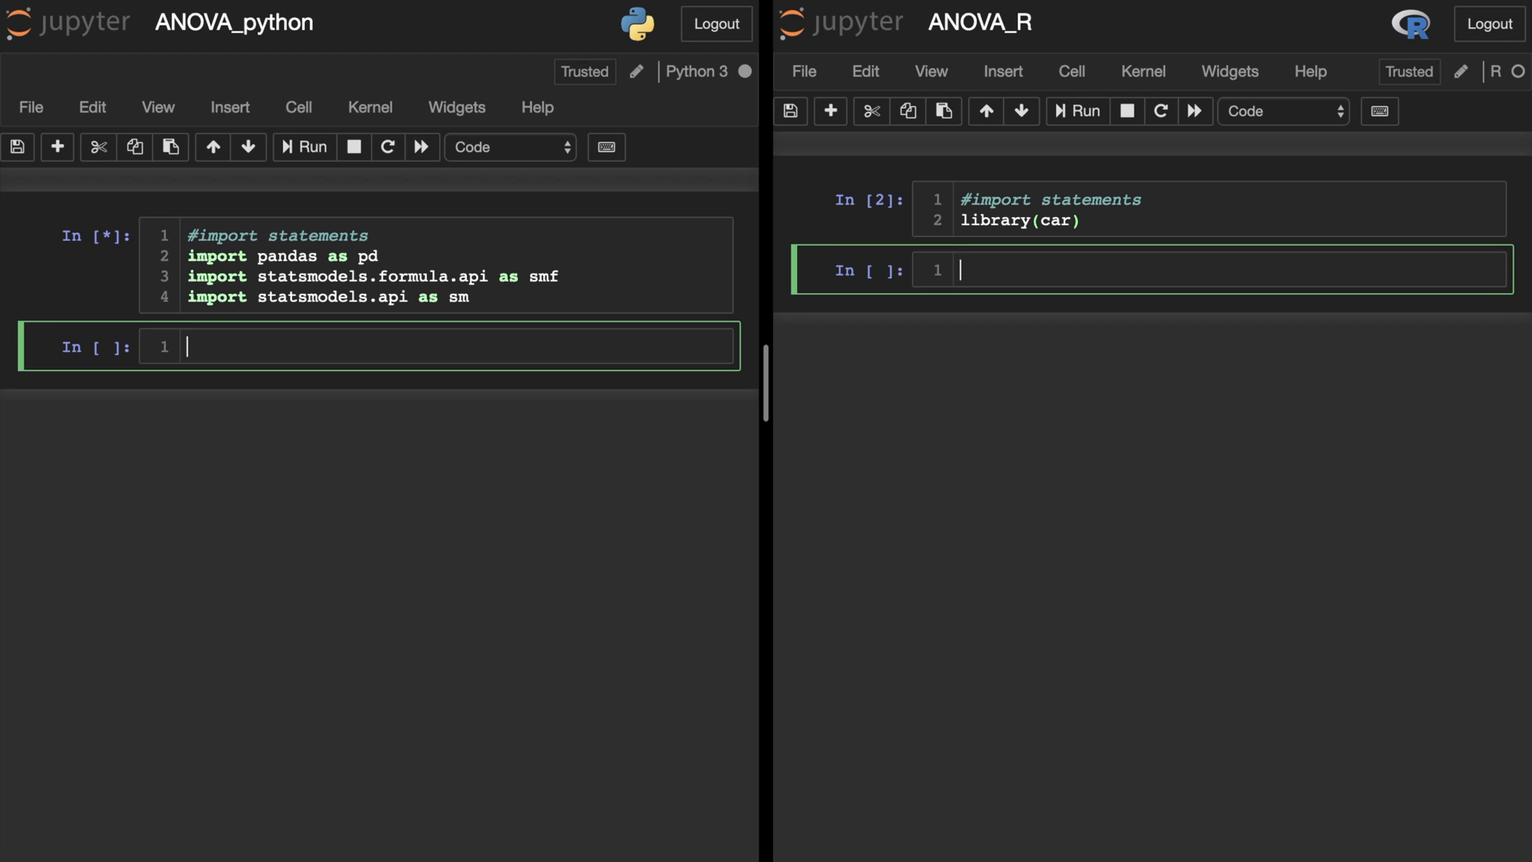
# - Read cancer2.txt with header=TRUE into data using read.table in the R notebook
pyautogui.click(303, 147)
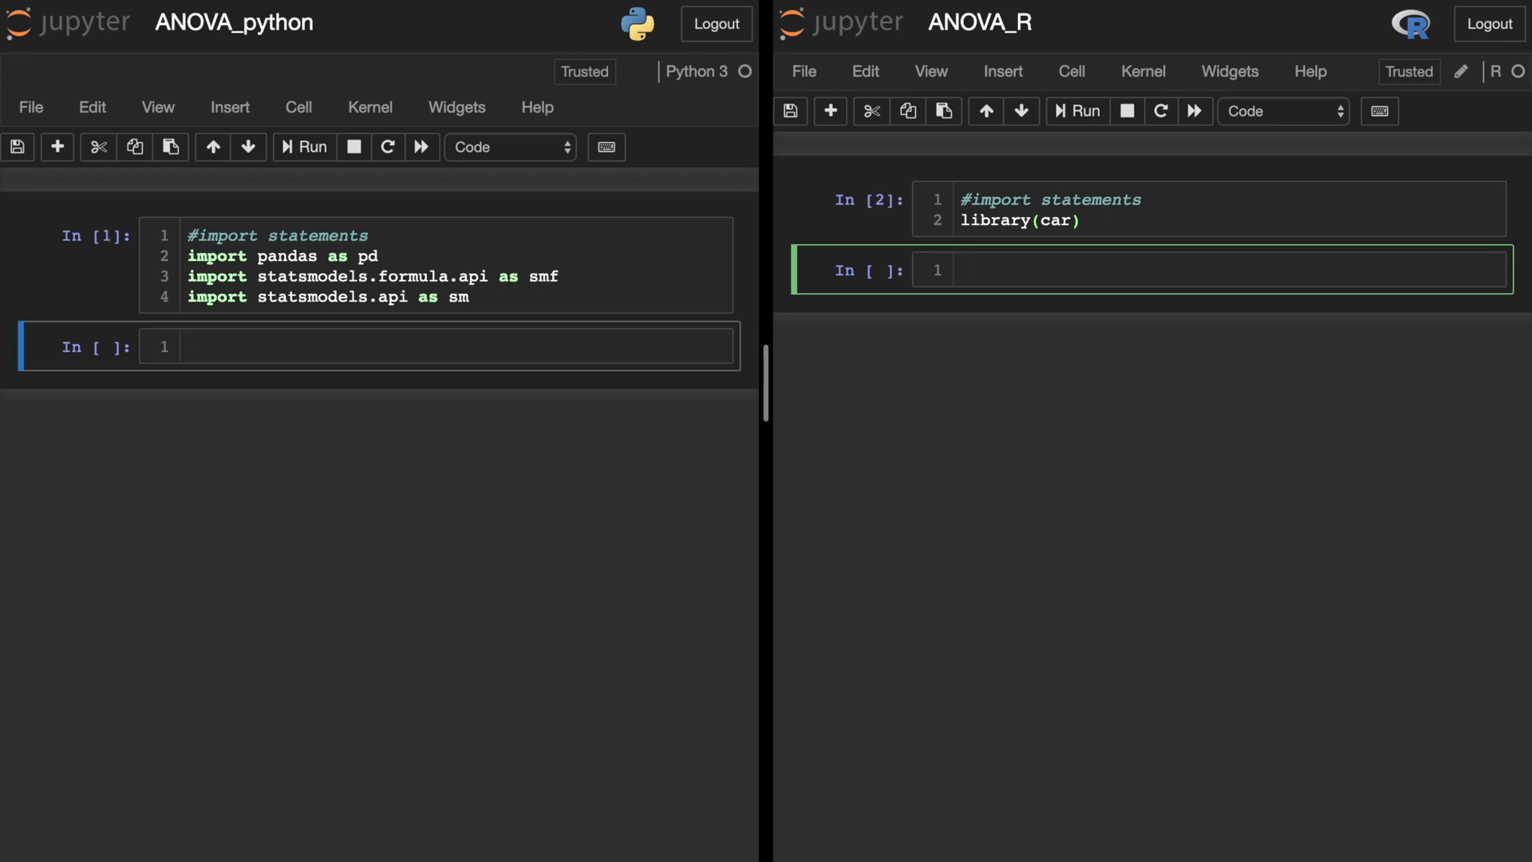
pyautogui.write('data <- read.tab')
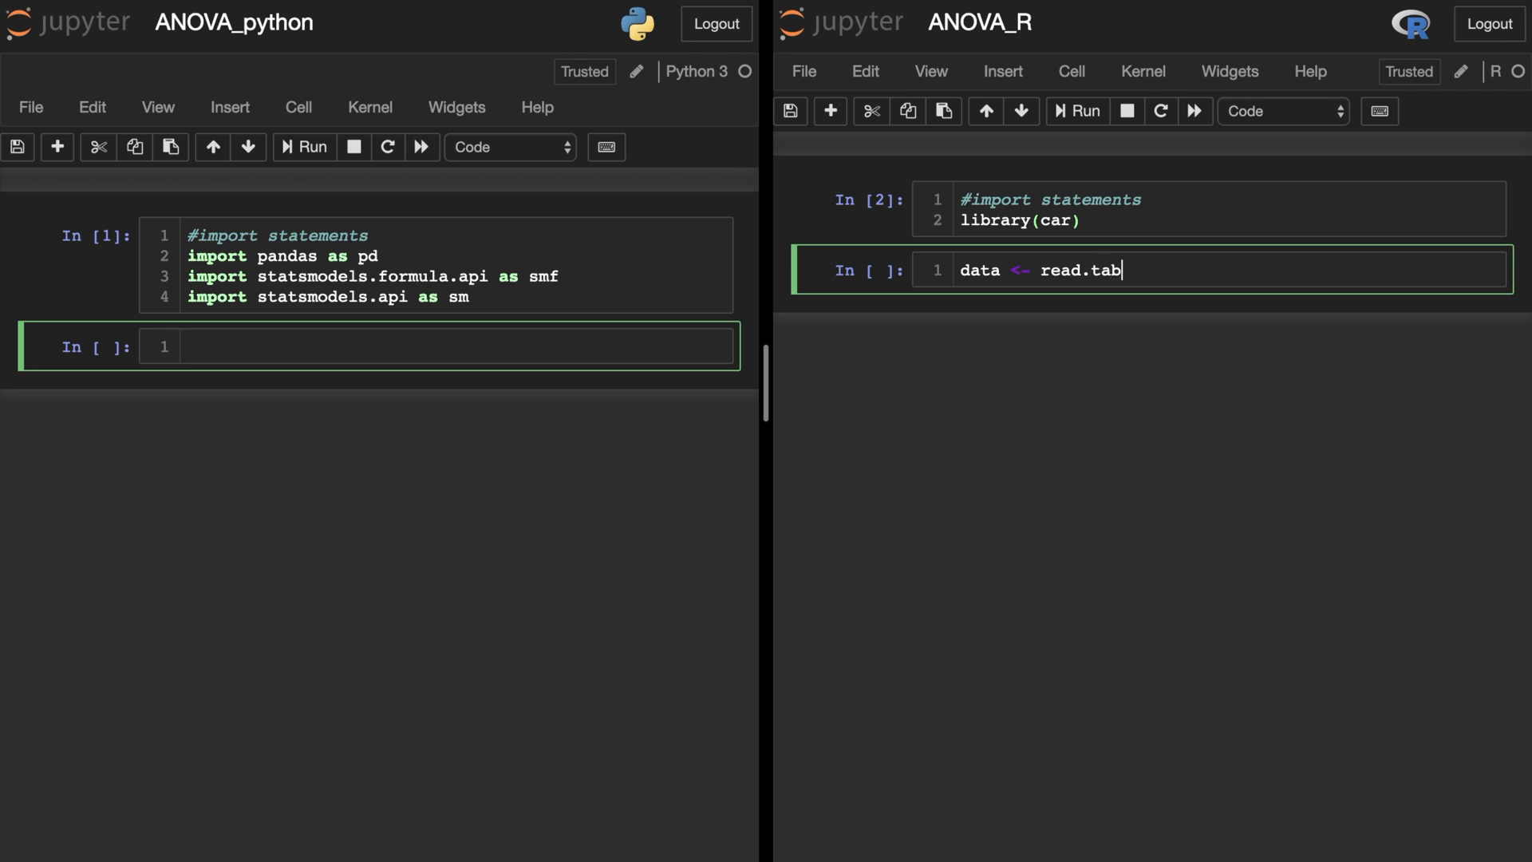
pyautogui.write("le('cancer2')")
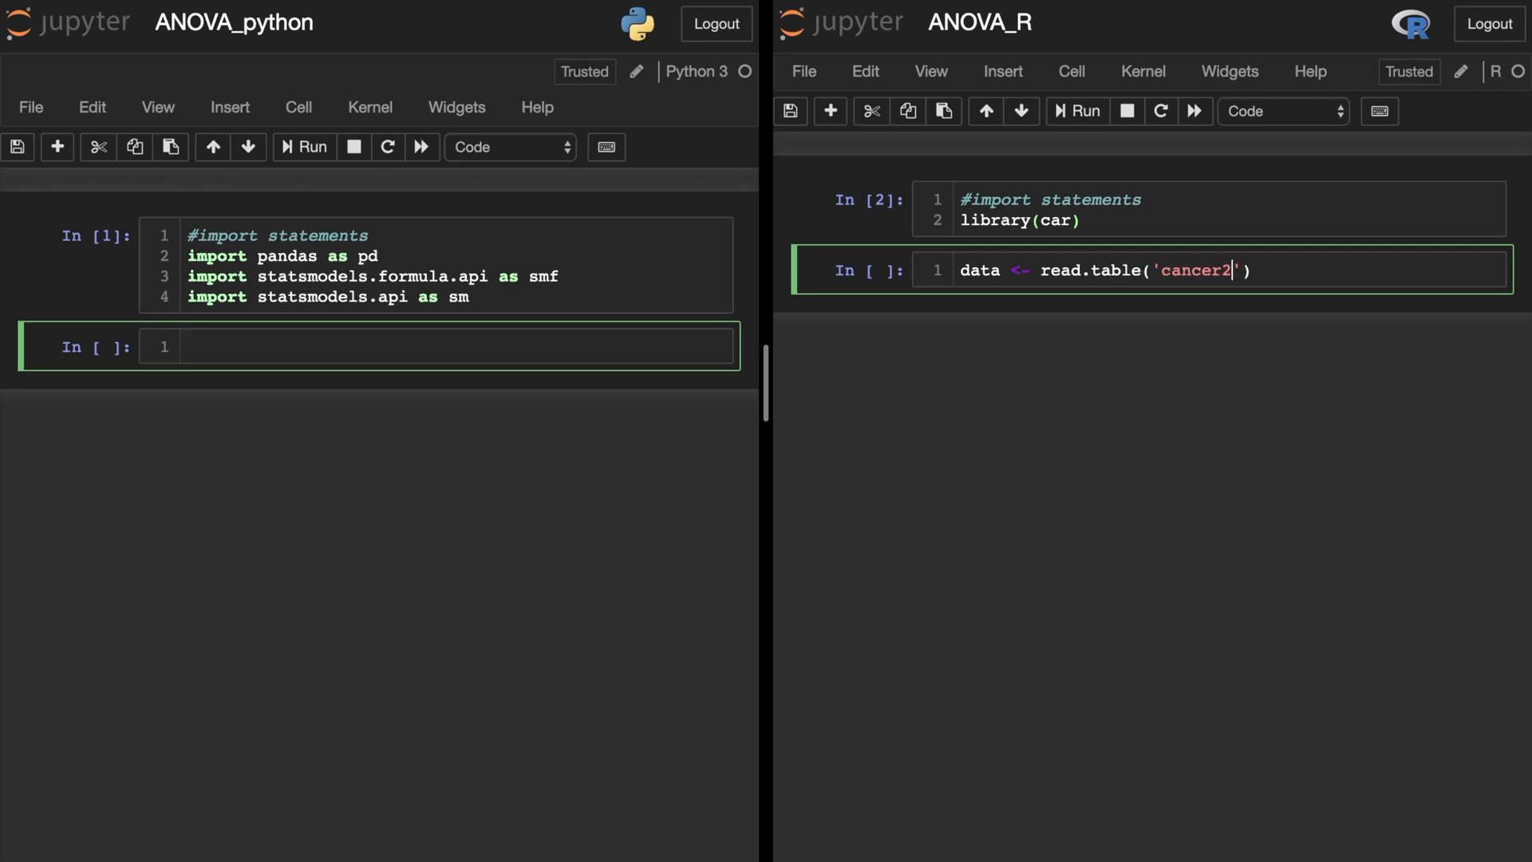
pyautogui.write(".txt', hea")
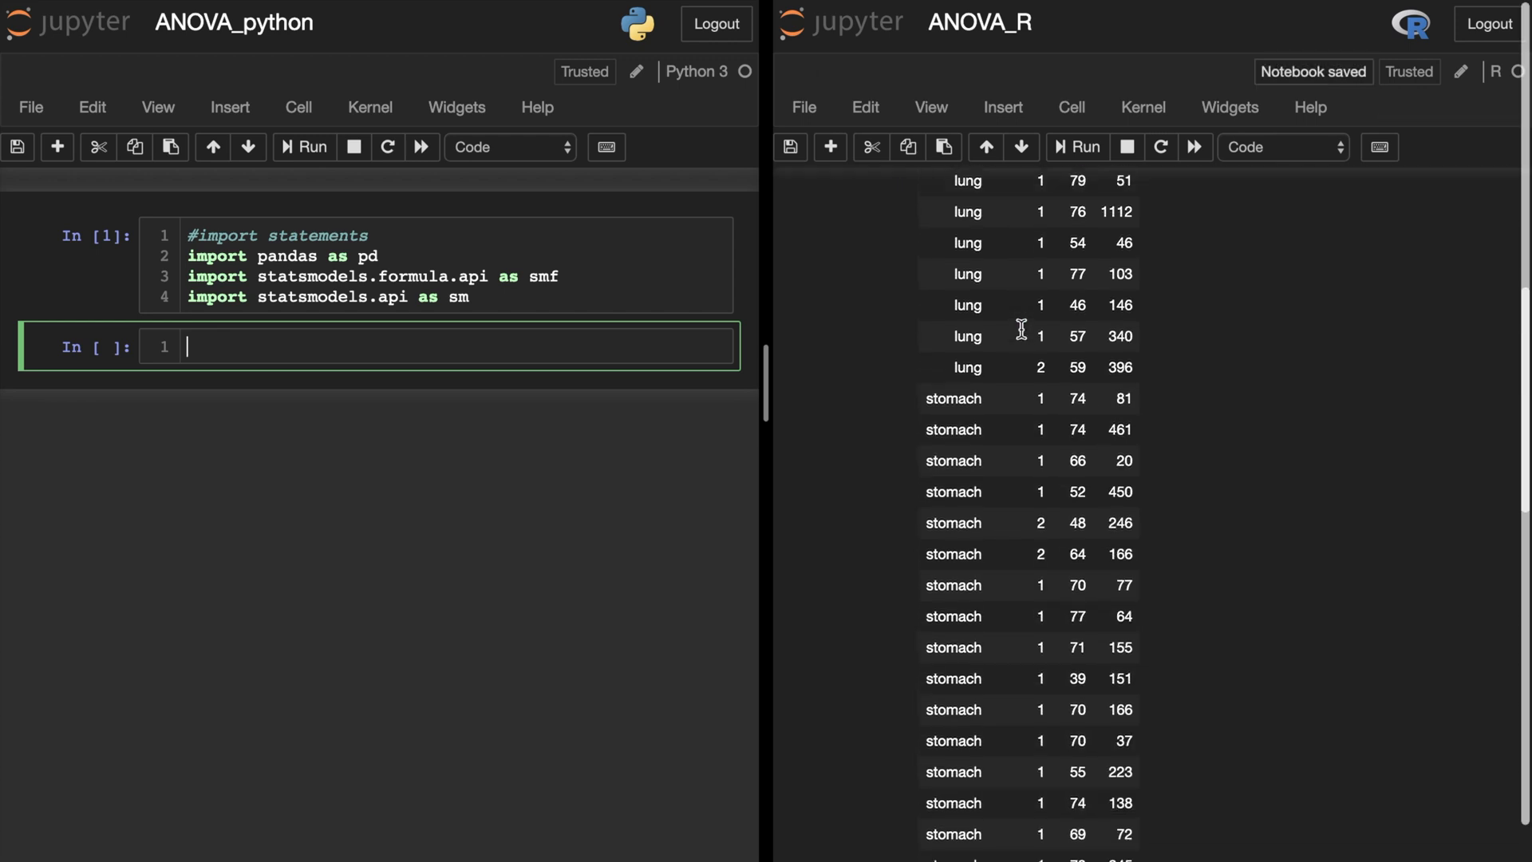
# - Read cancer2.txt with pd.read_csv(sep=r"\s+") in Python, preview data.sample(5), then remove the preview
pyautogui.scroll(3)
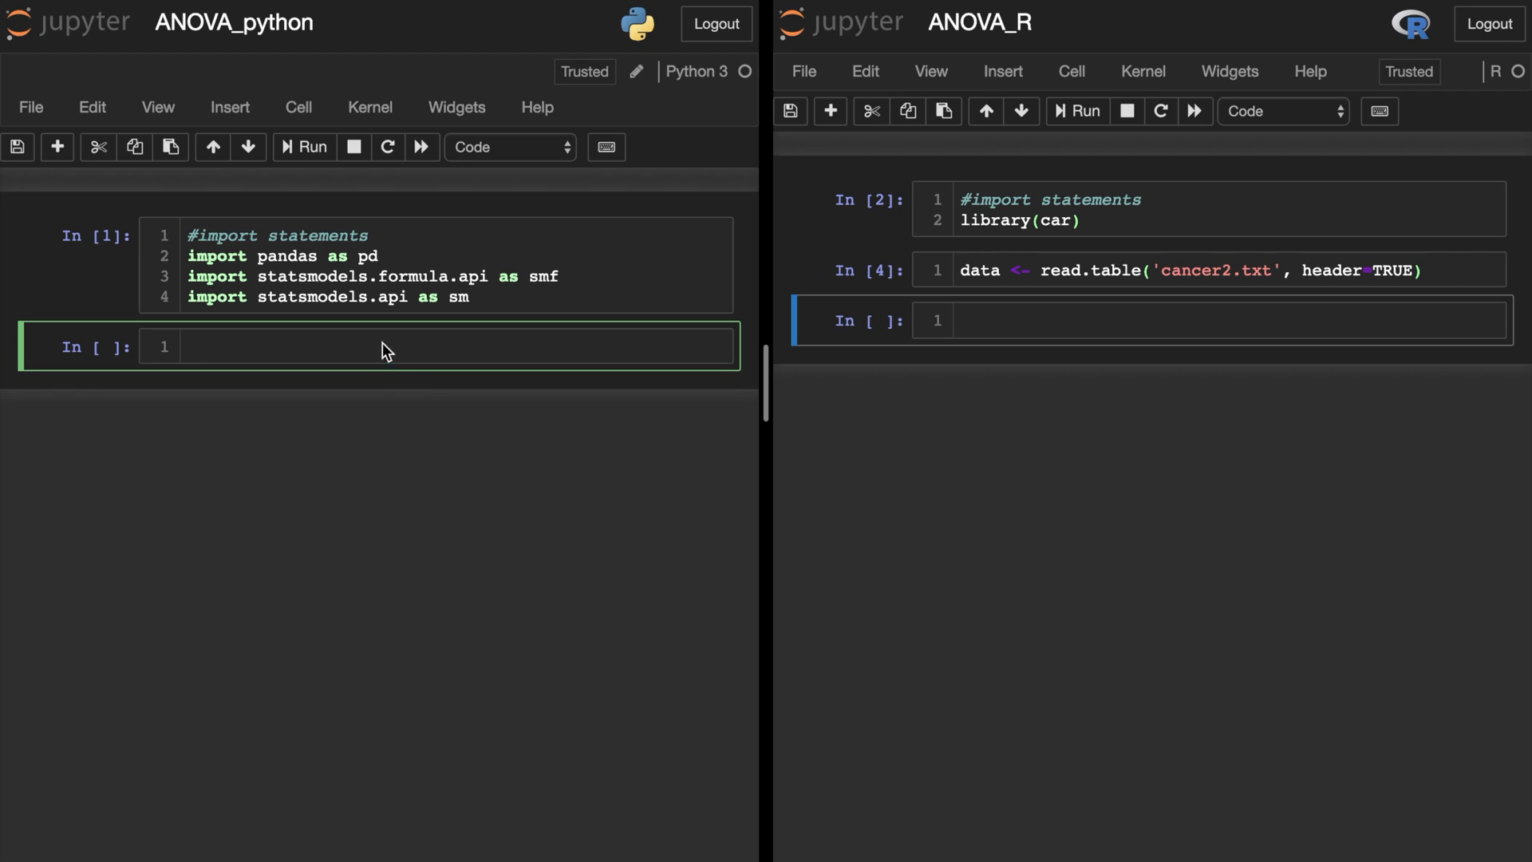
pyautogui.write('data = pd.read_csv("cancer2.txt", sep=')
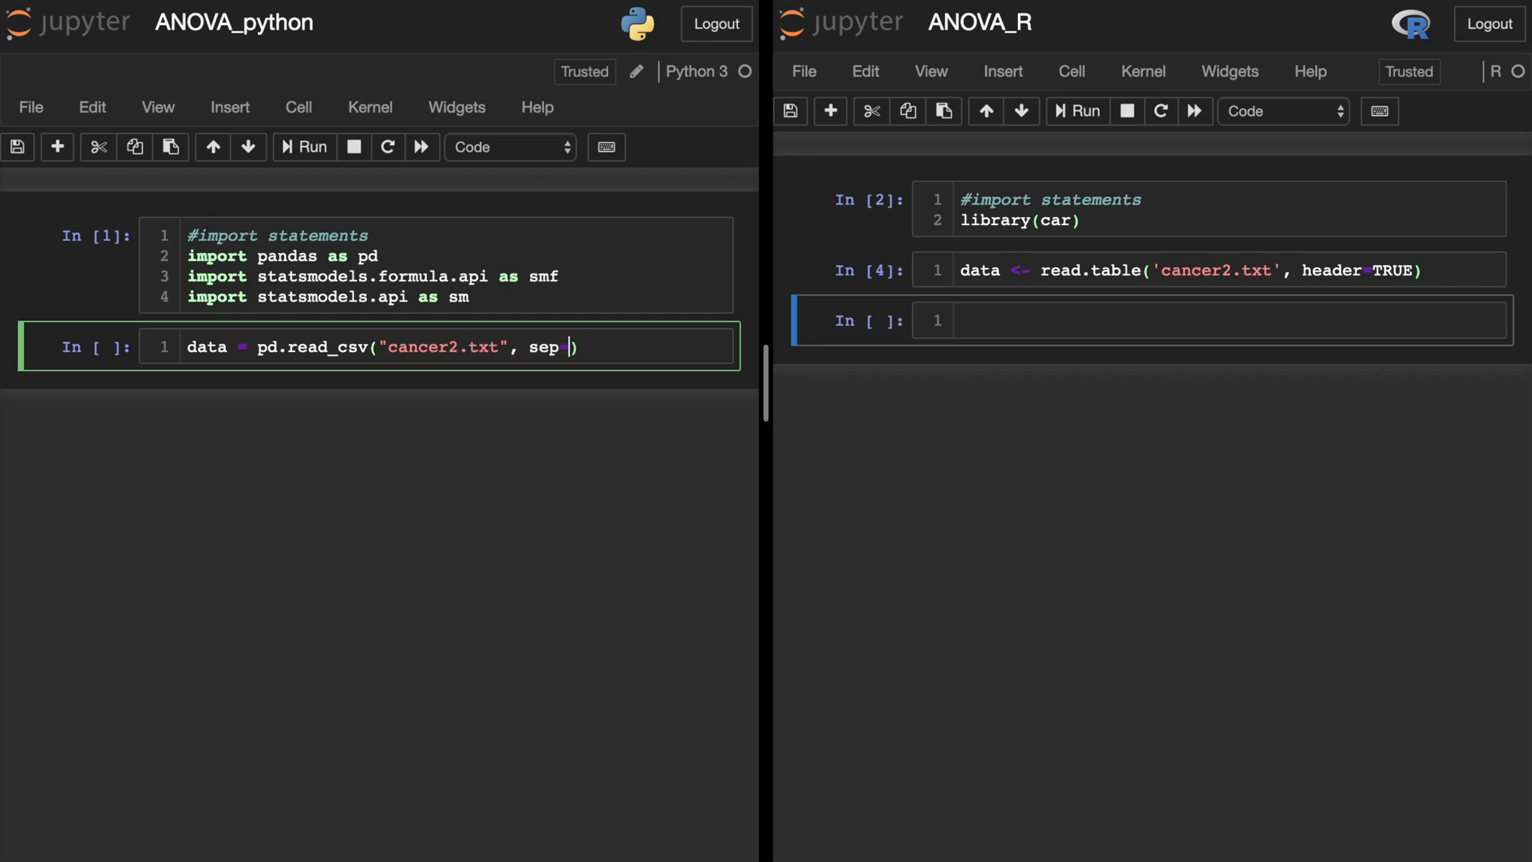
pyautogui.write('=r"\\s+')
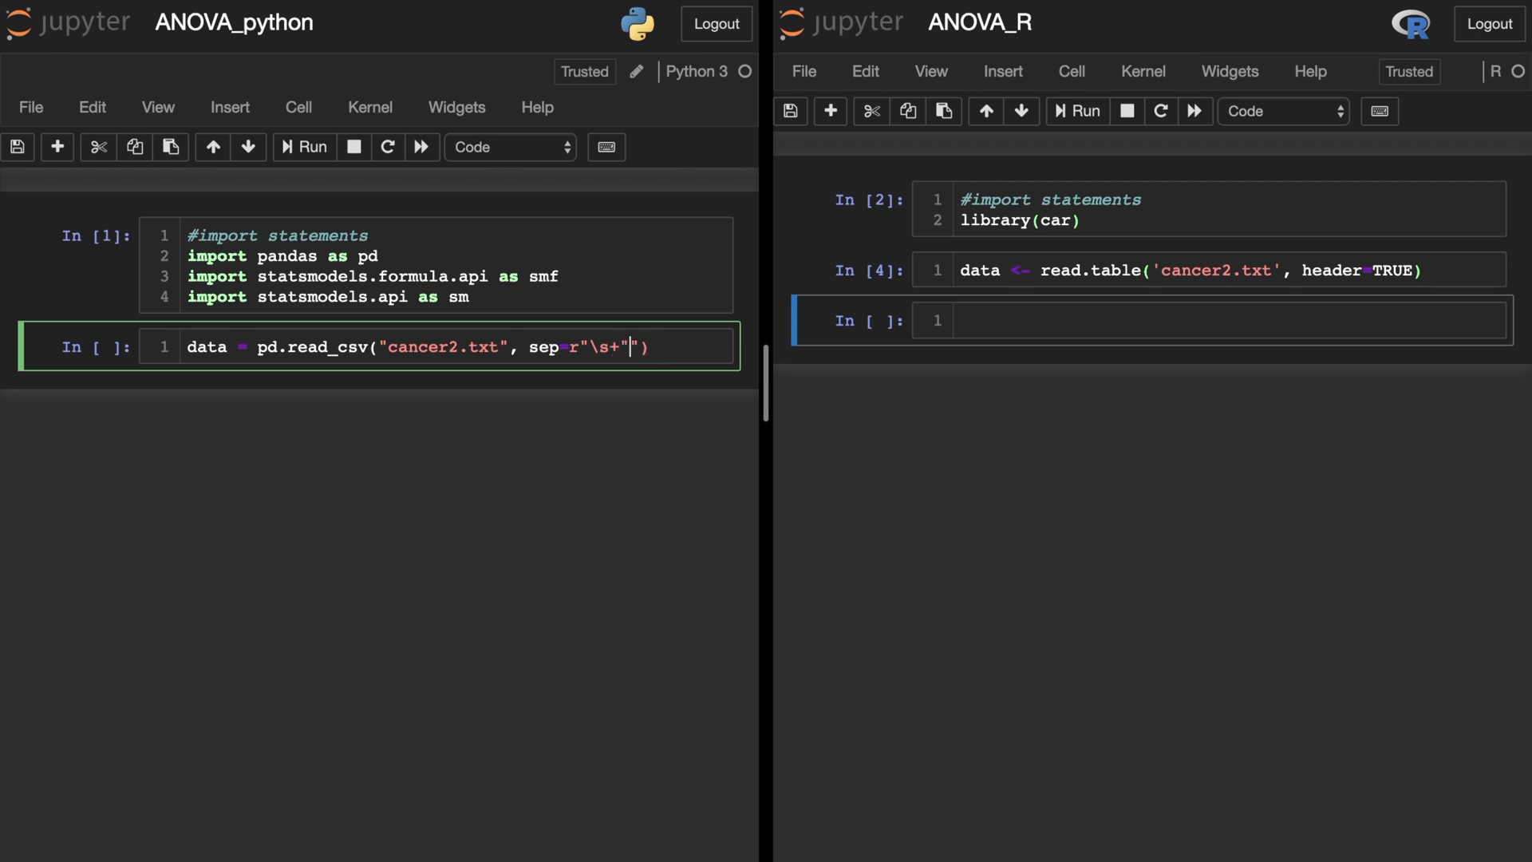
pyautogui.write('data.sample(5')
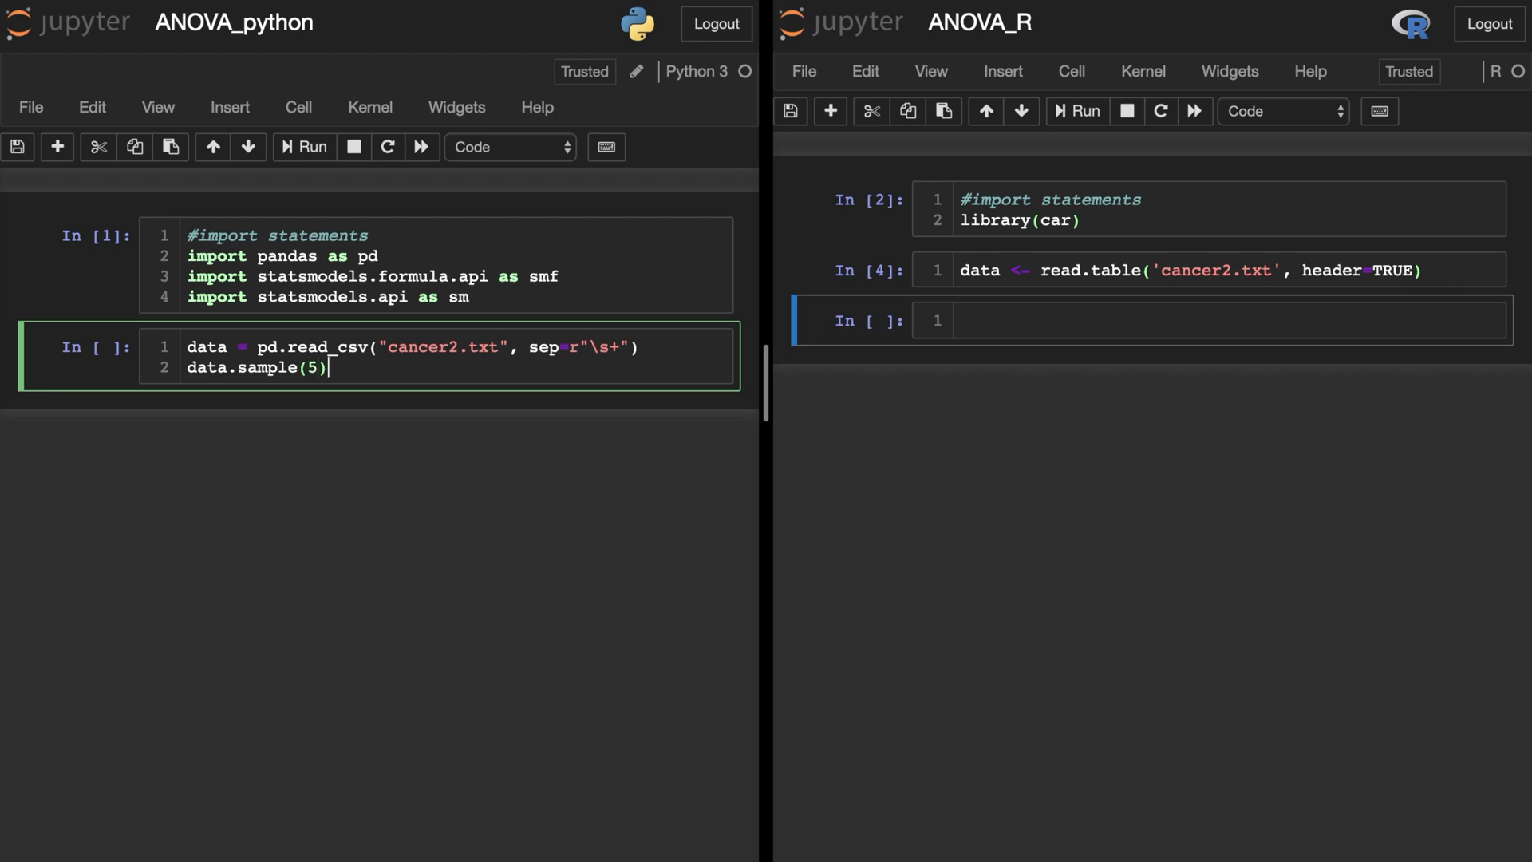
pyautogui.click(304, 147)
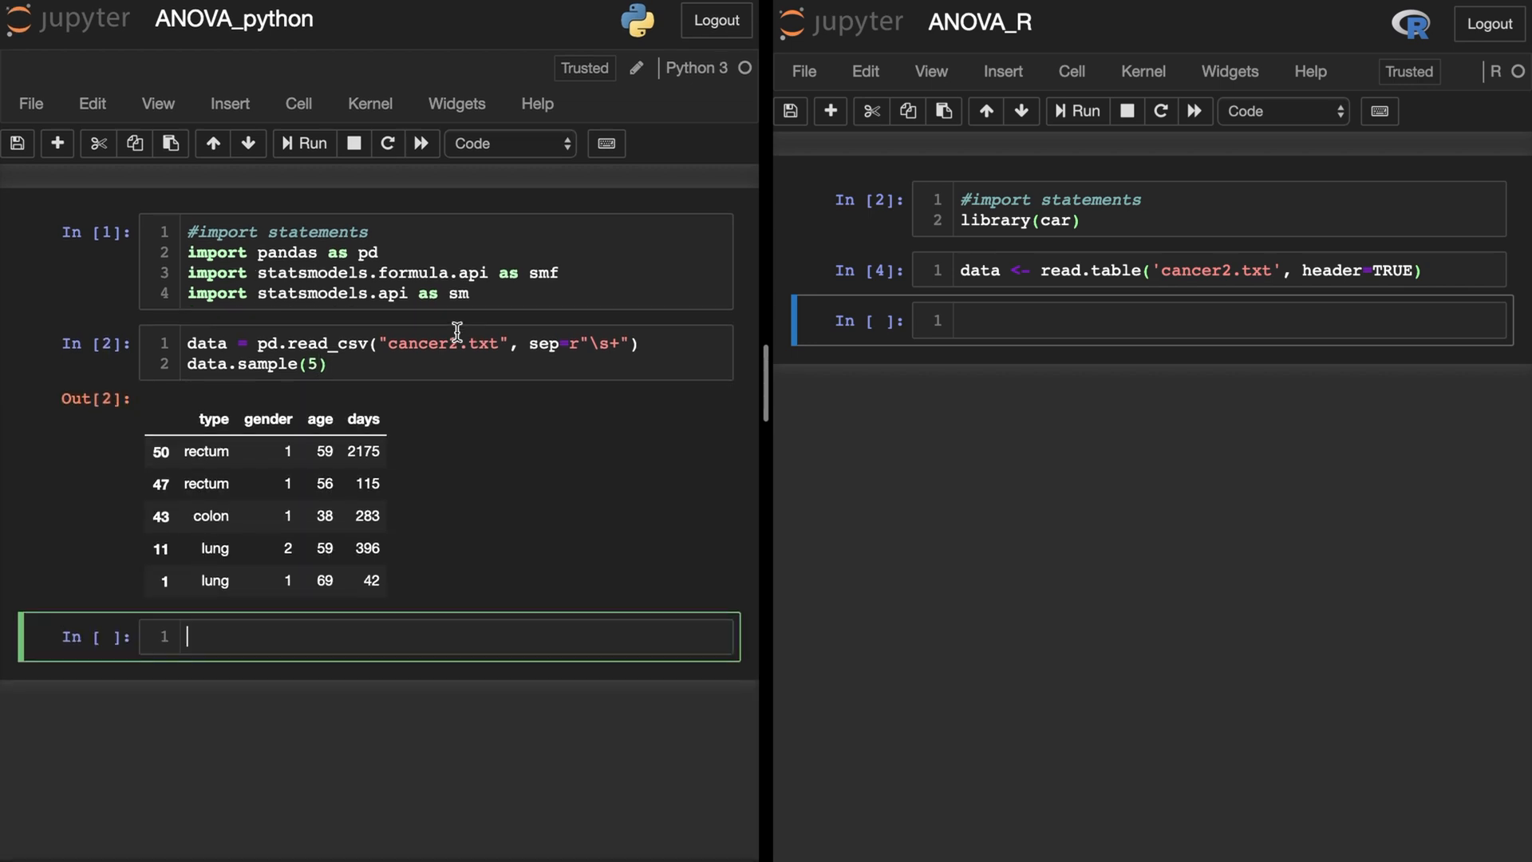
pyautogui.click(206, 346)
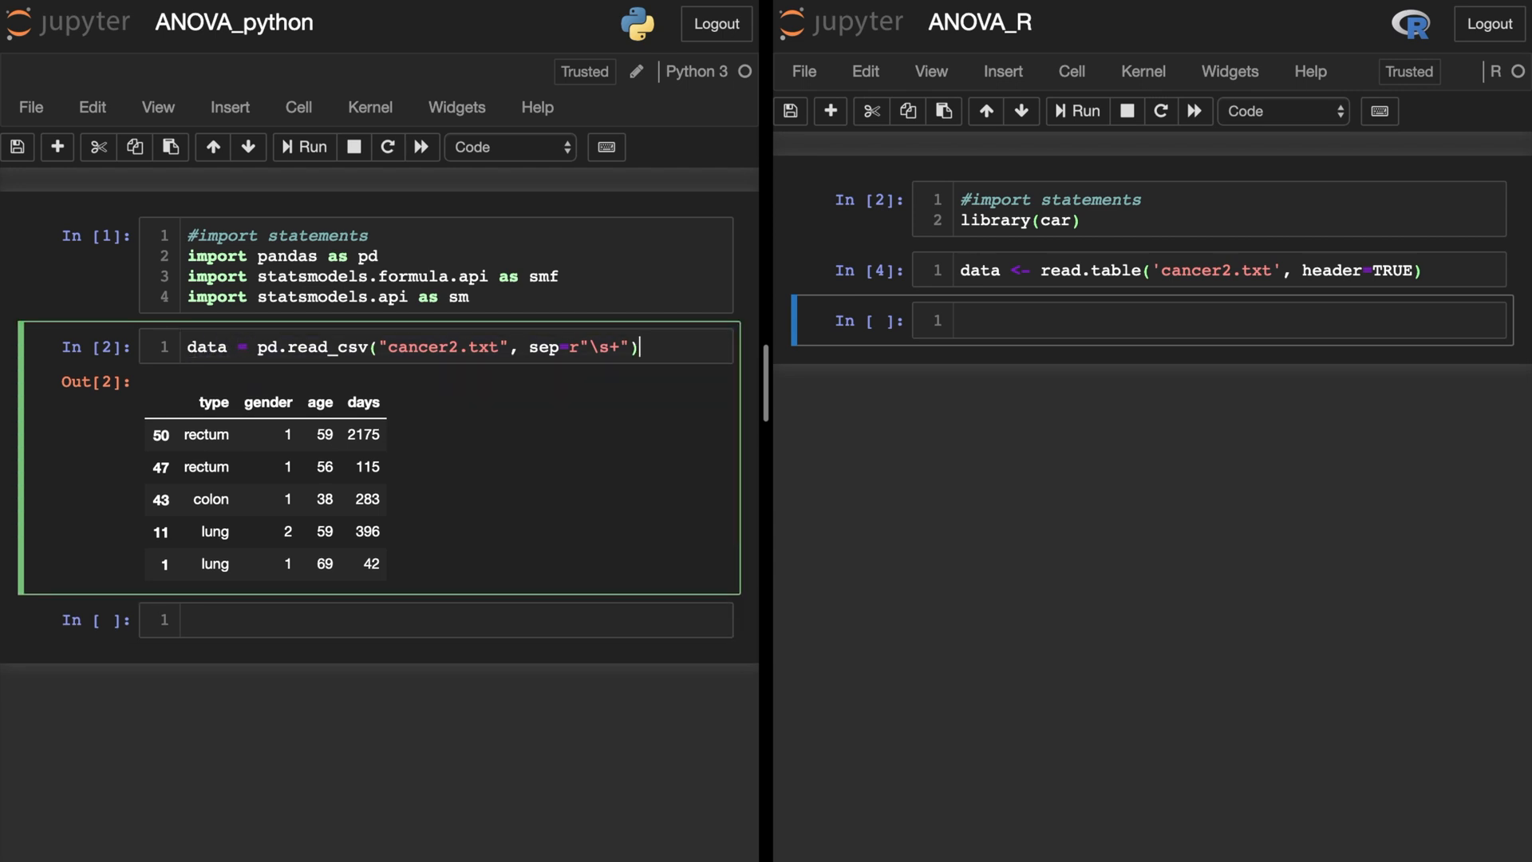
pyautogui.click(303, 147)
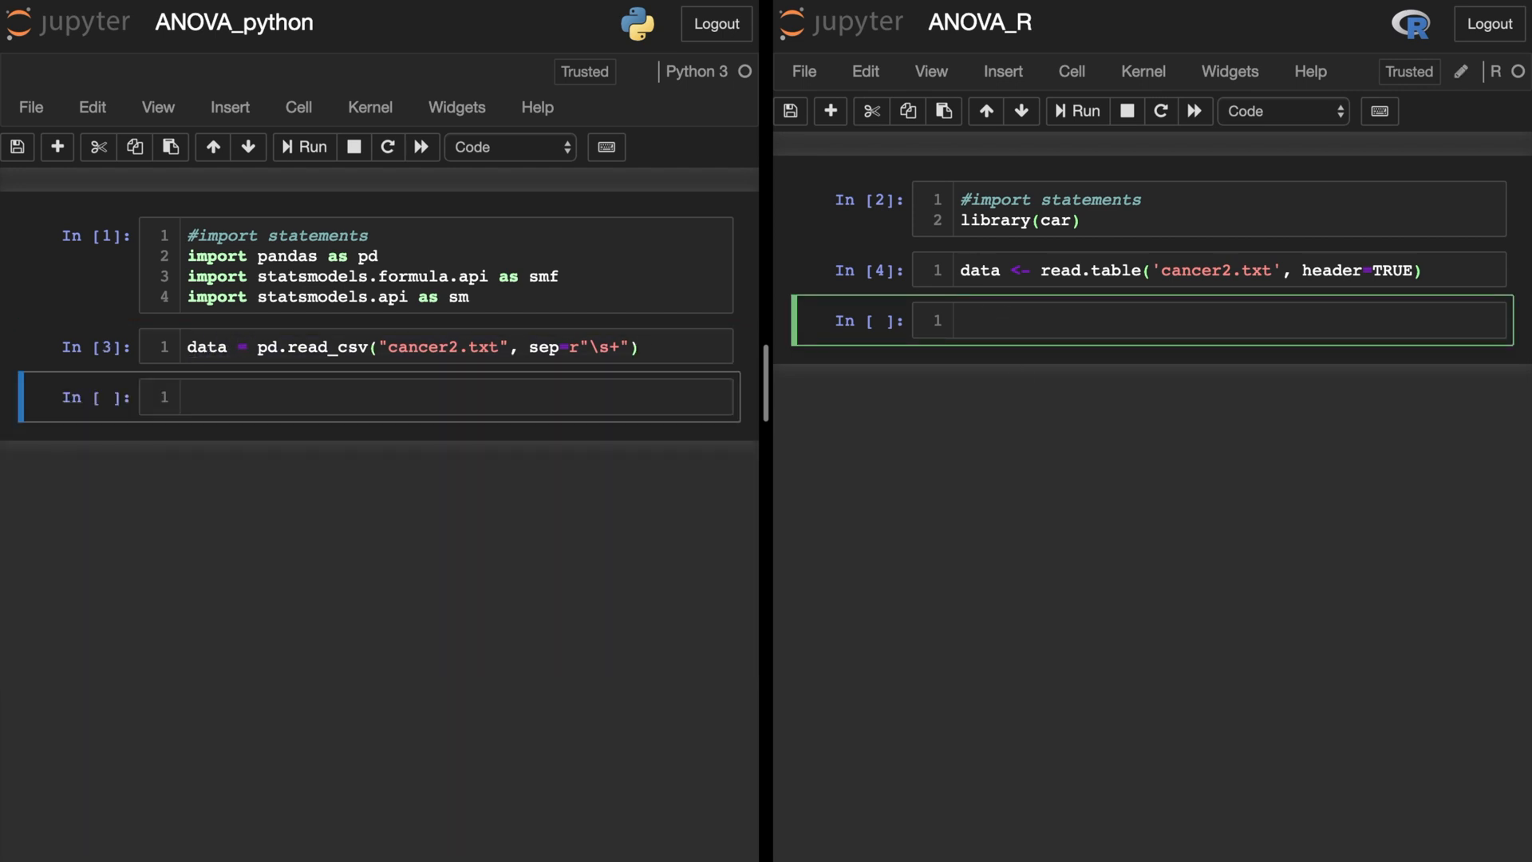
# - Convert data$gender to a factor in the R notebook
pyautogui.write('#Make a factor')
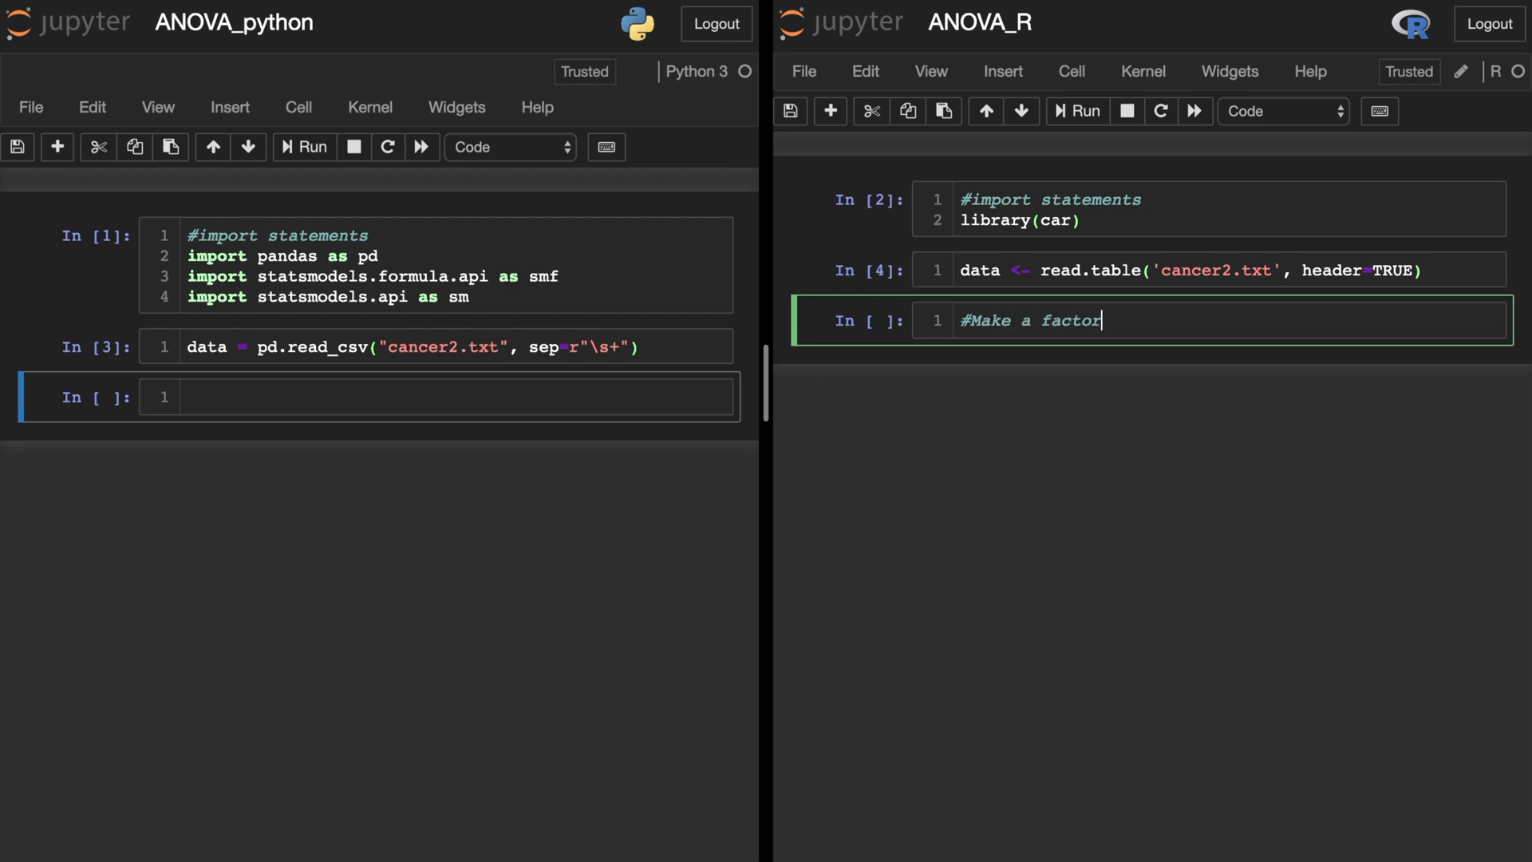
pyautogui.write('data$gend')
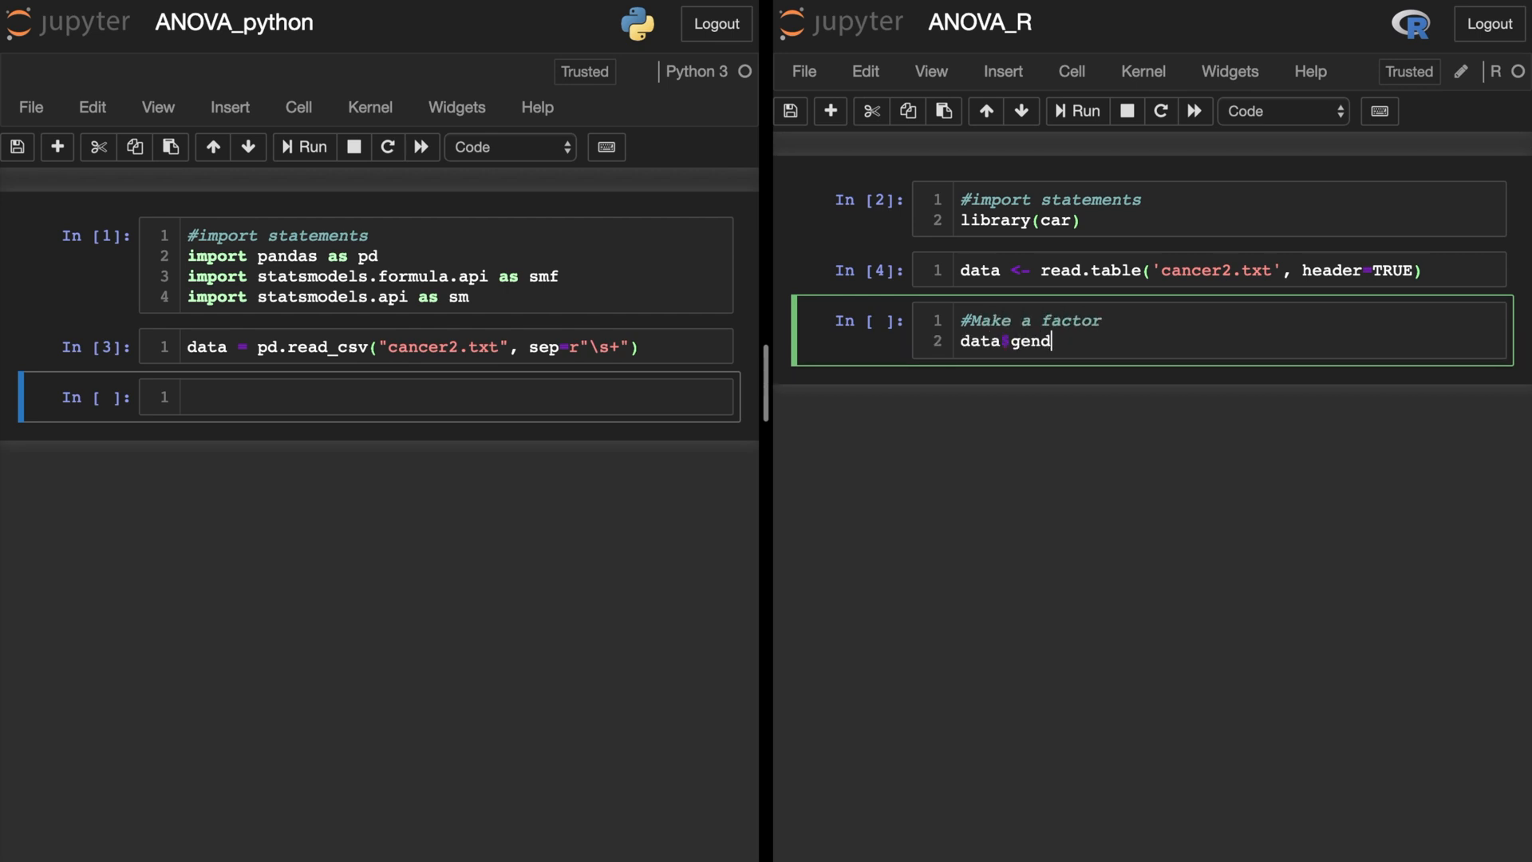
pyautogui.write('er = factor(data$gender')
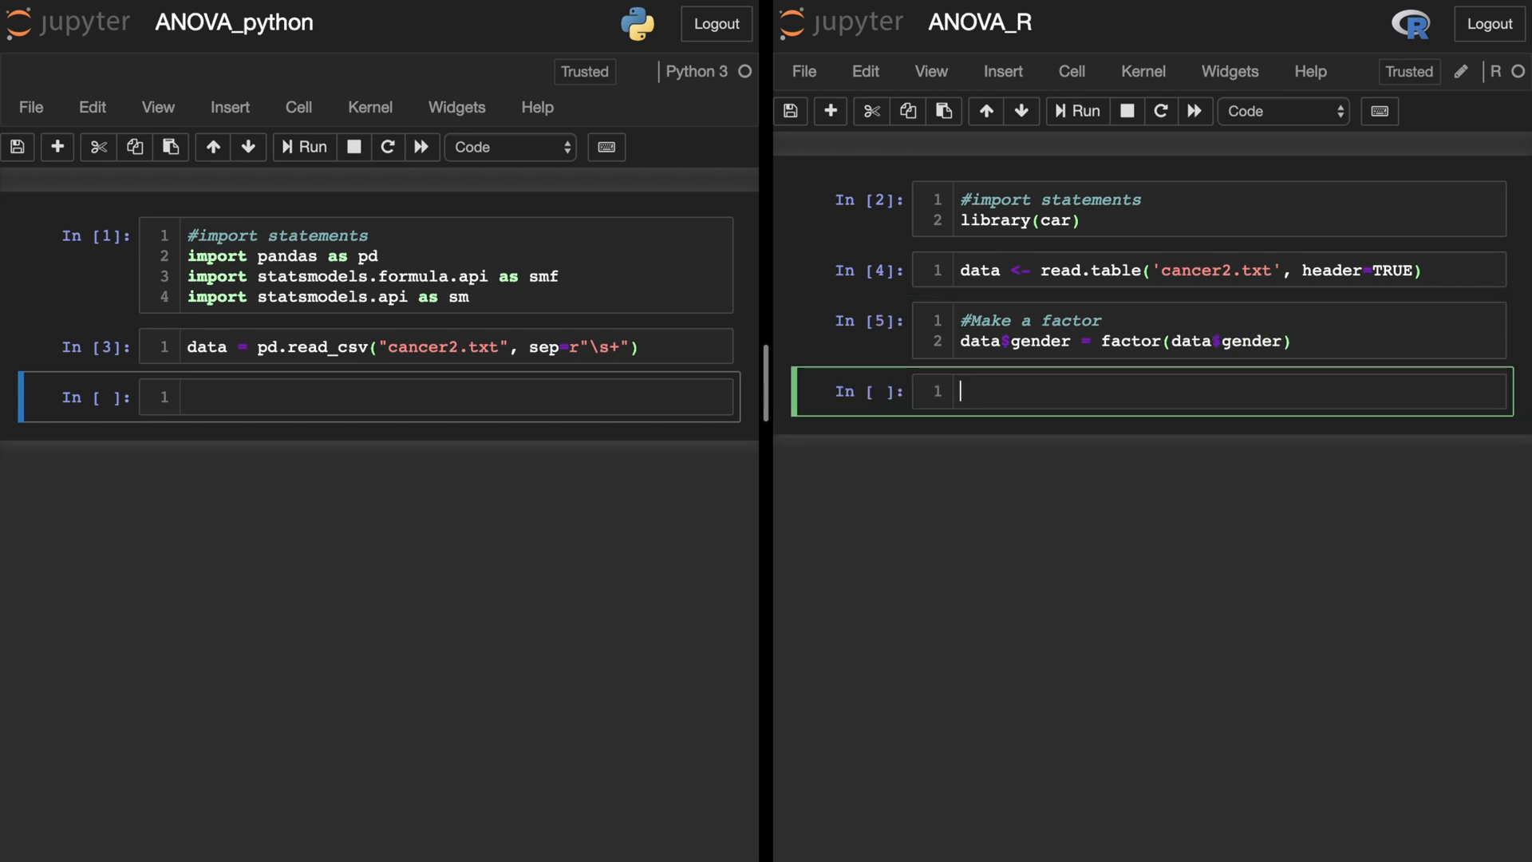
# - Convert data.gender to a string with astype(str) in the Python notebook
pyautogui.click(394, 395)
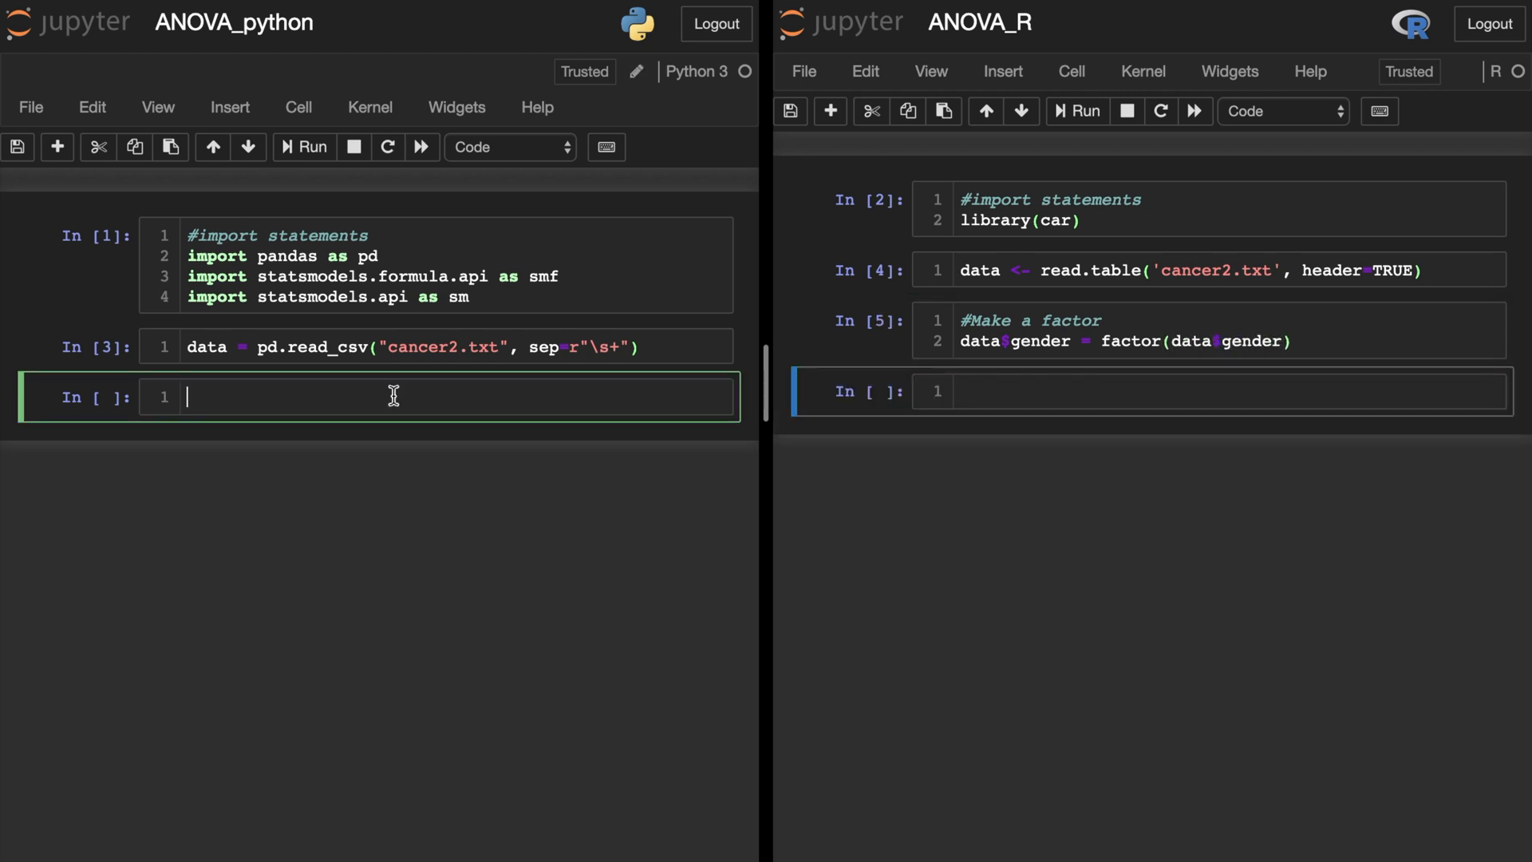
pyautogui.write('#Make a factor')
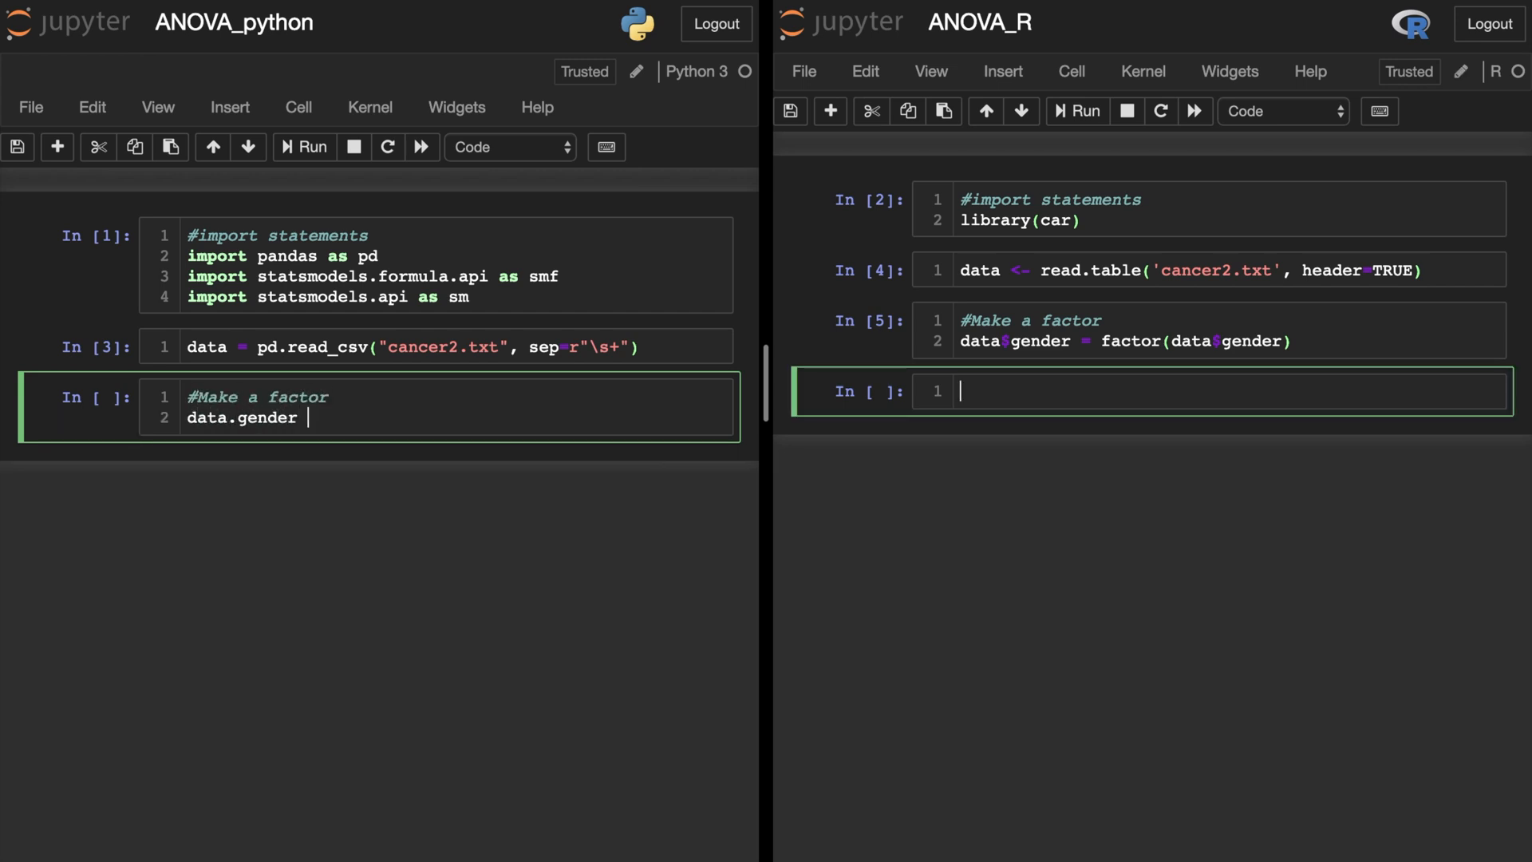
pyautogui.write('= data.gender')
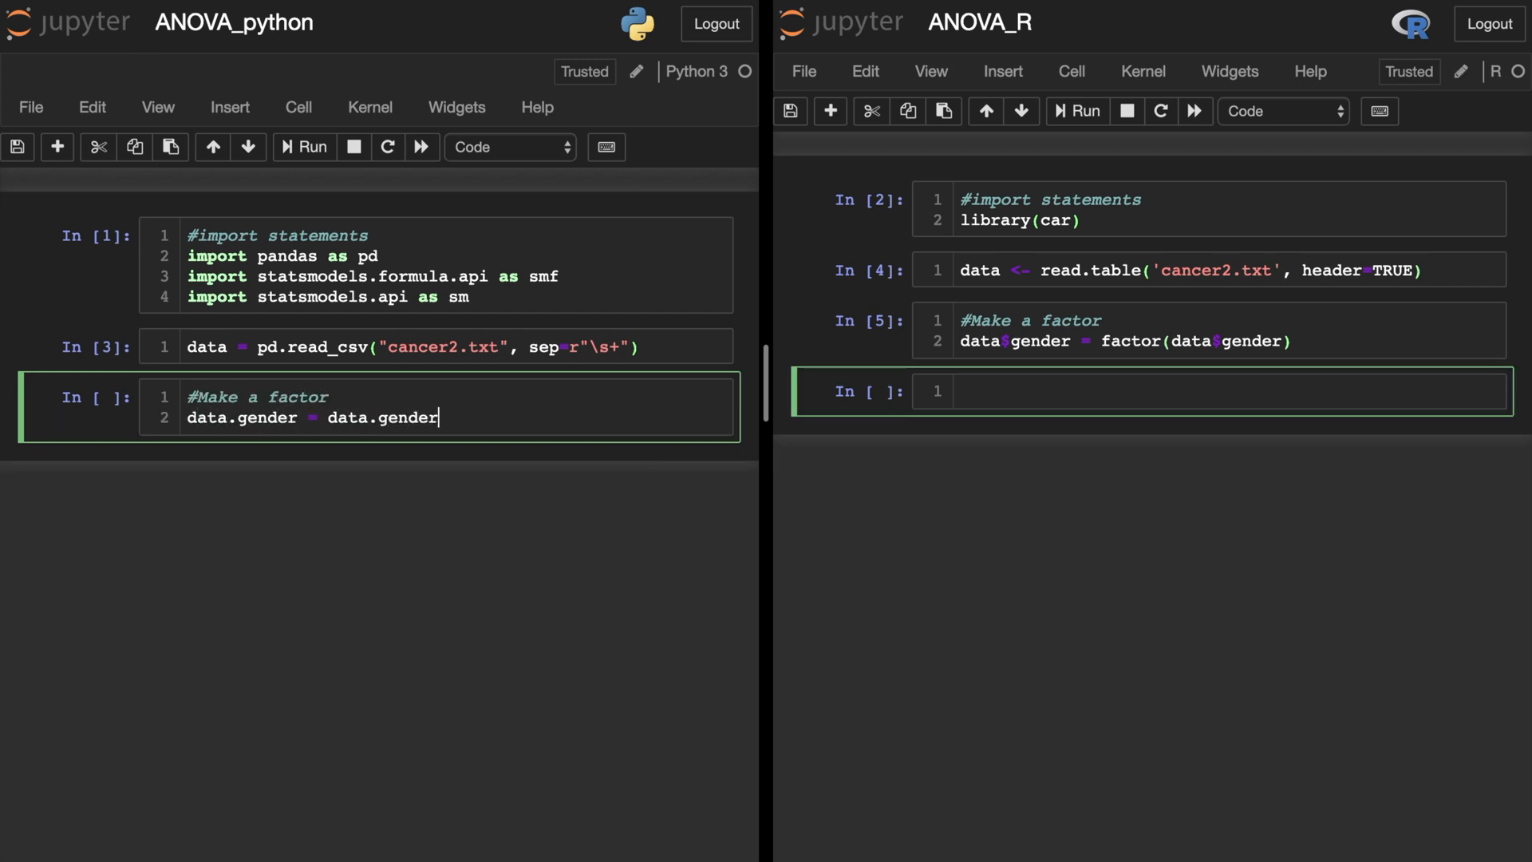
pyautogui.write('.astype(str)')
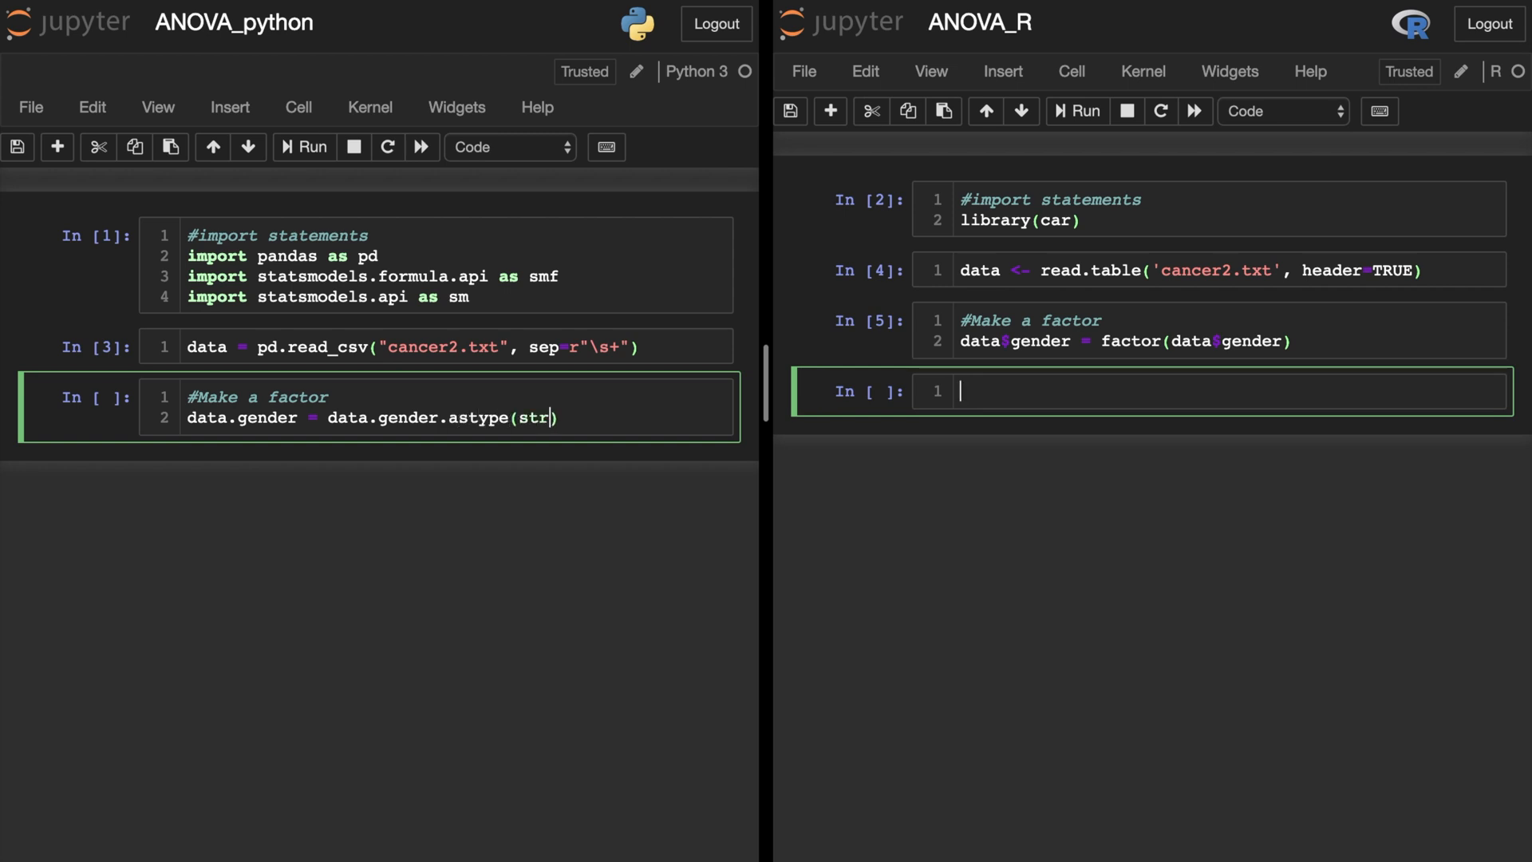
# - Copy data$days, data$type and data$gender into Days, Type and Gender variables in R
pyautogui.click(313, 147)
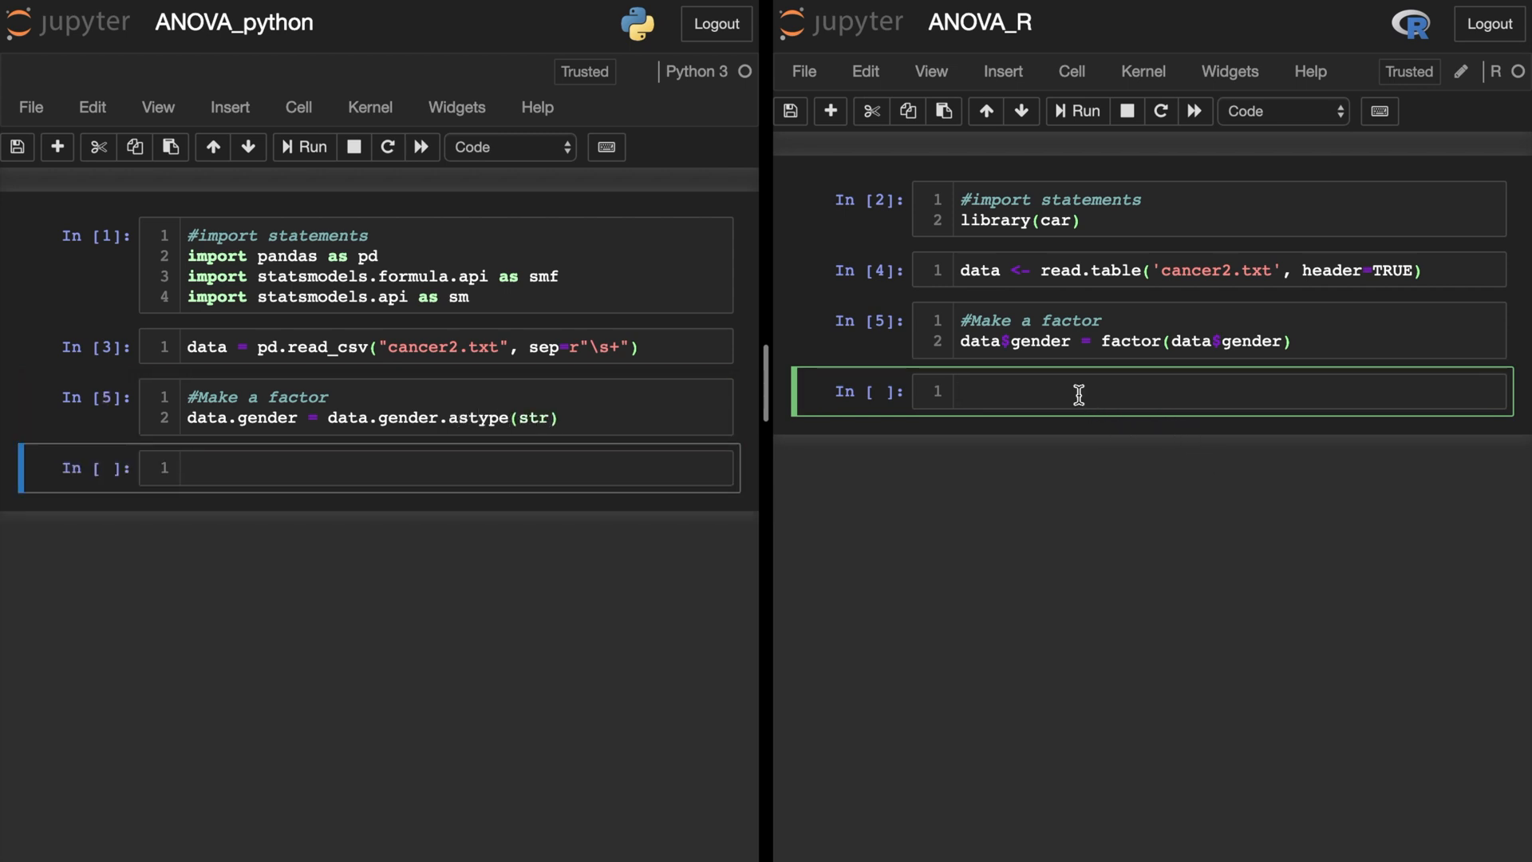
pyautogui.write('#Just for R')
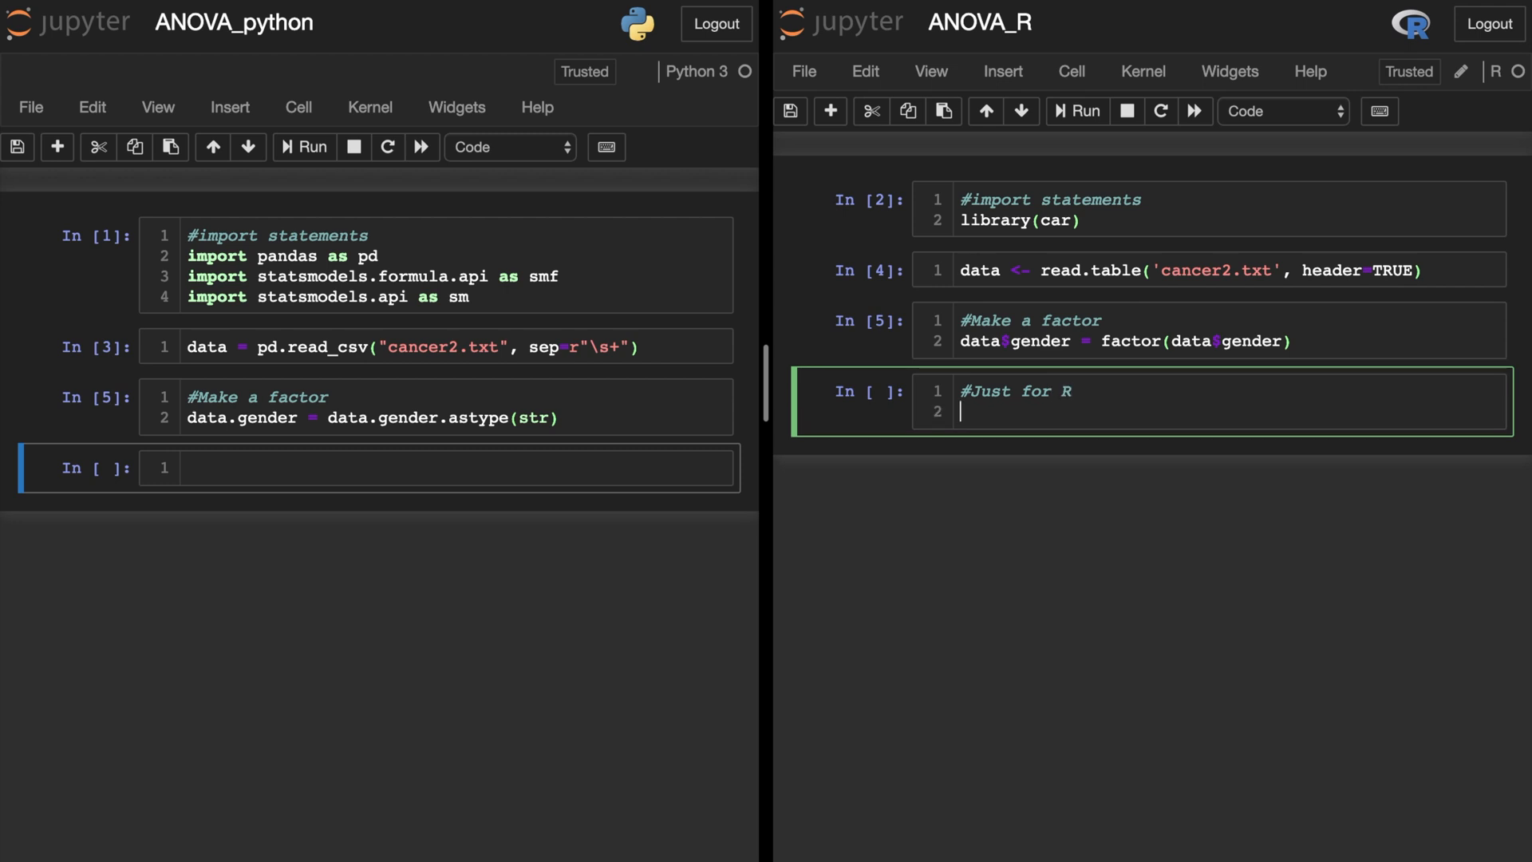
pyautogui.write('Days = data$')
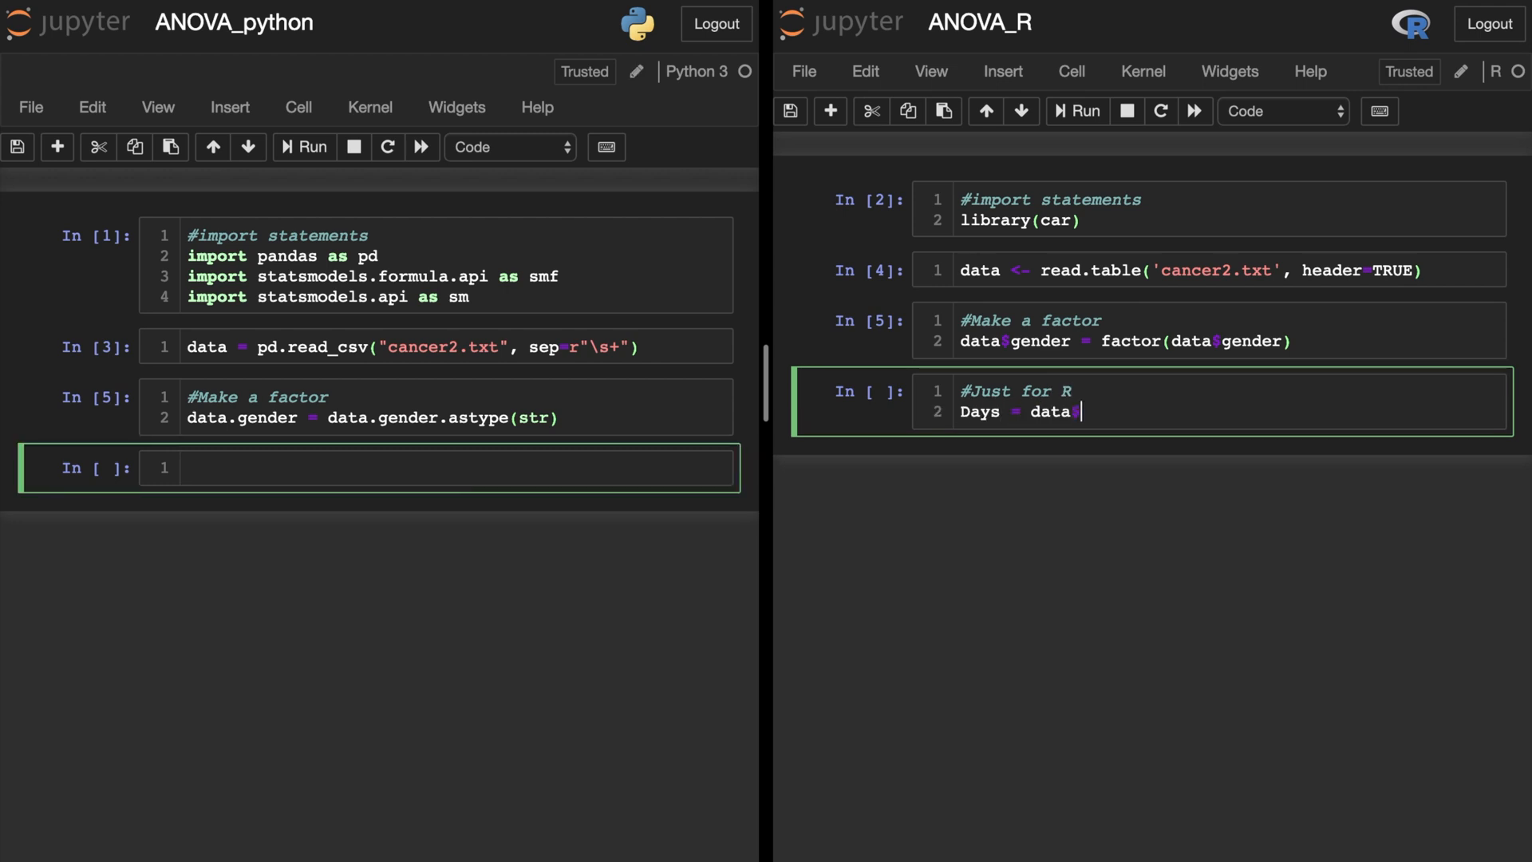
pyautogui.write('days')
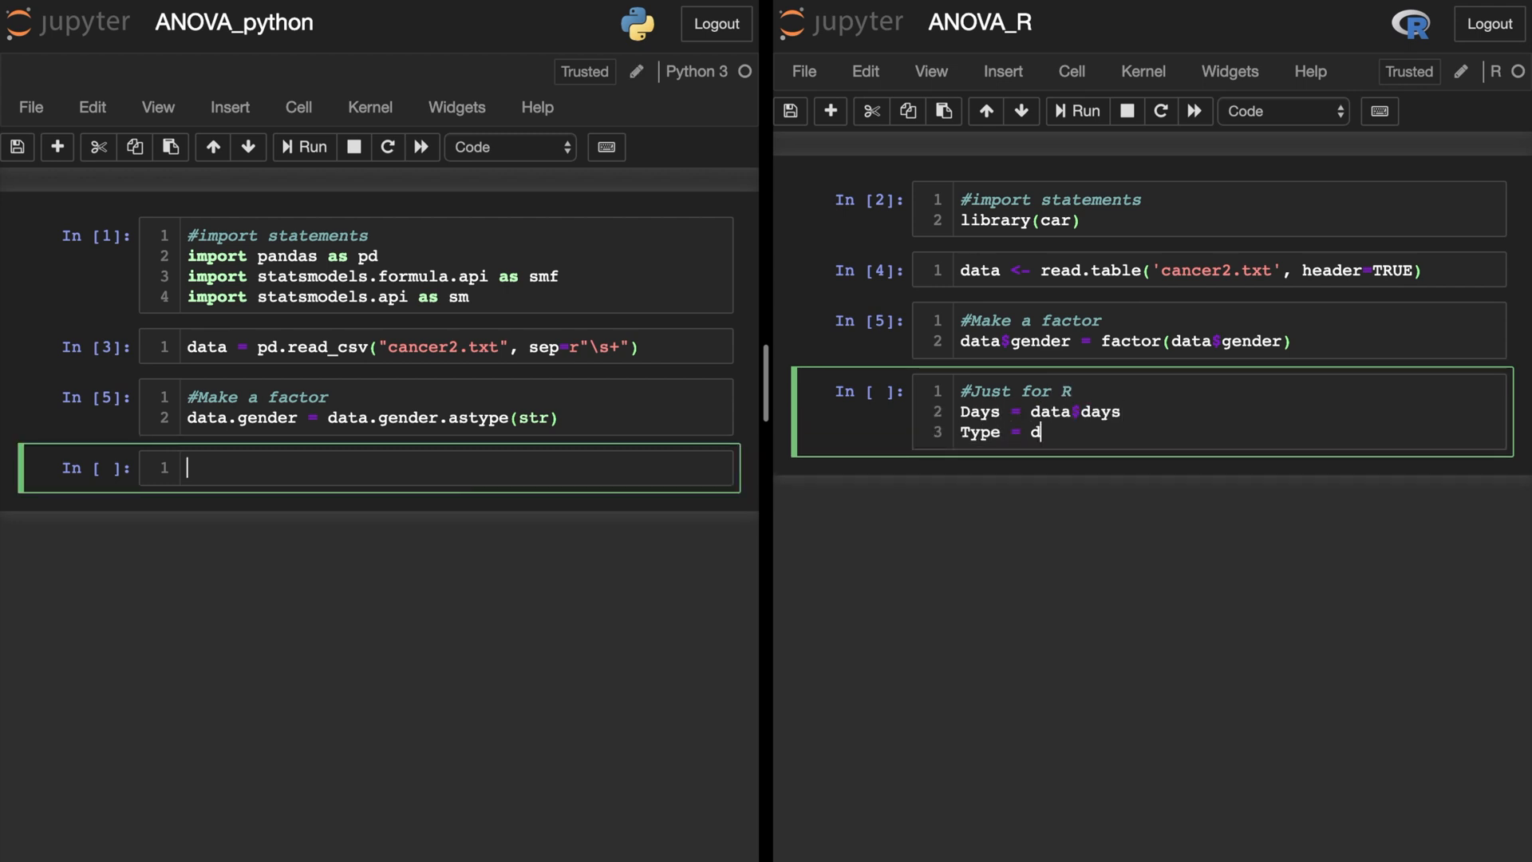
pyautogui.write('ata$type')
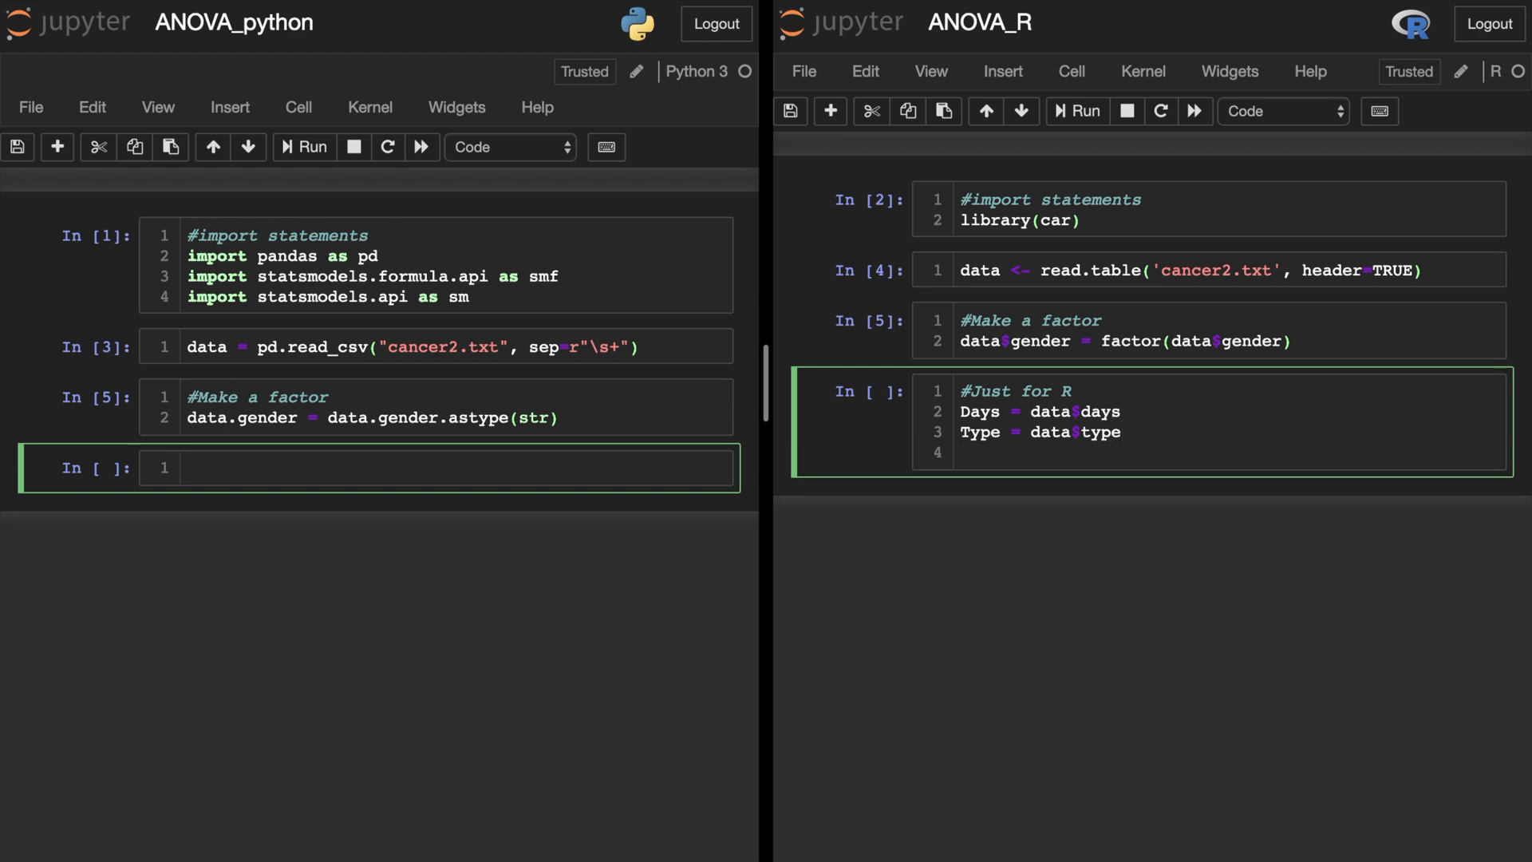
pyautogui.write('Gender = data$gender')
pyautogui.write('#Make ty')
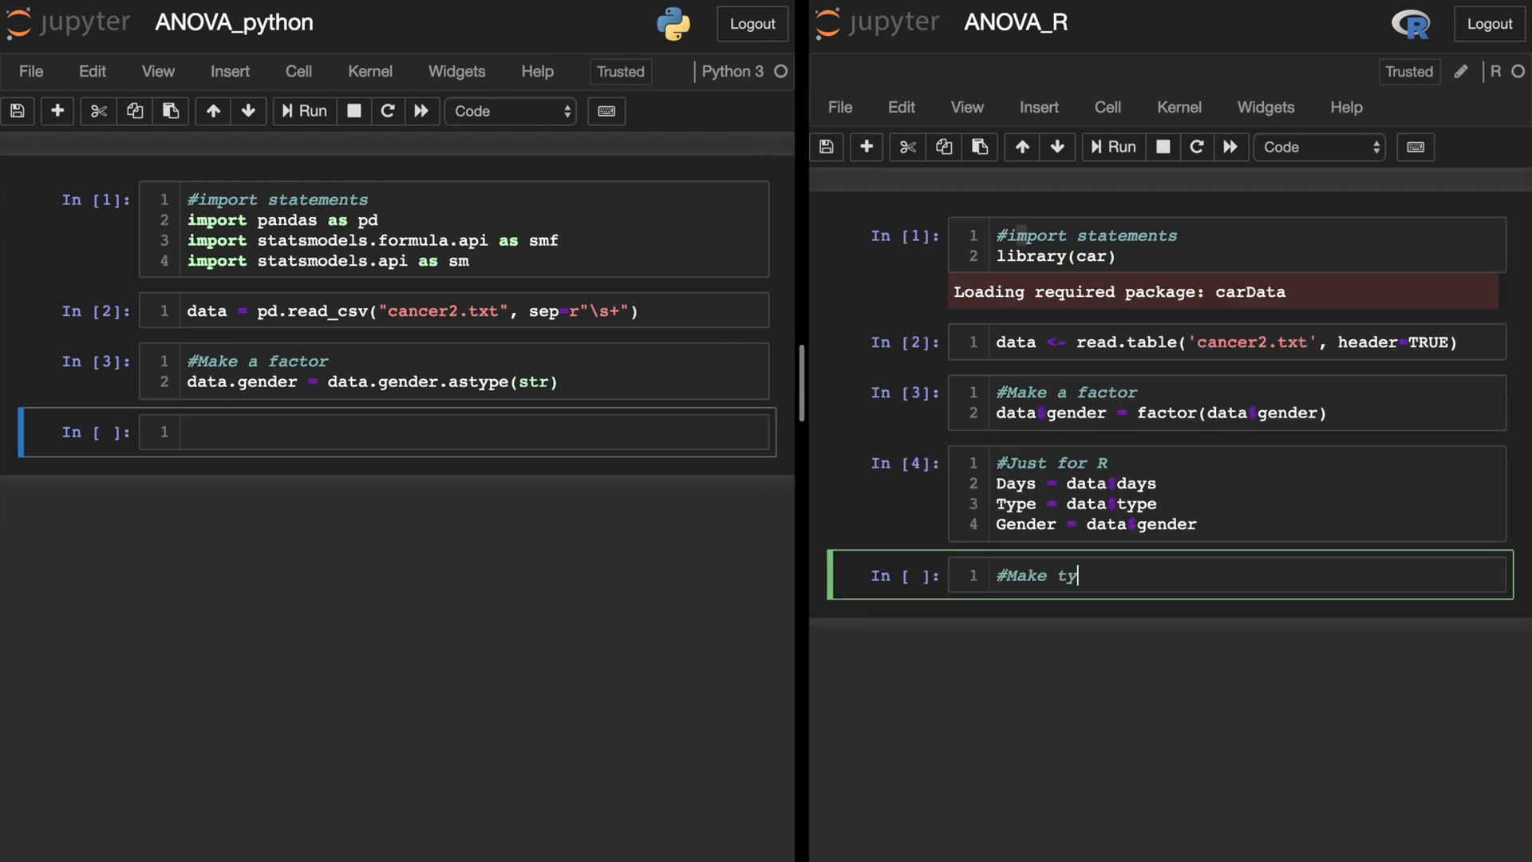
# - Write the R cell '#Make type III ANOVA' with model = lm(Days ~ Type + Gender + Type*Gender)
pyautogui.write('pe III ANOVA')
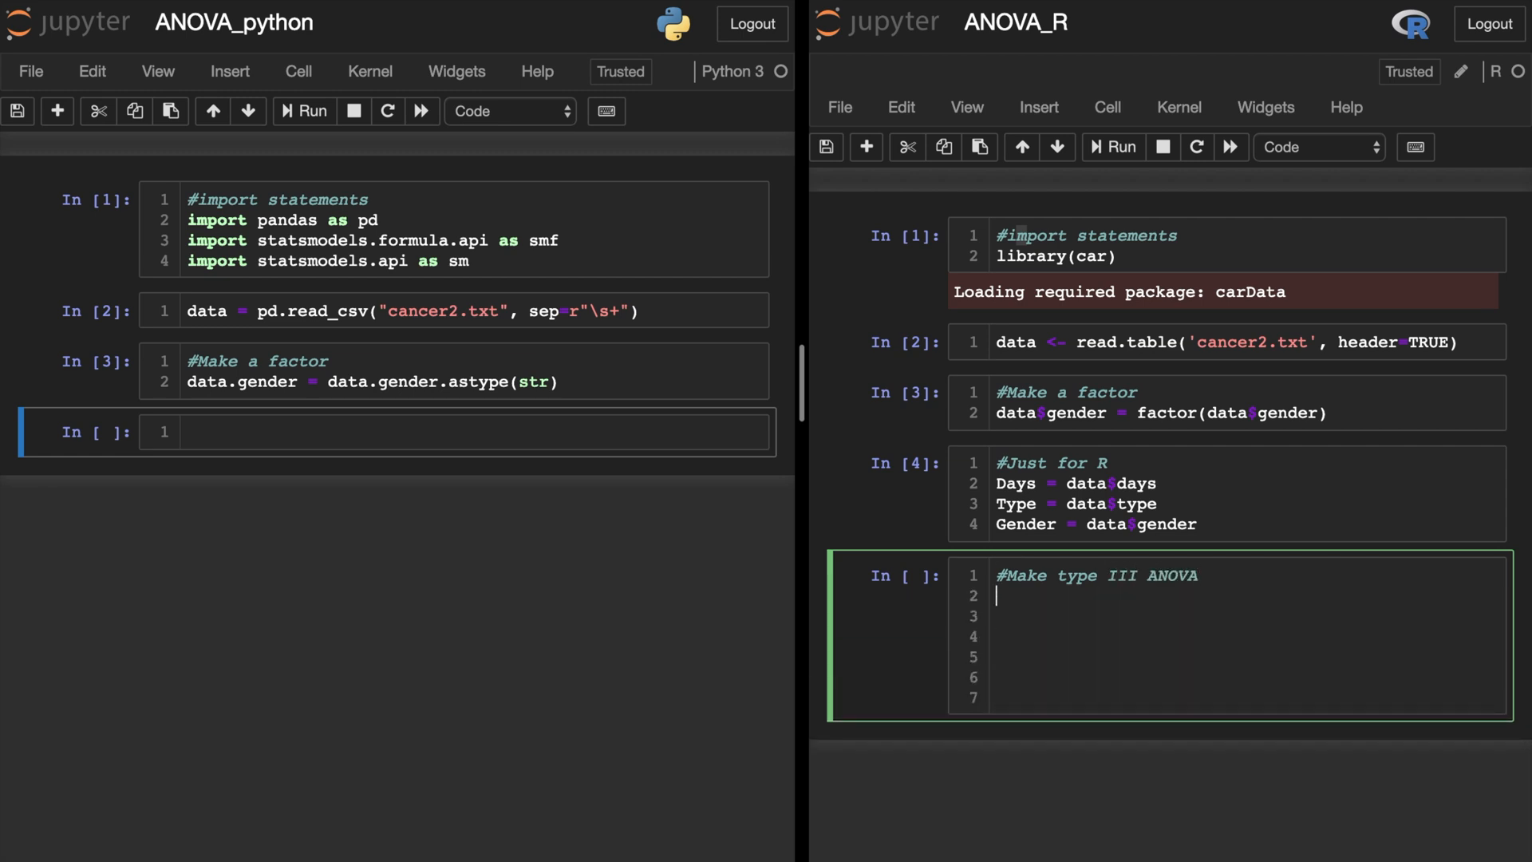
pyautogui.write('mo')
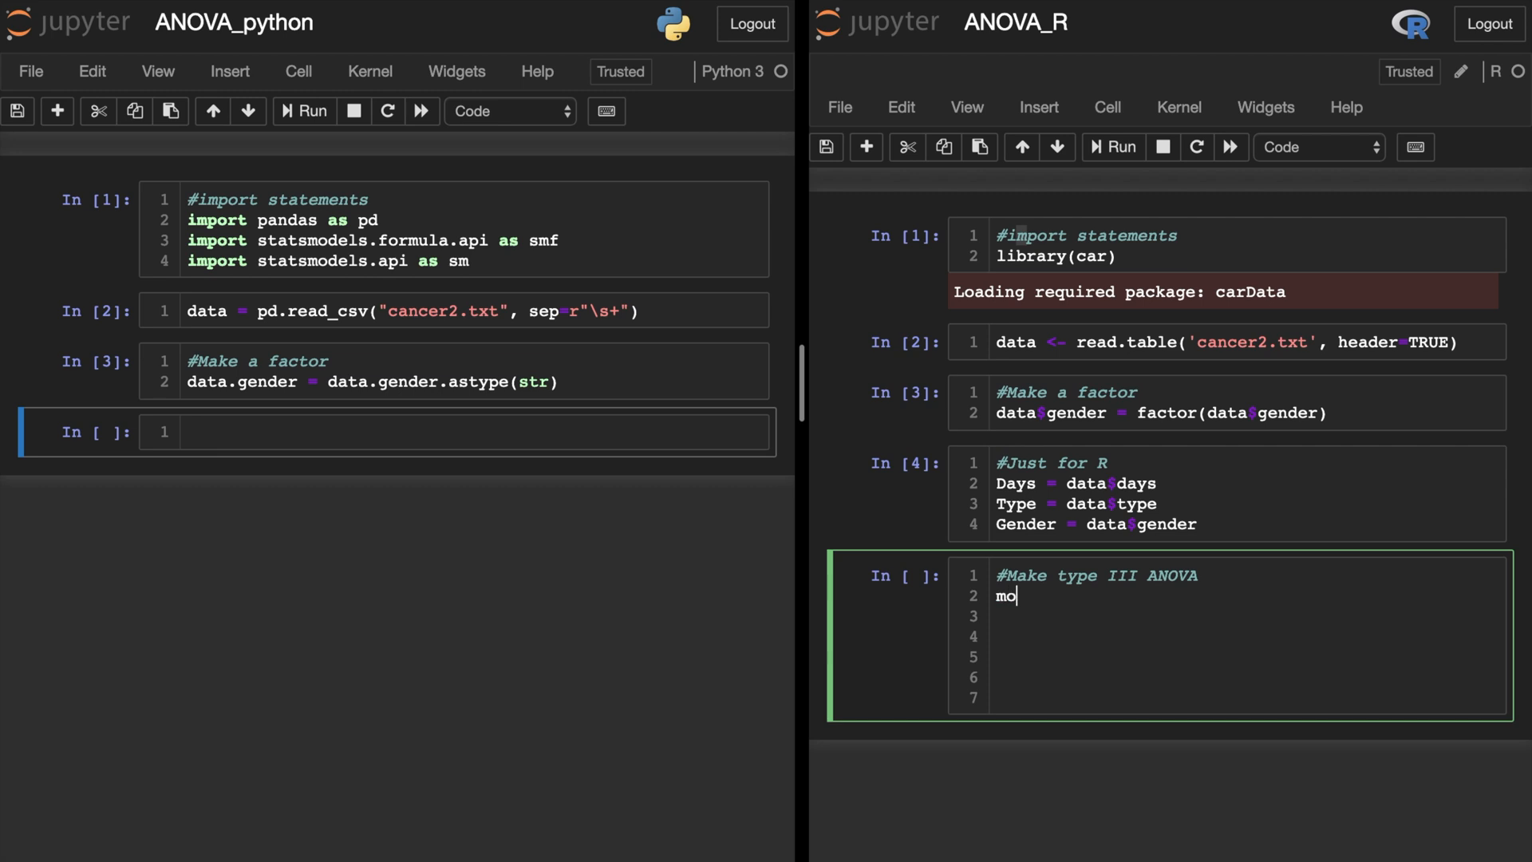
pyautogui.write('del = lm')
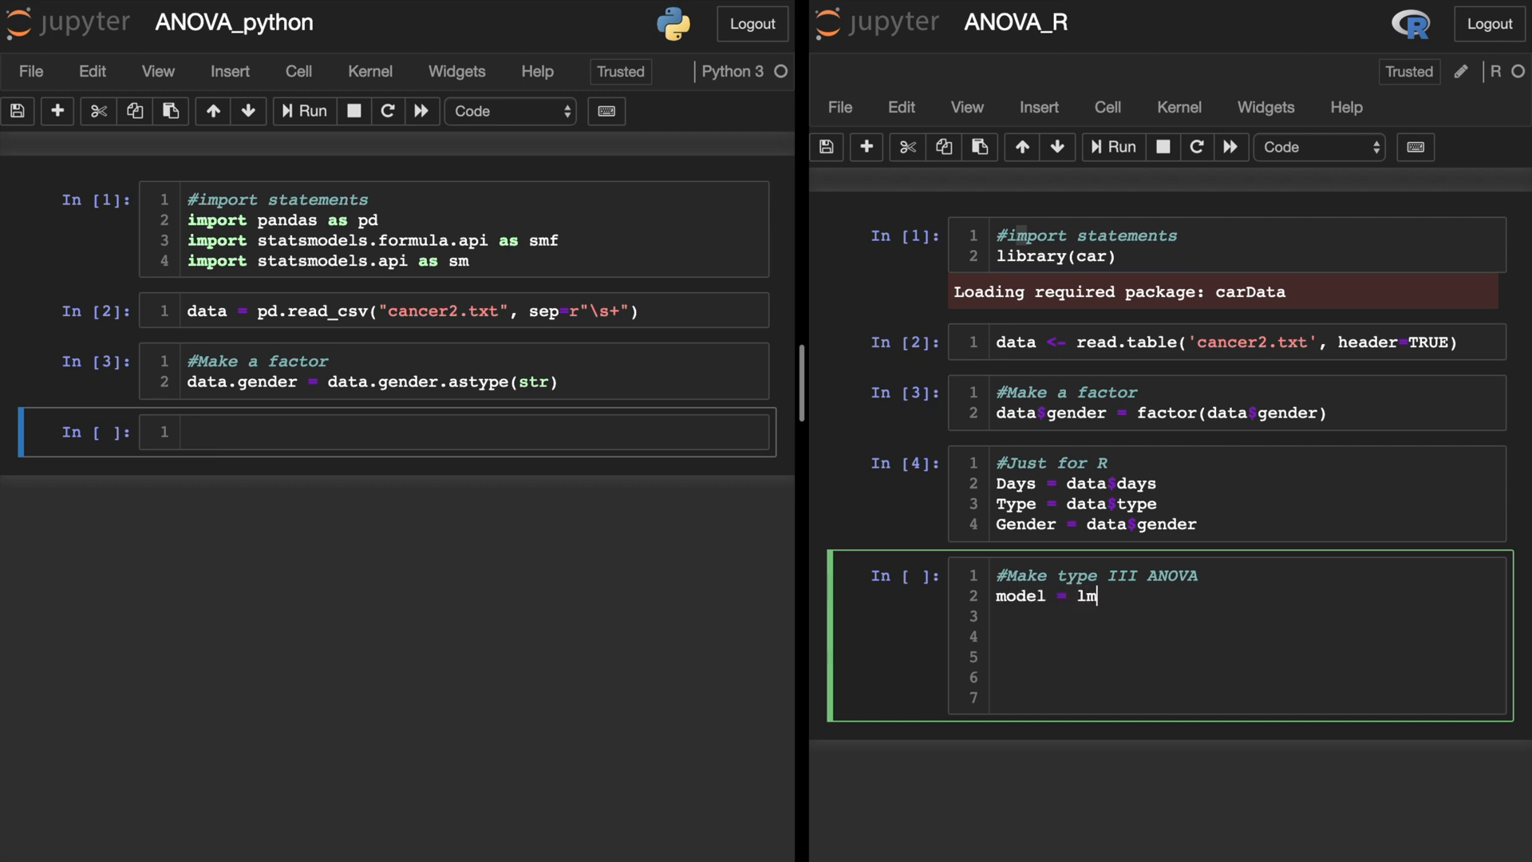
pyautogui.write('(Days )')
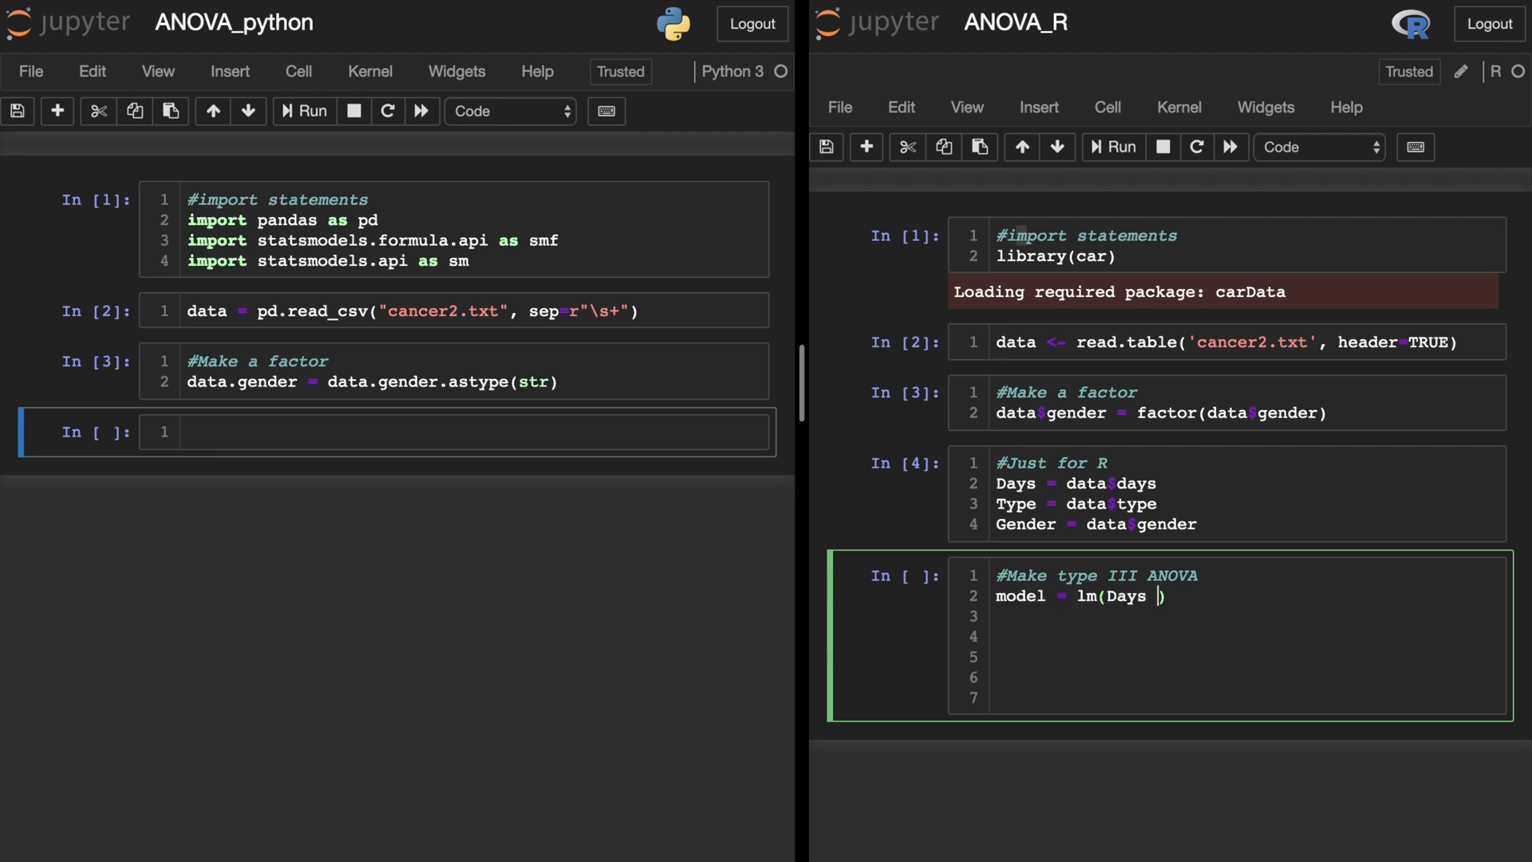
pyautogui.write('~ T')
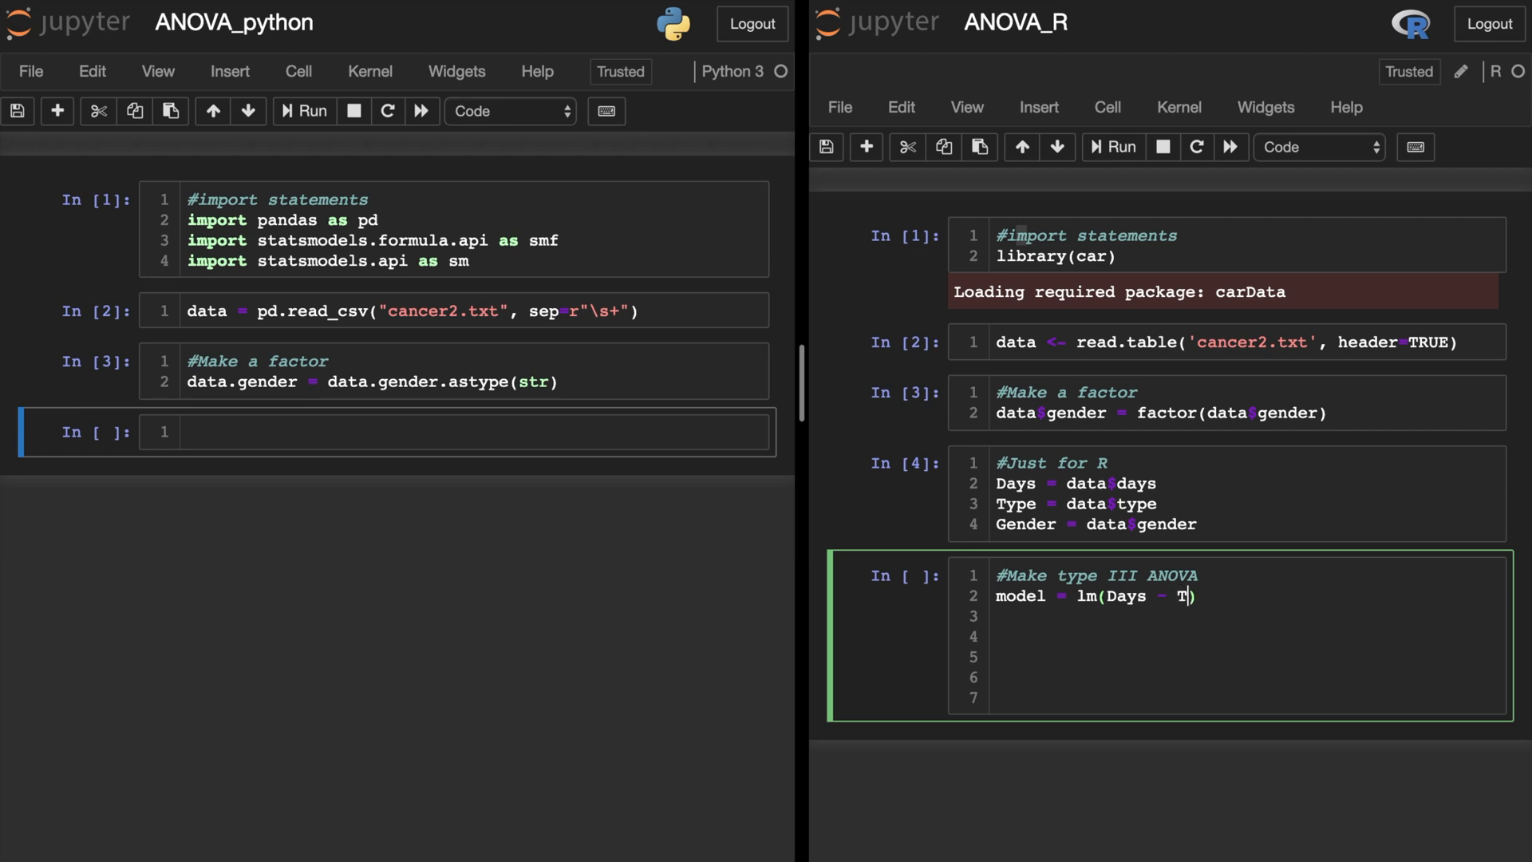
pyautogui.write('ype + Gender')
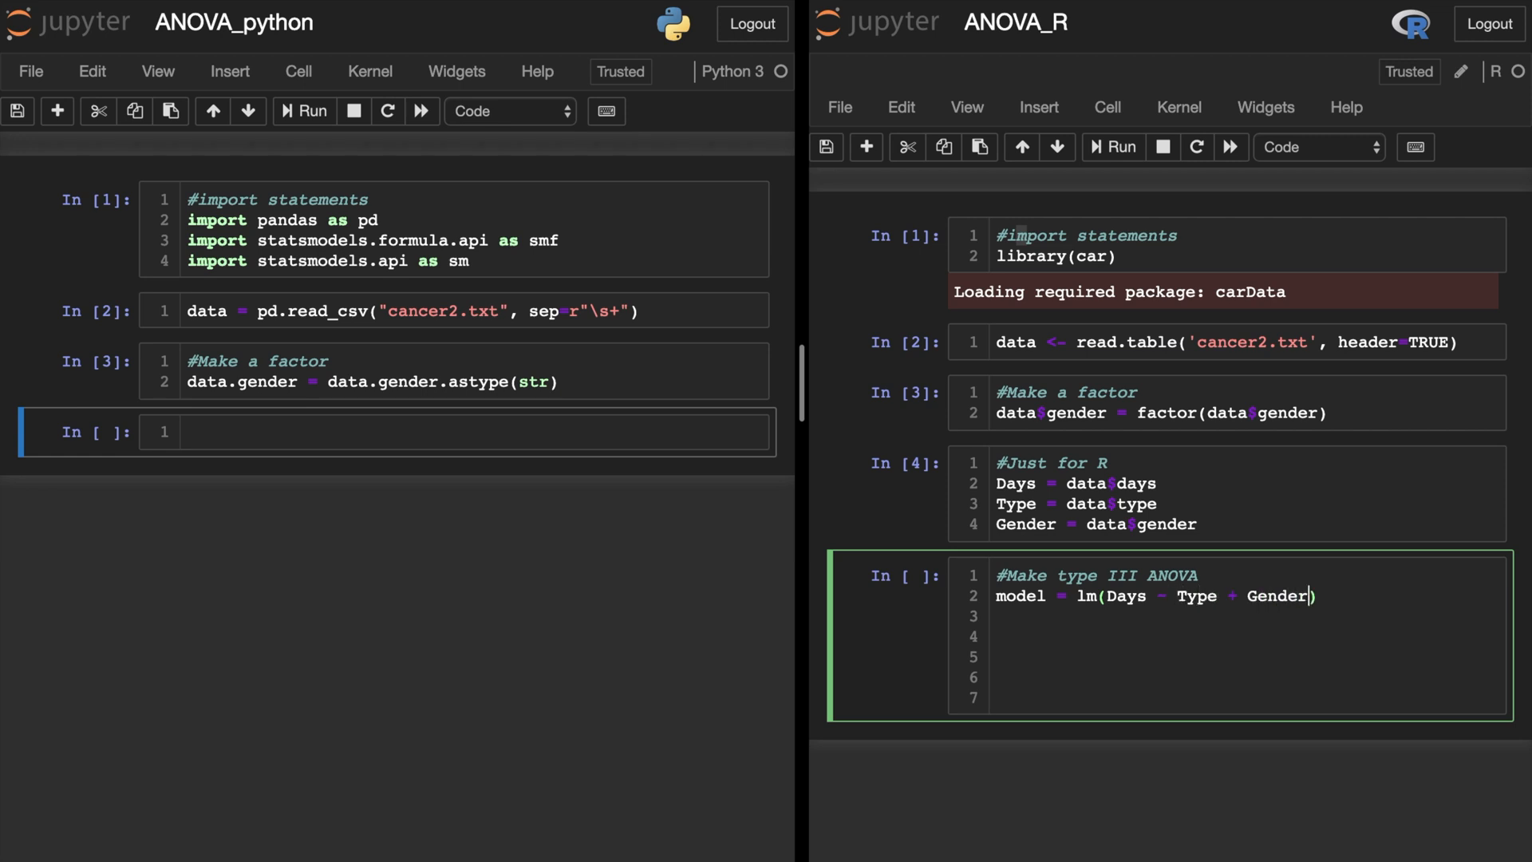
pyautogui.write('+ Ty')
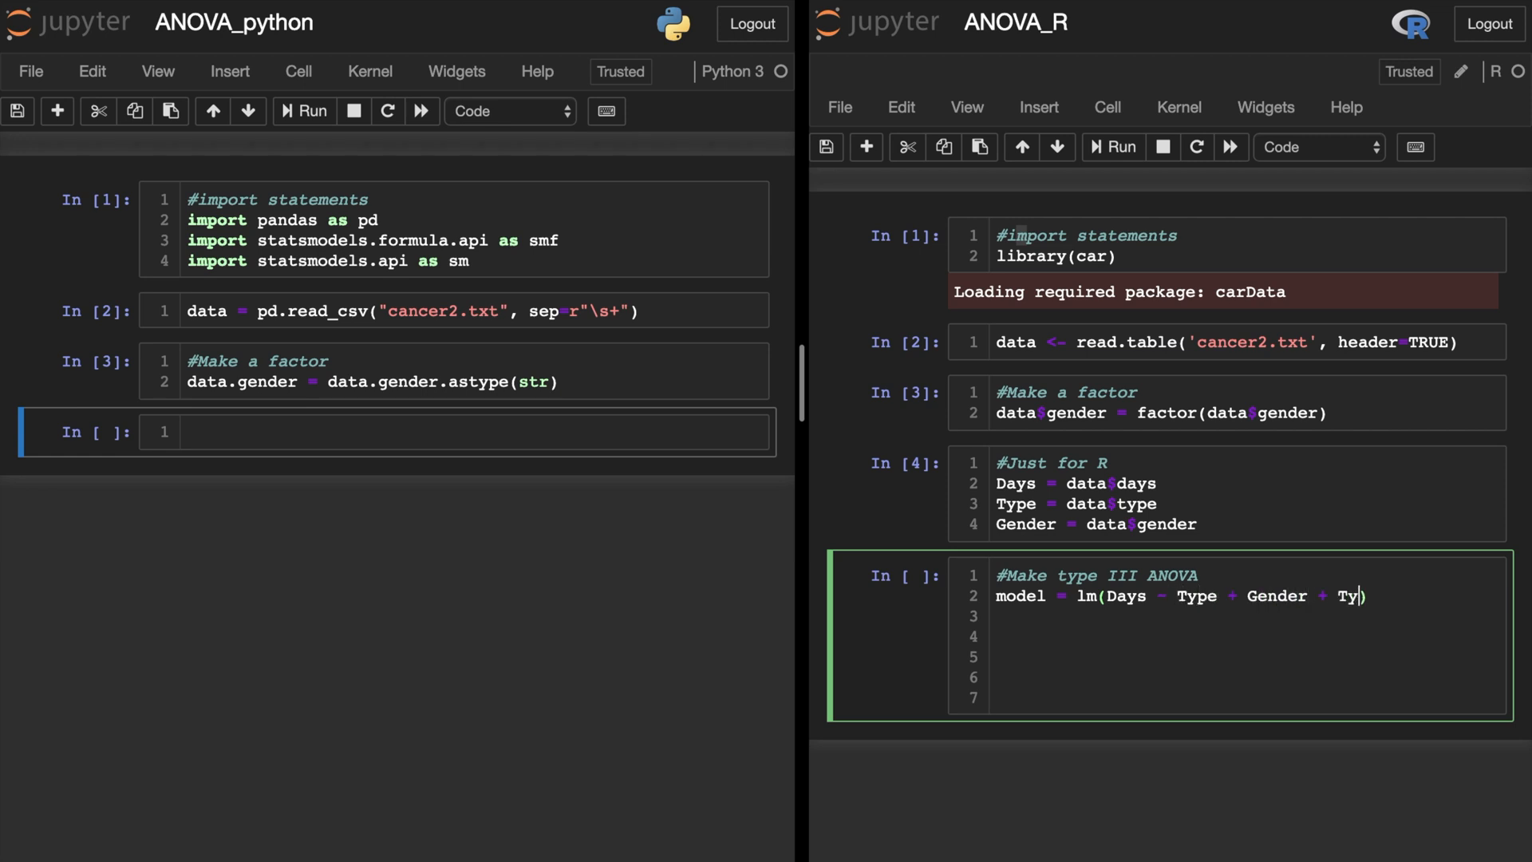
pyautogui.write('pe Gender)')
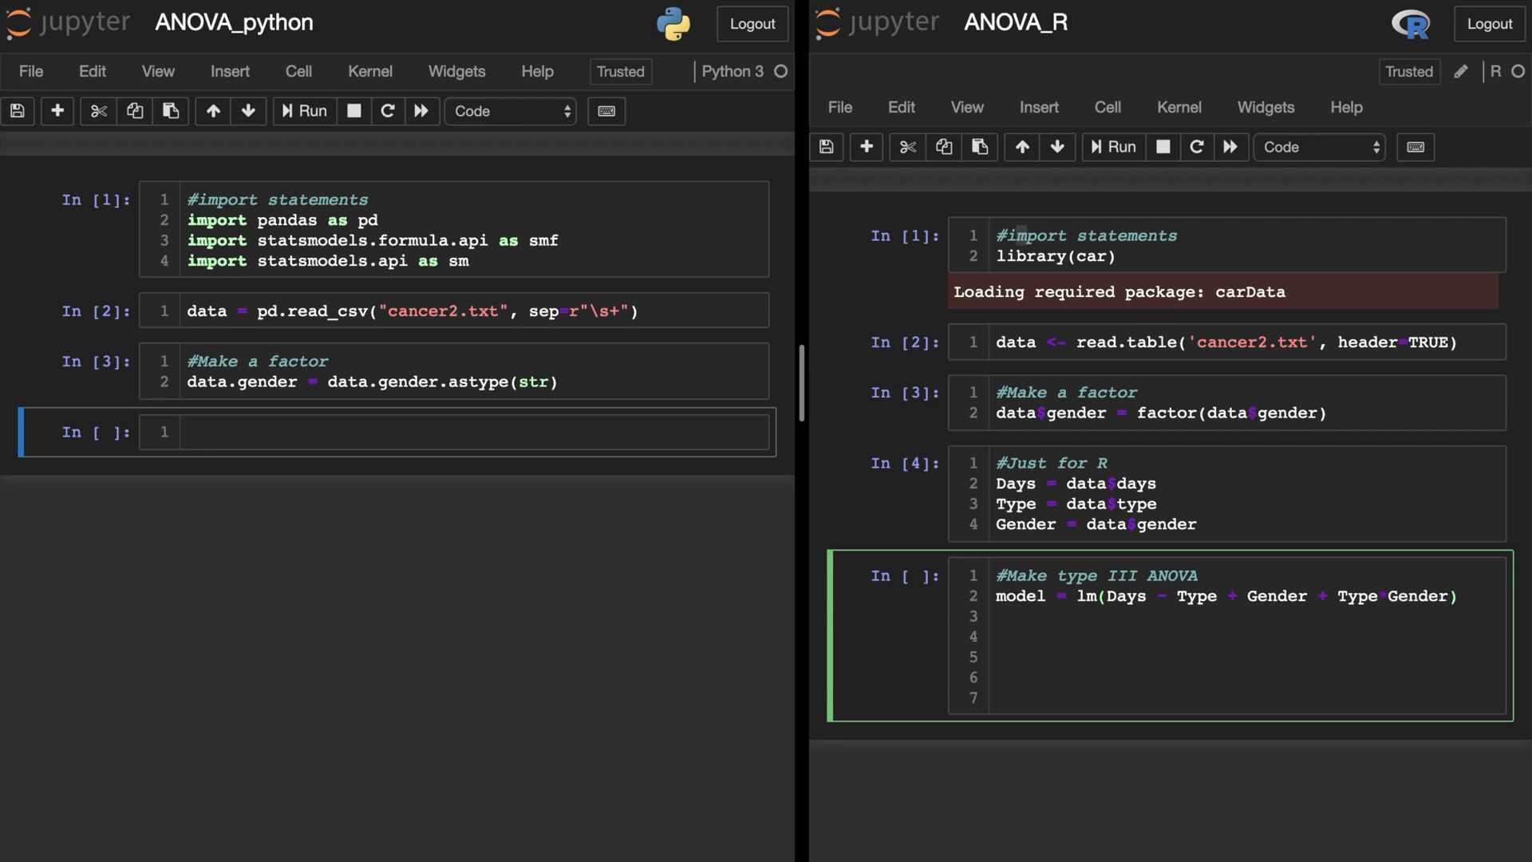
# - Add data=data and contrasts=list(Type=contr.sum, Gender=contr.sum) to the lm call
pyautogui.write(', data)')
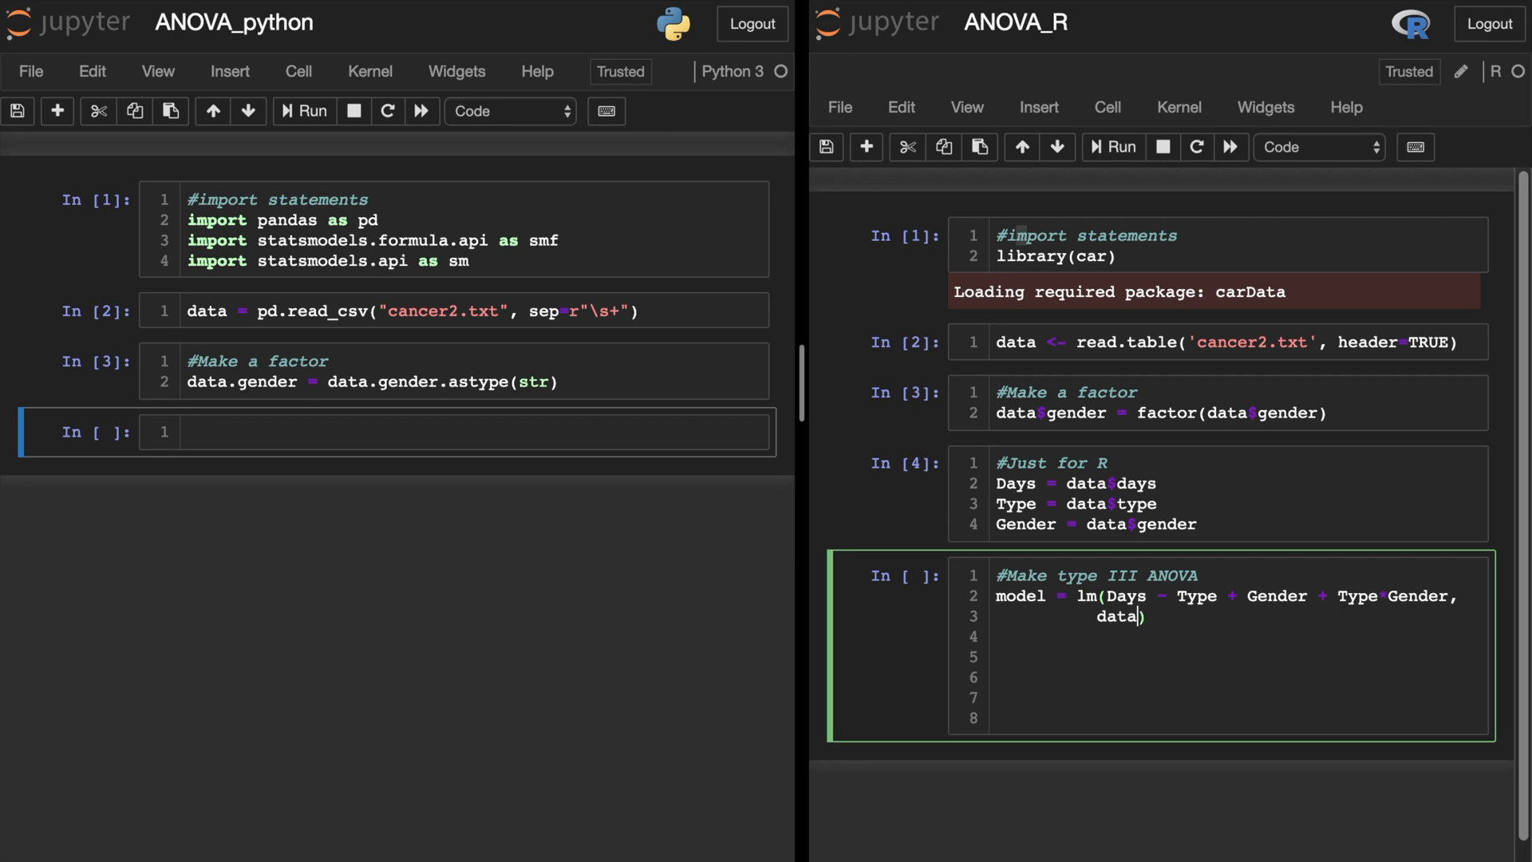
pyautogui.write('=data,')
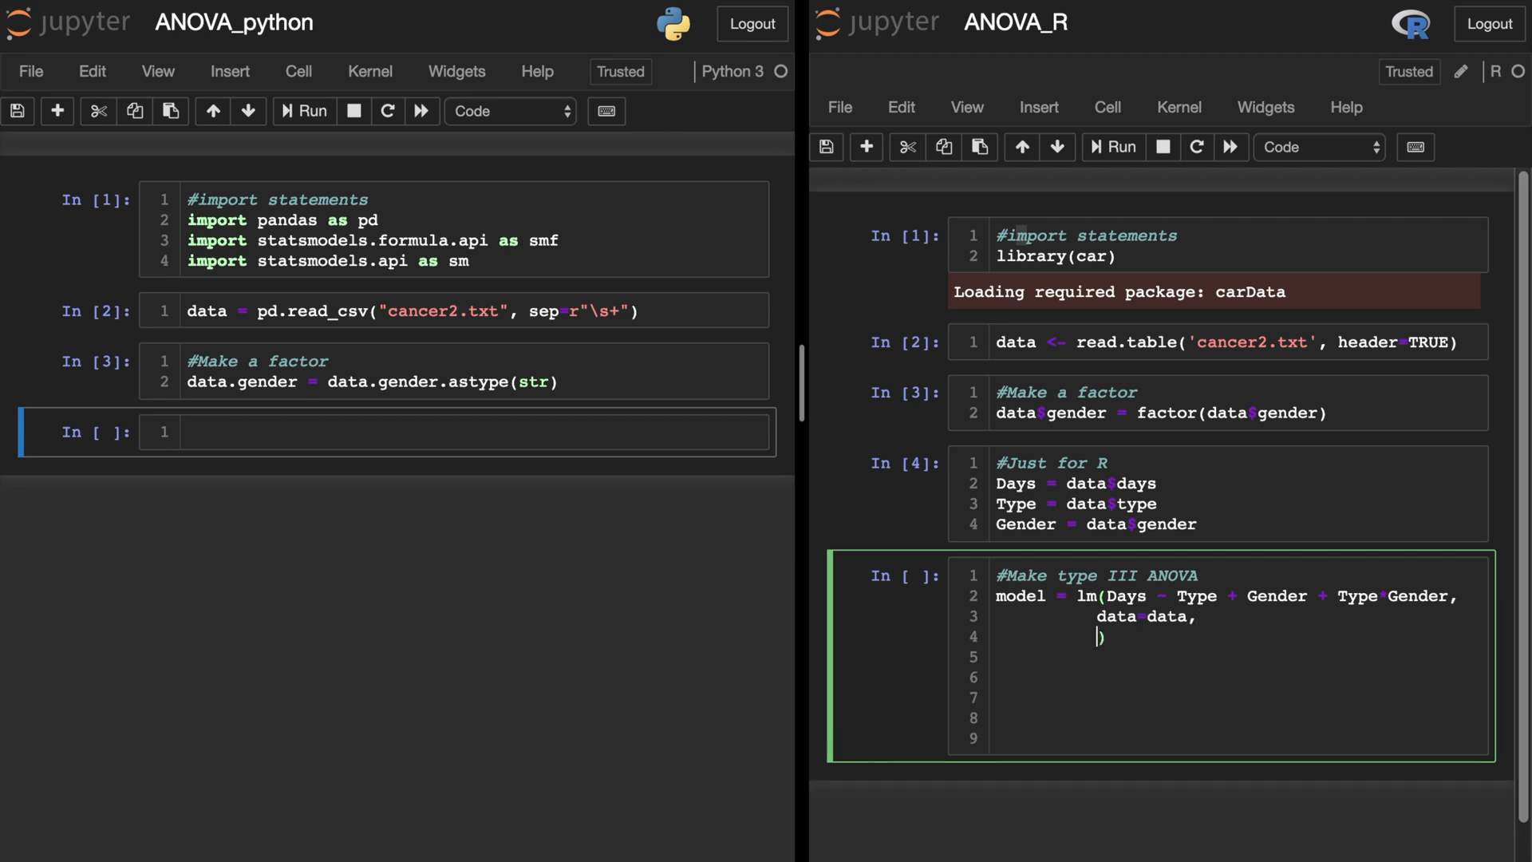
pyautogui.write('contr')
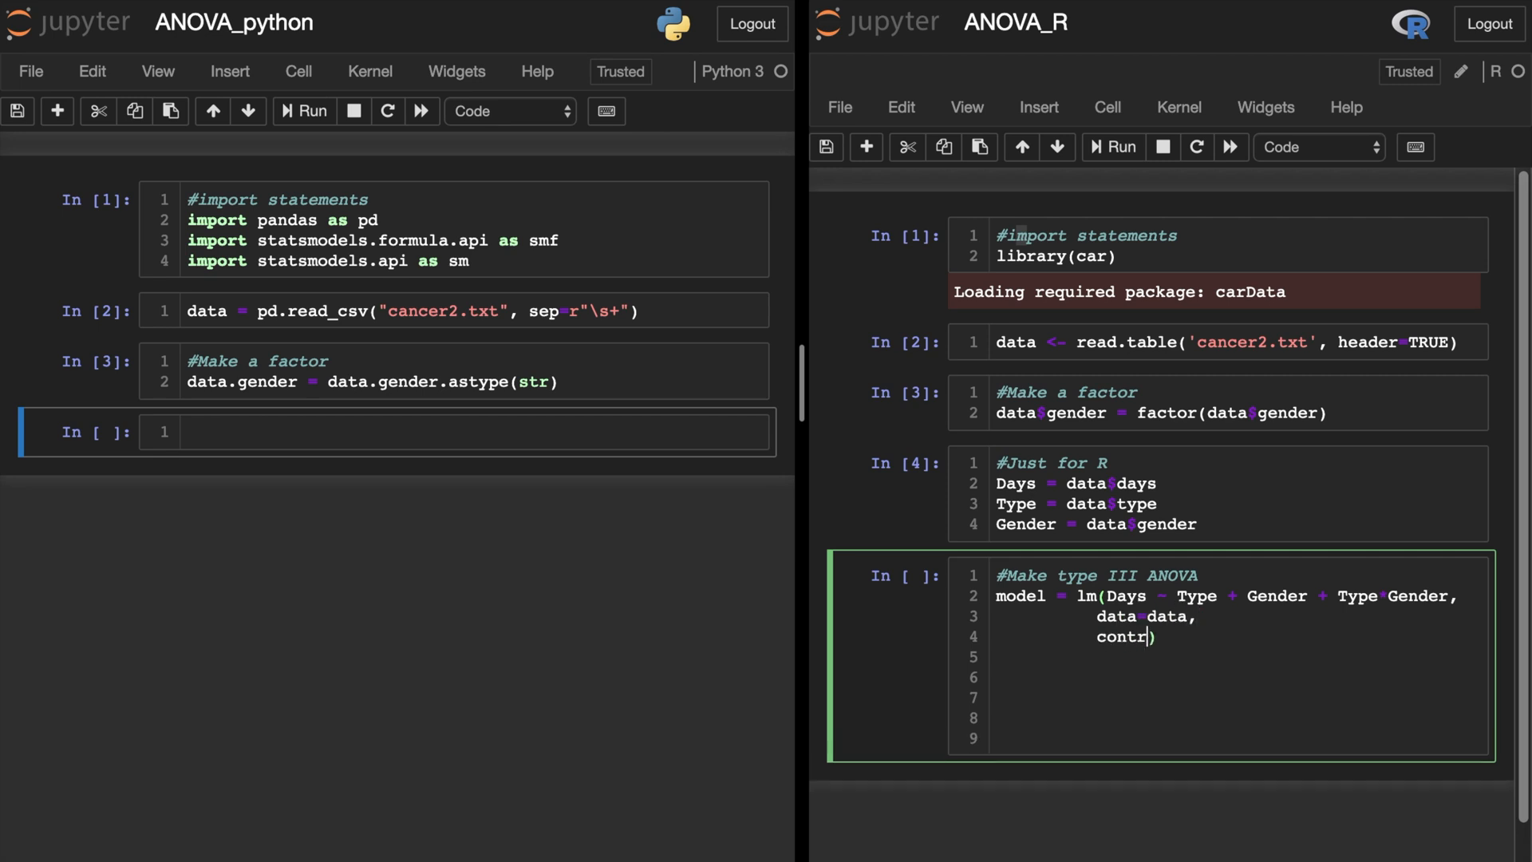
pyautogui.write('asts=')
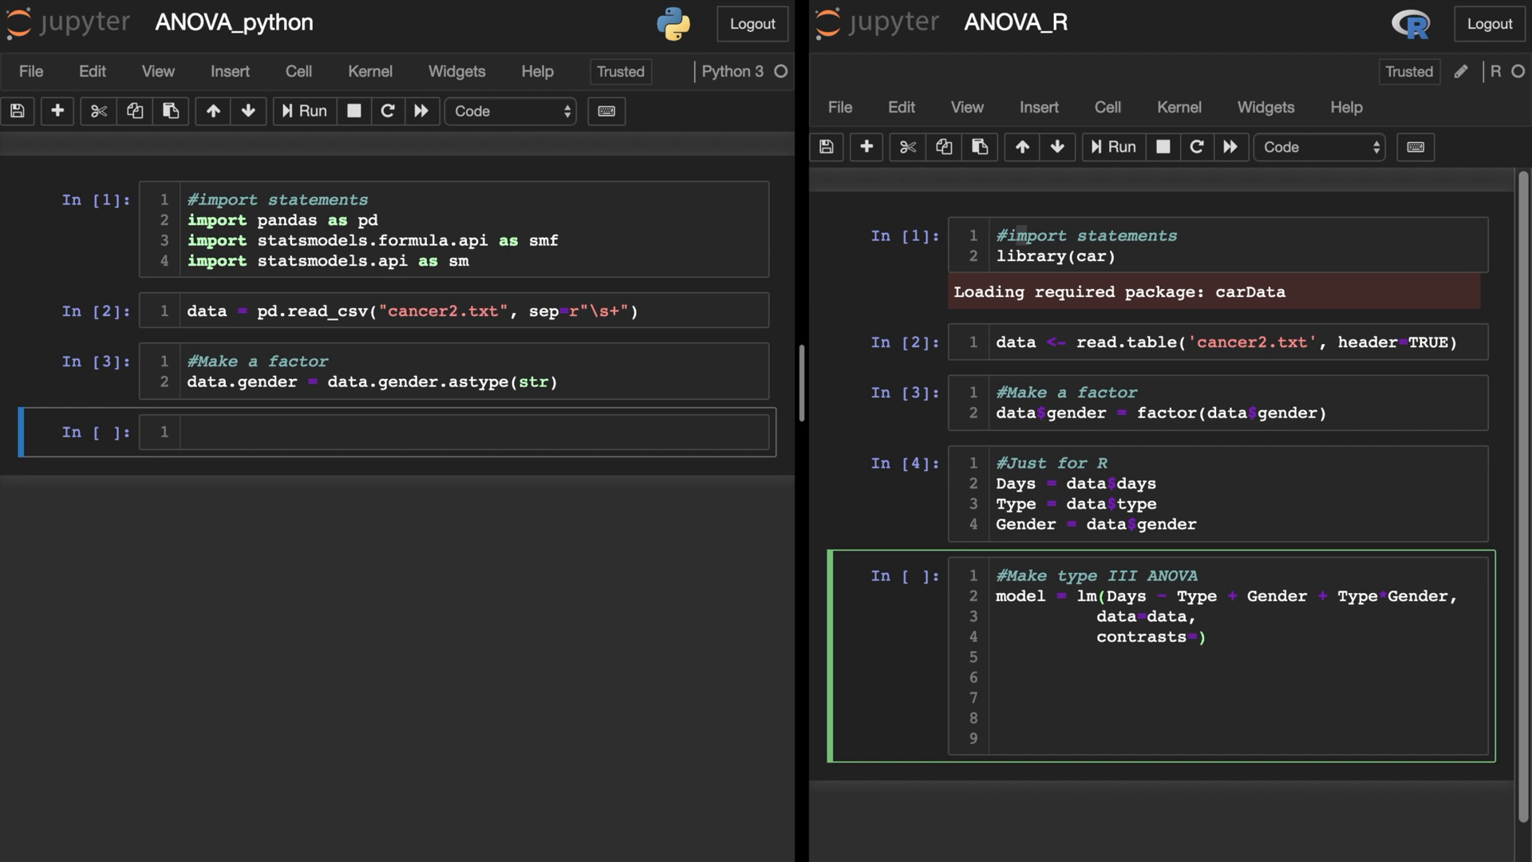
pyautogui.write('list()')
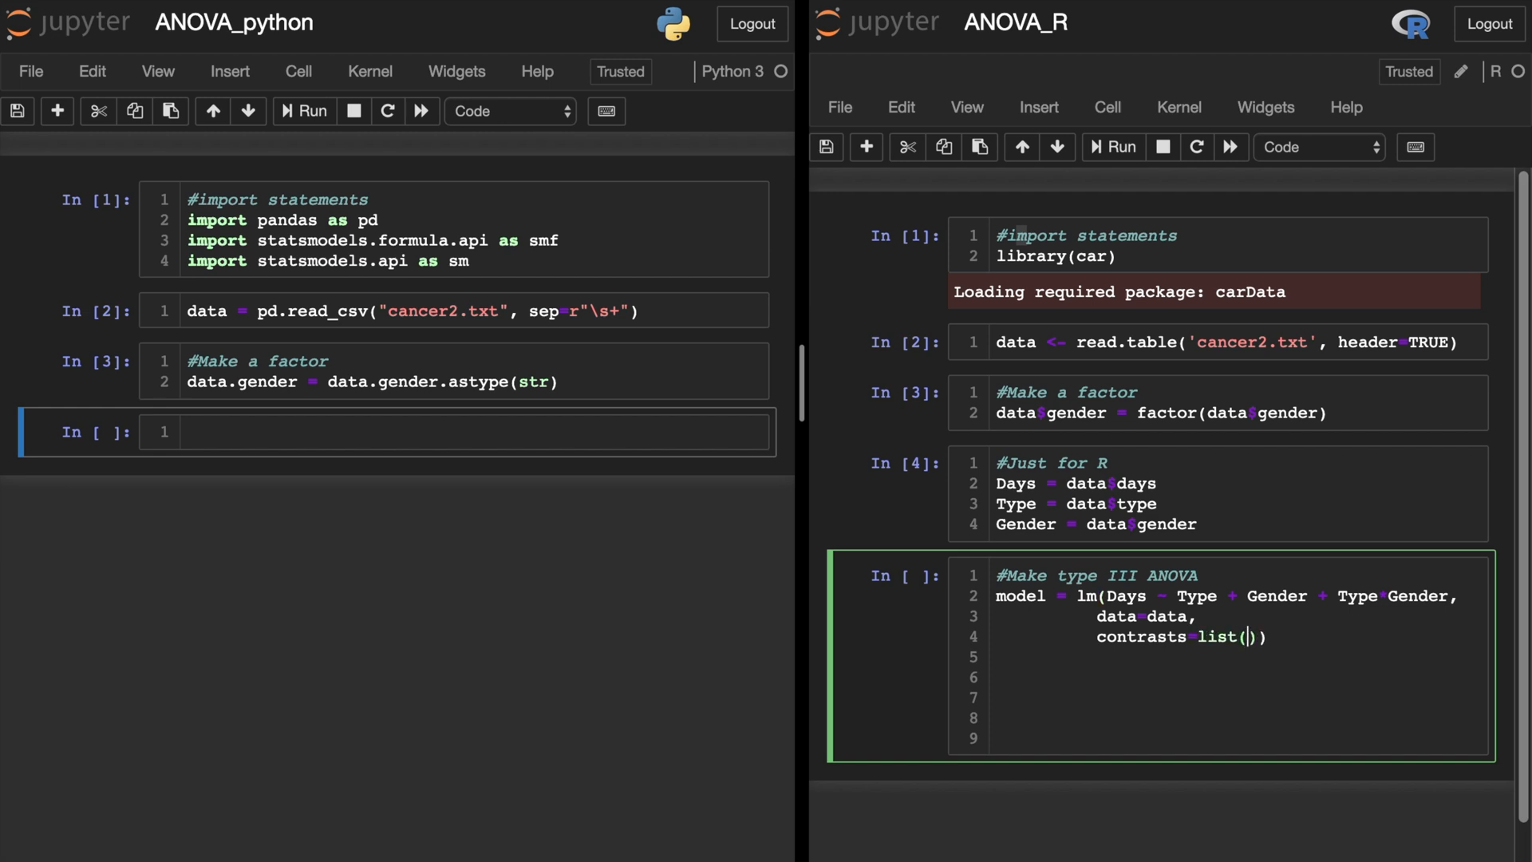
pyautogui.write('Type=')
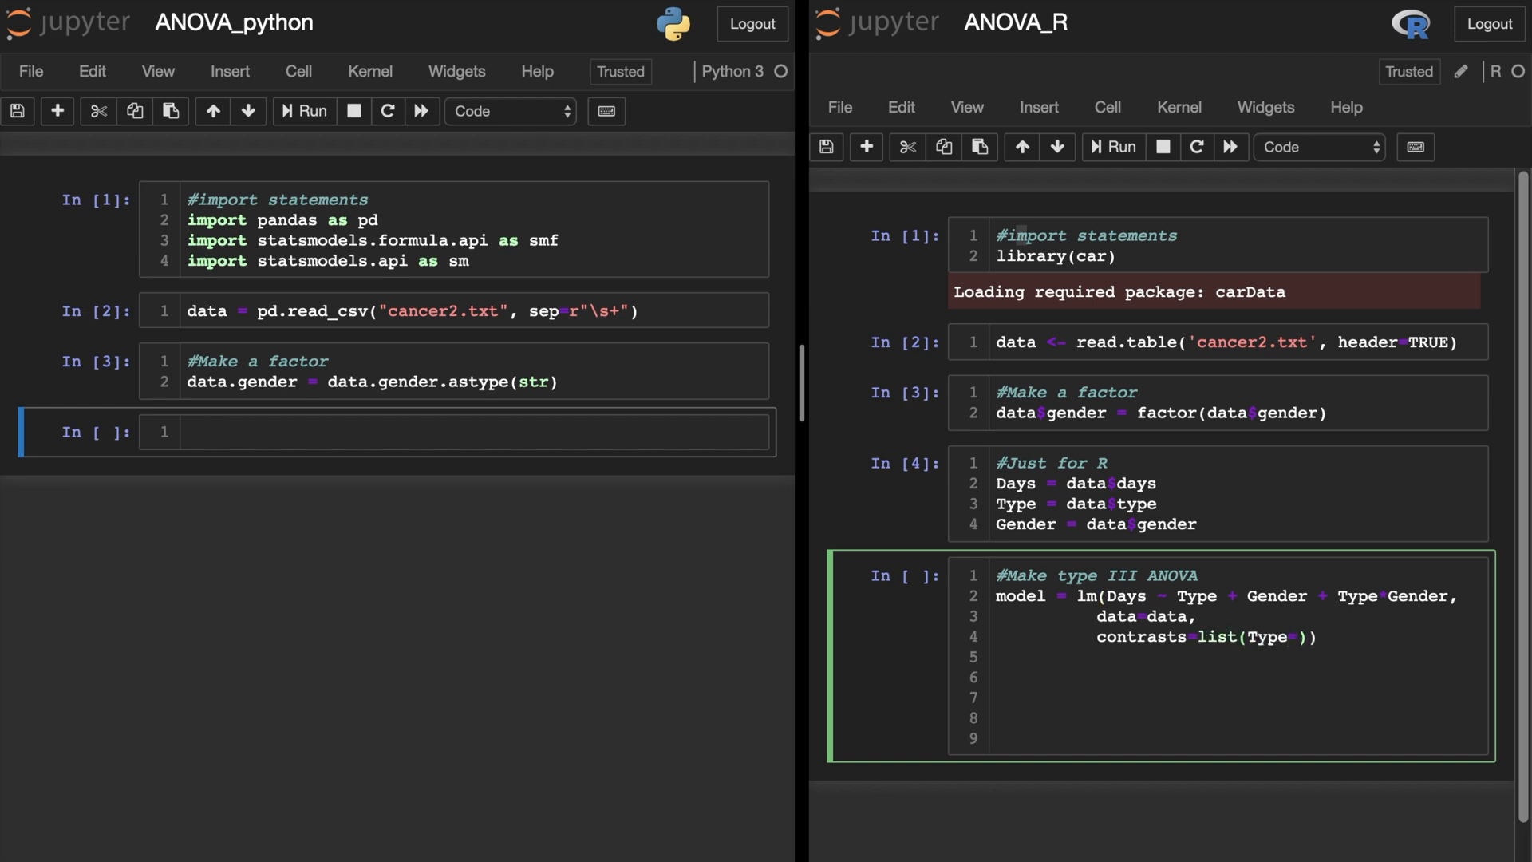
pyautogui.write('contr.')
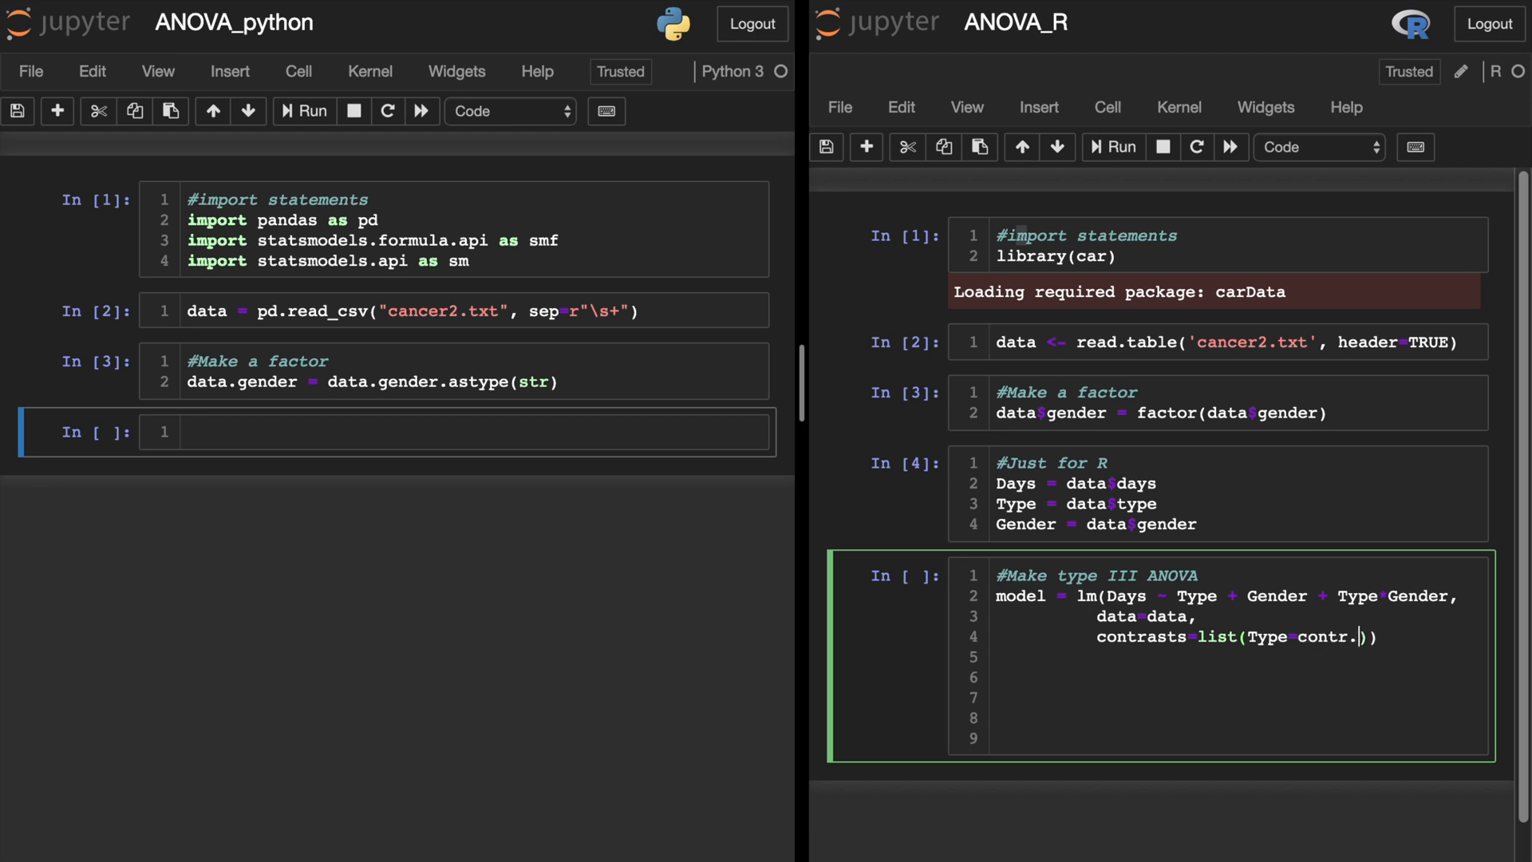
pyautogui.write('sum,')
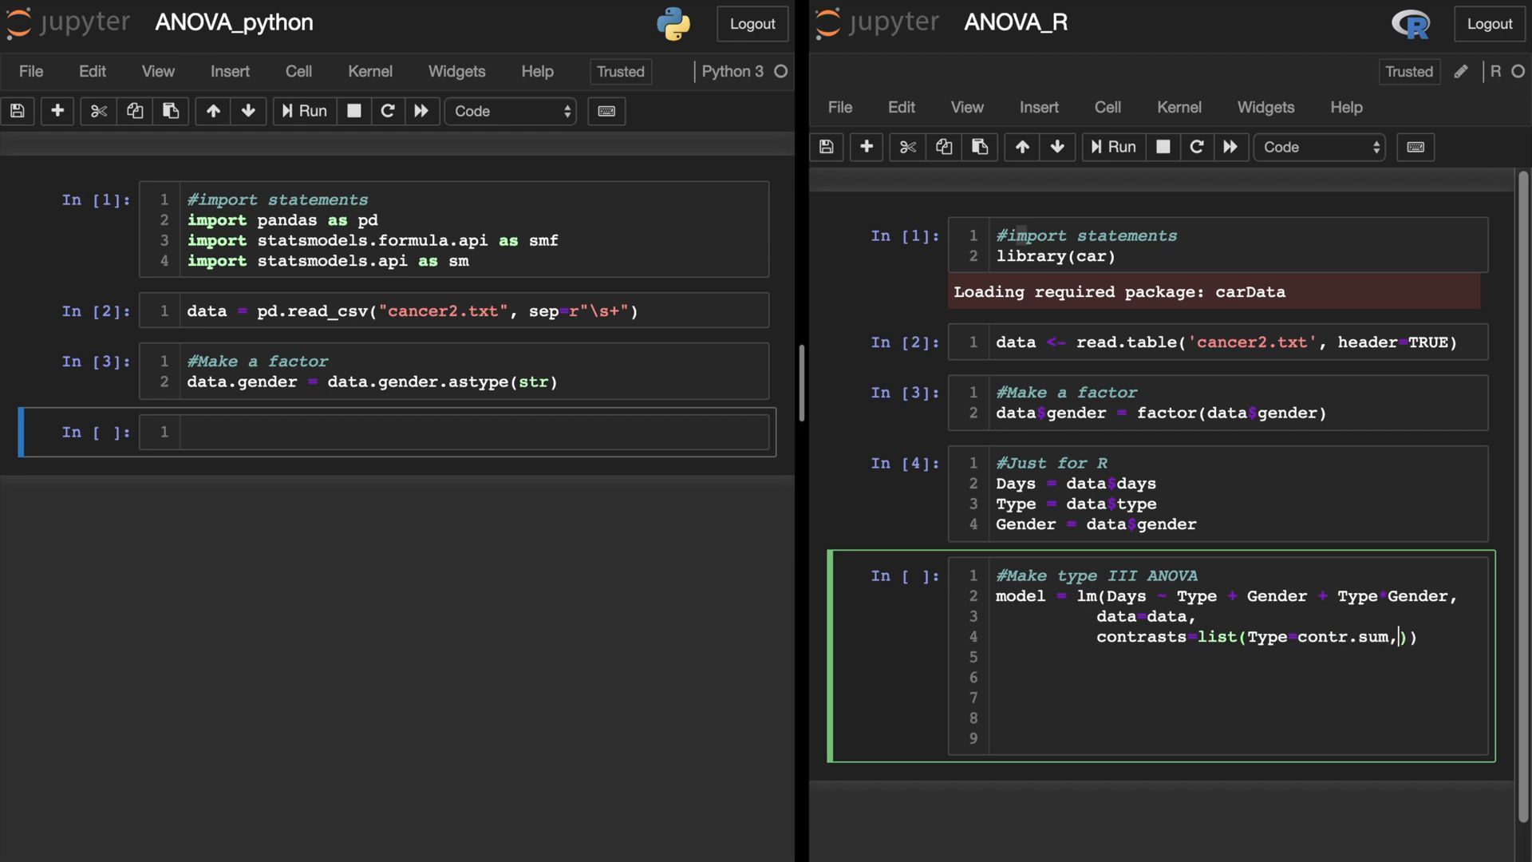
pyautogui.write('Gender=co')
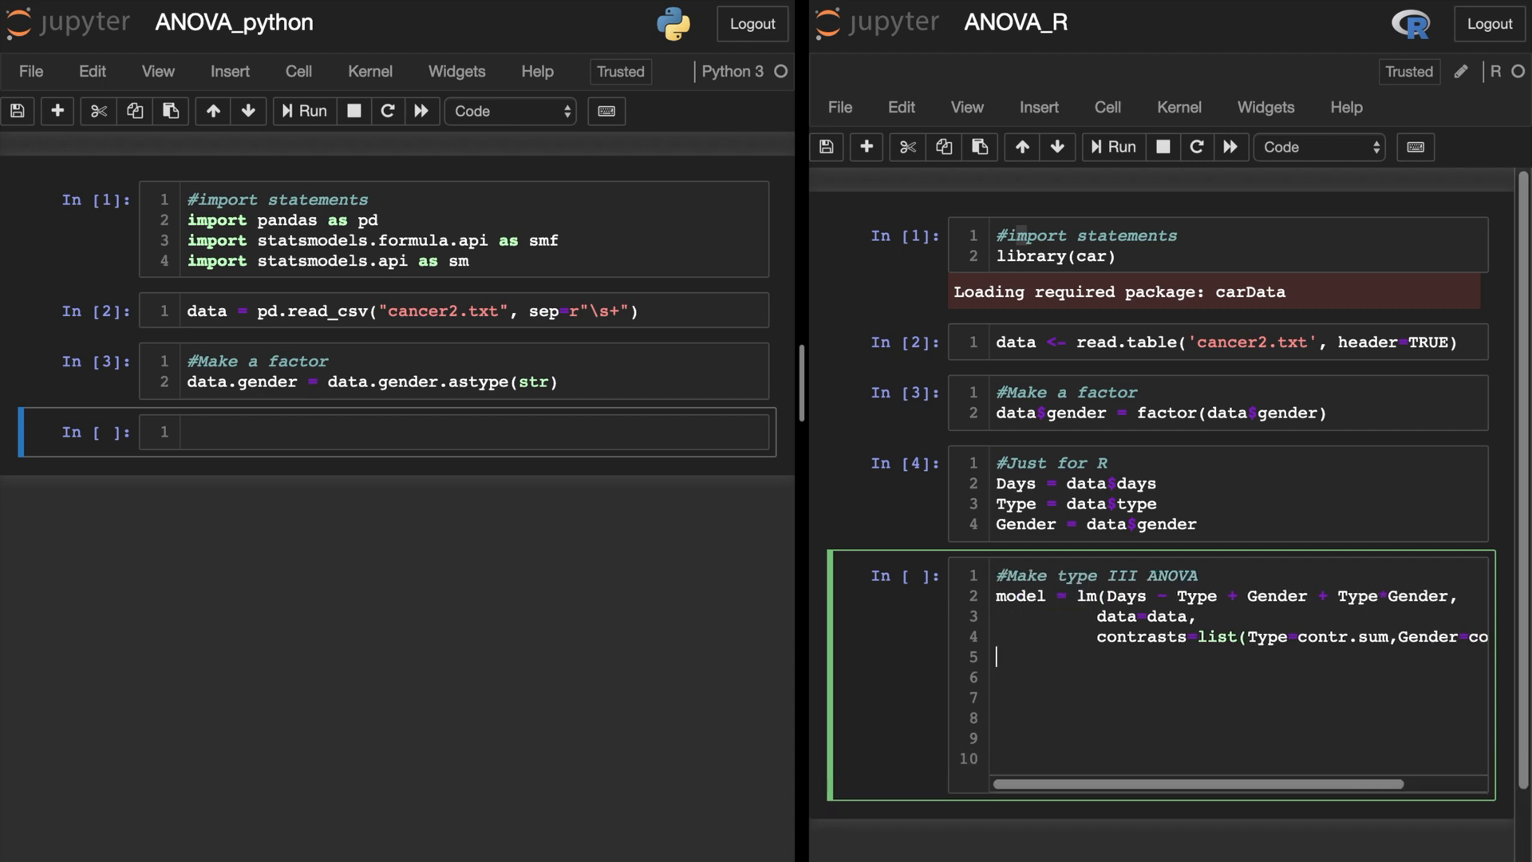
# - Add Anova(model, type="III") and run the R cell to get the type III ANOVA table
pyautogui.write('A')
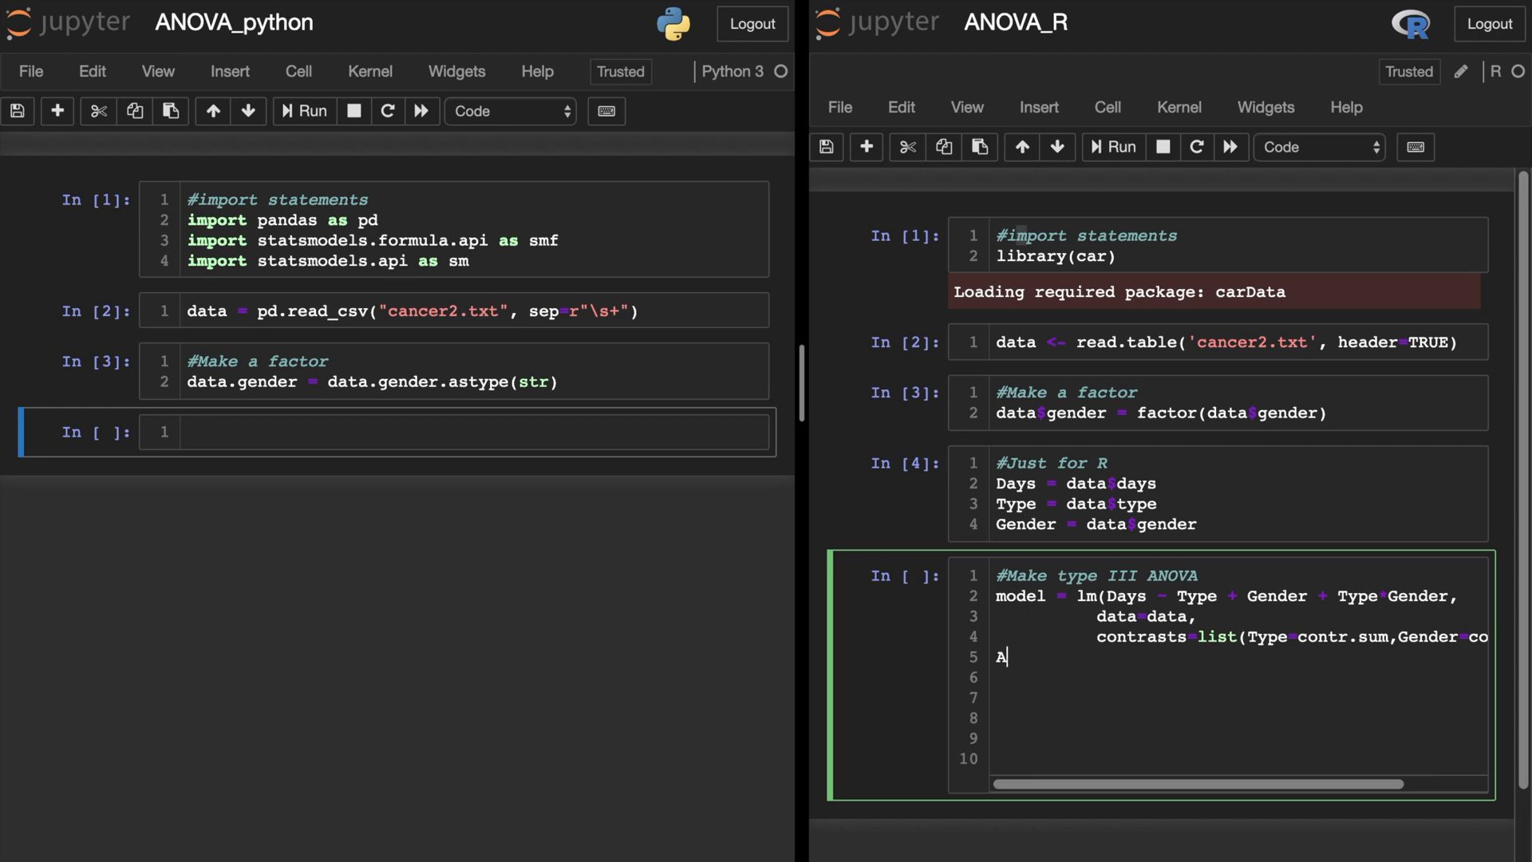
pyautogui.write('nova(m)')
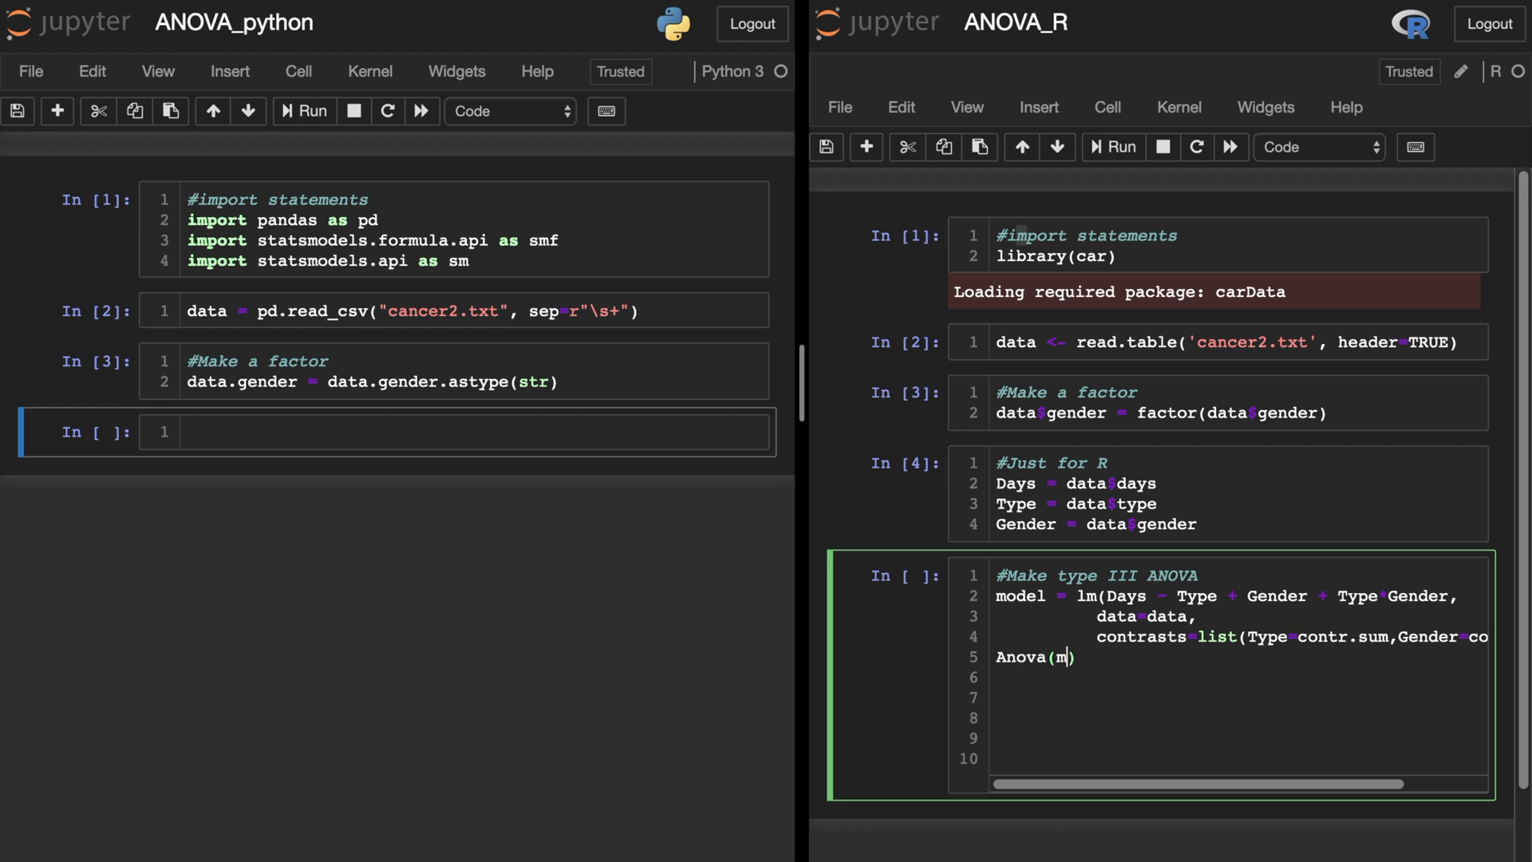
pyautogui.write('odel, type')
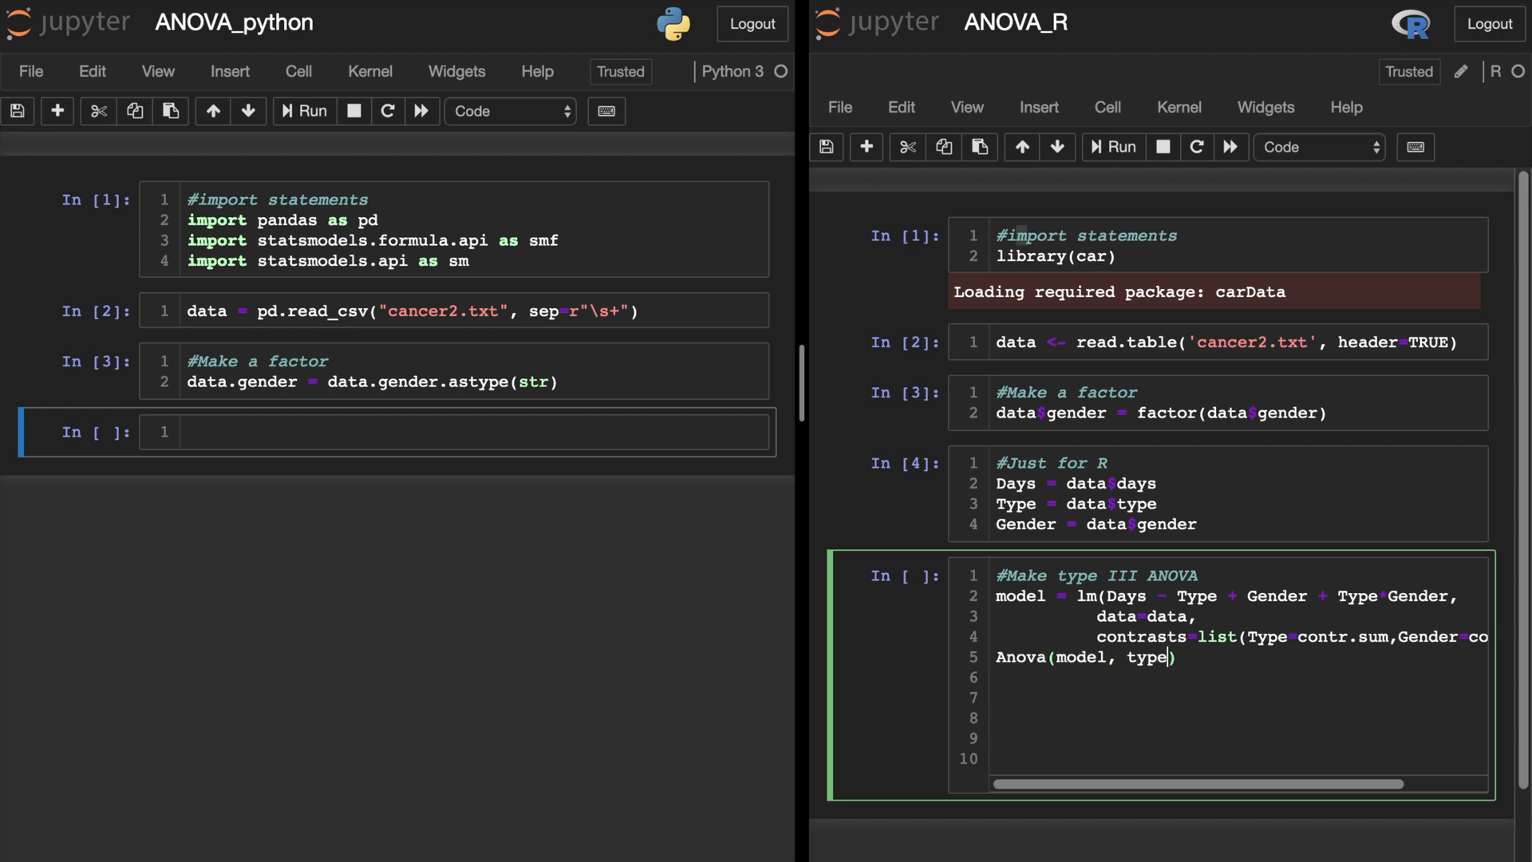
pyautogui.write('"III"')
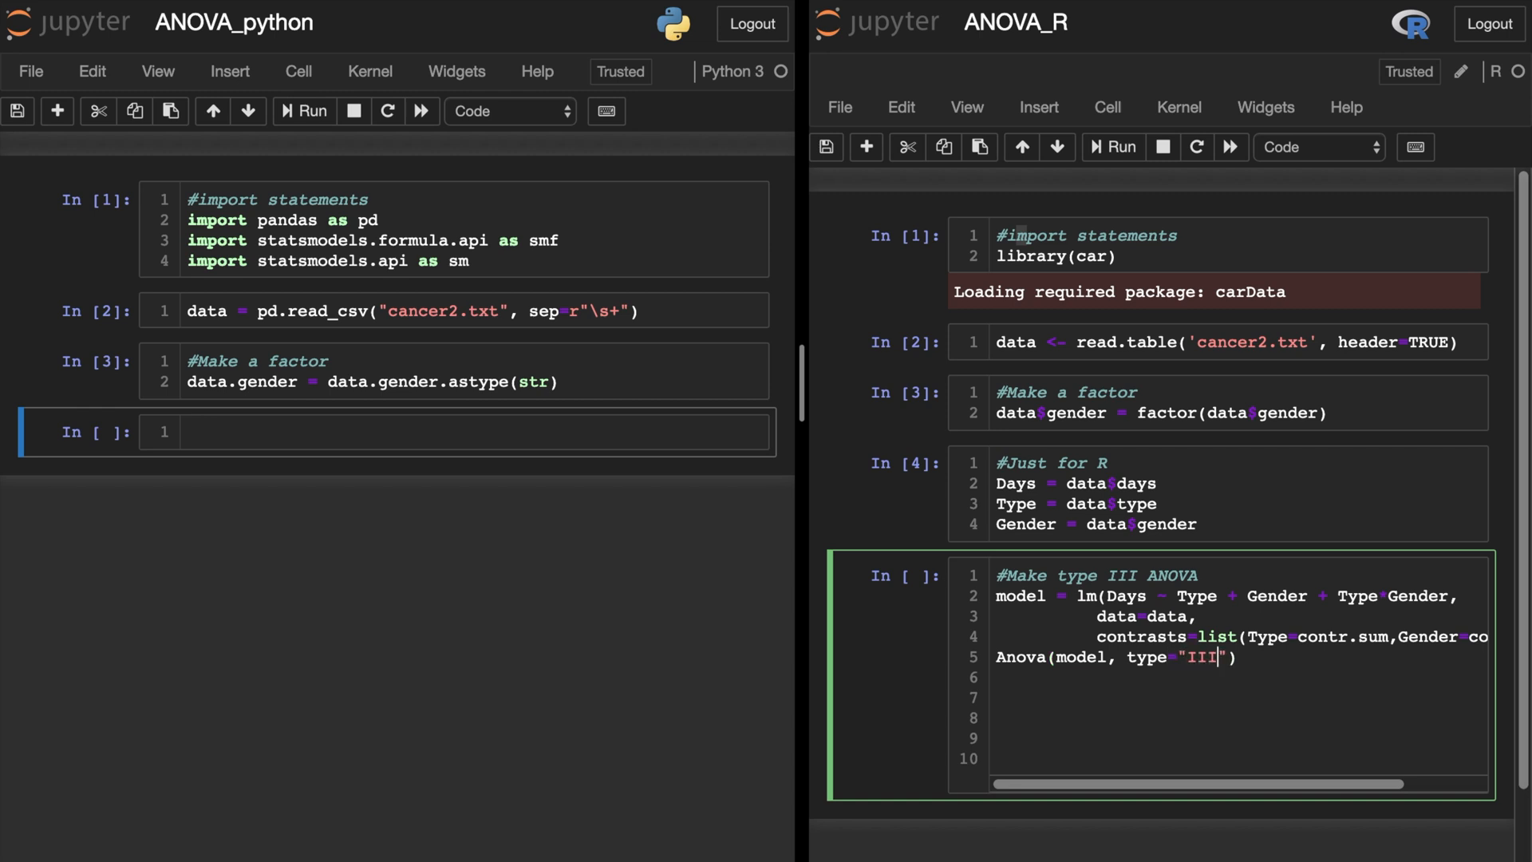
pyautogui.click(1111, 147)
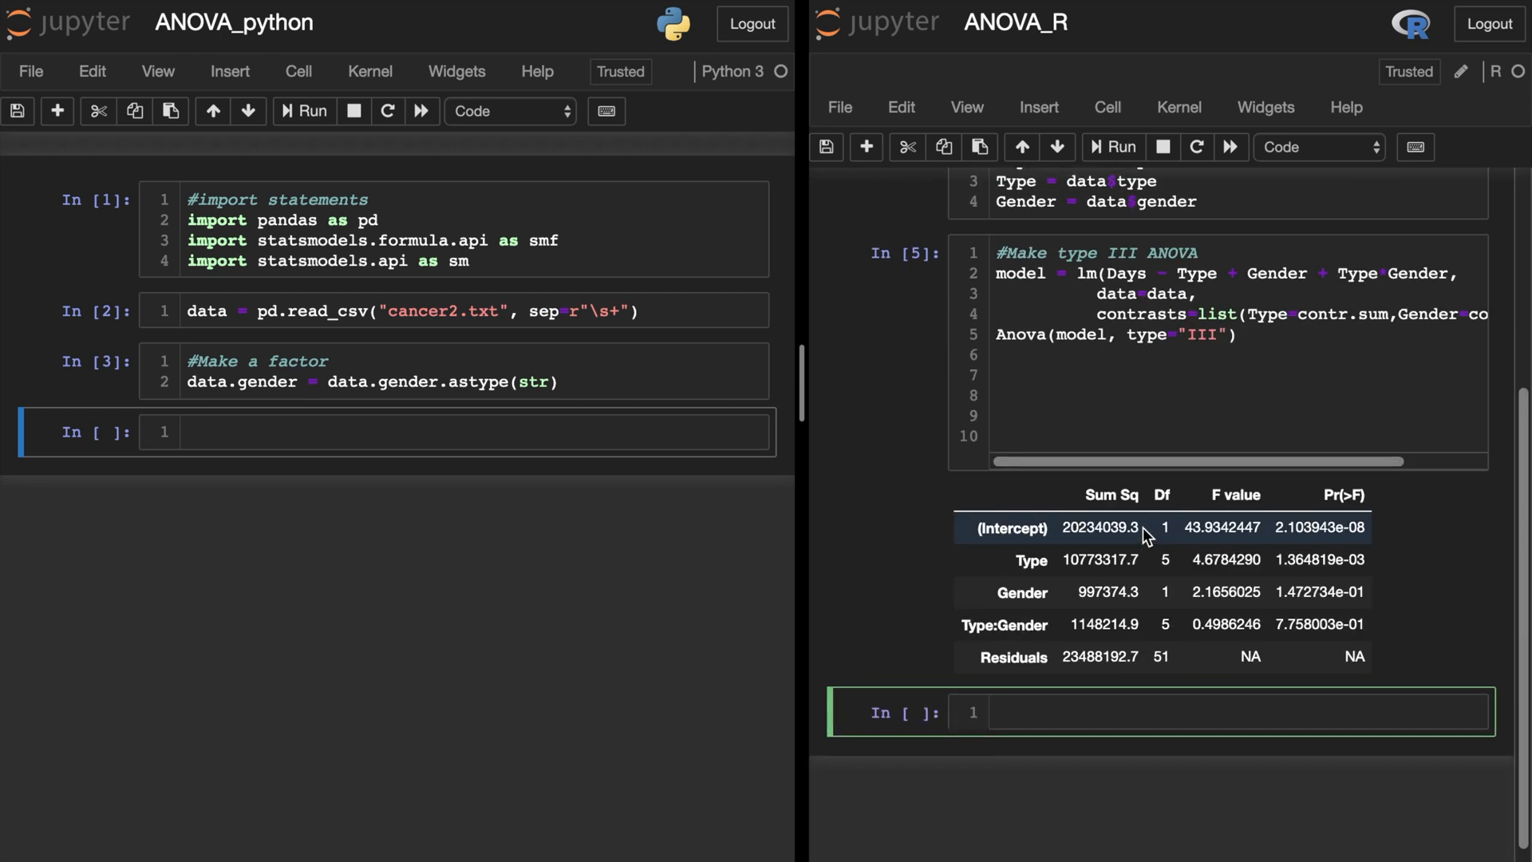
pyautogui.moveTo(1157, 664)
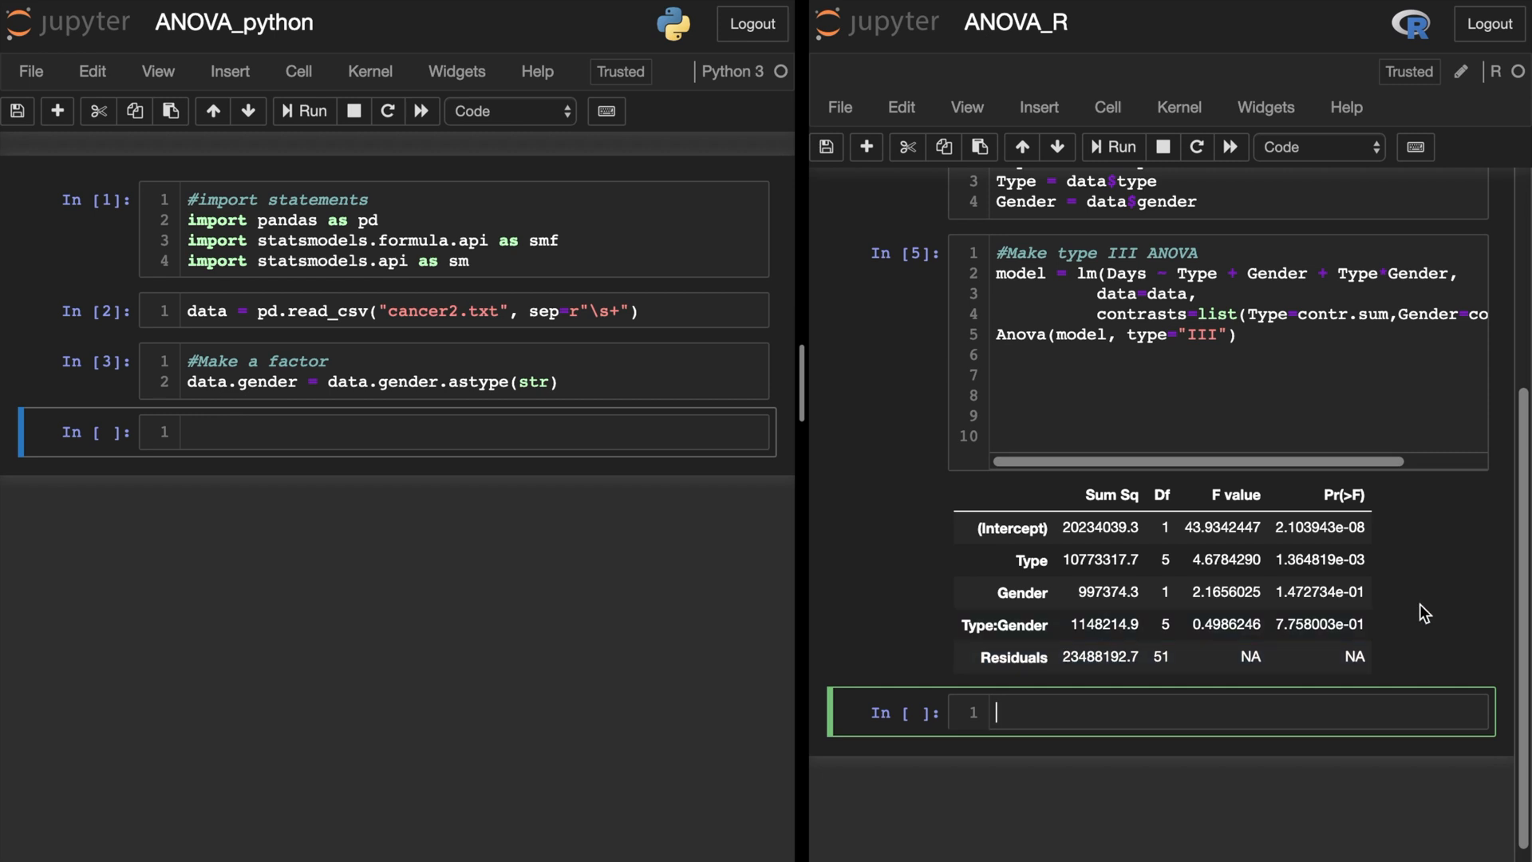
pyautogui.moveTo(1083, 573)
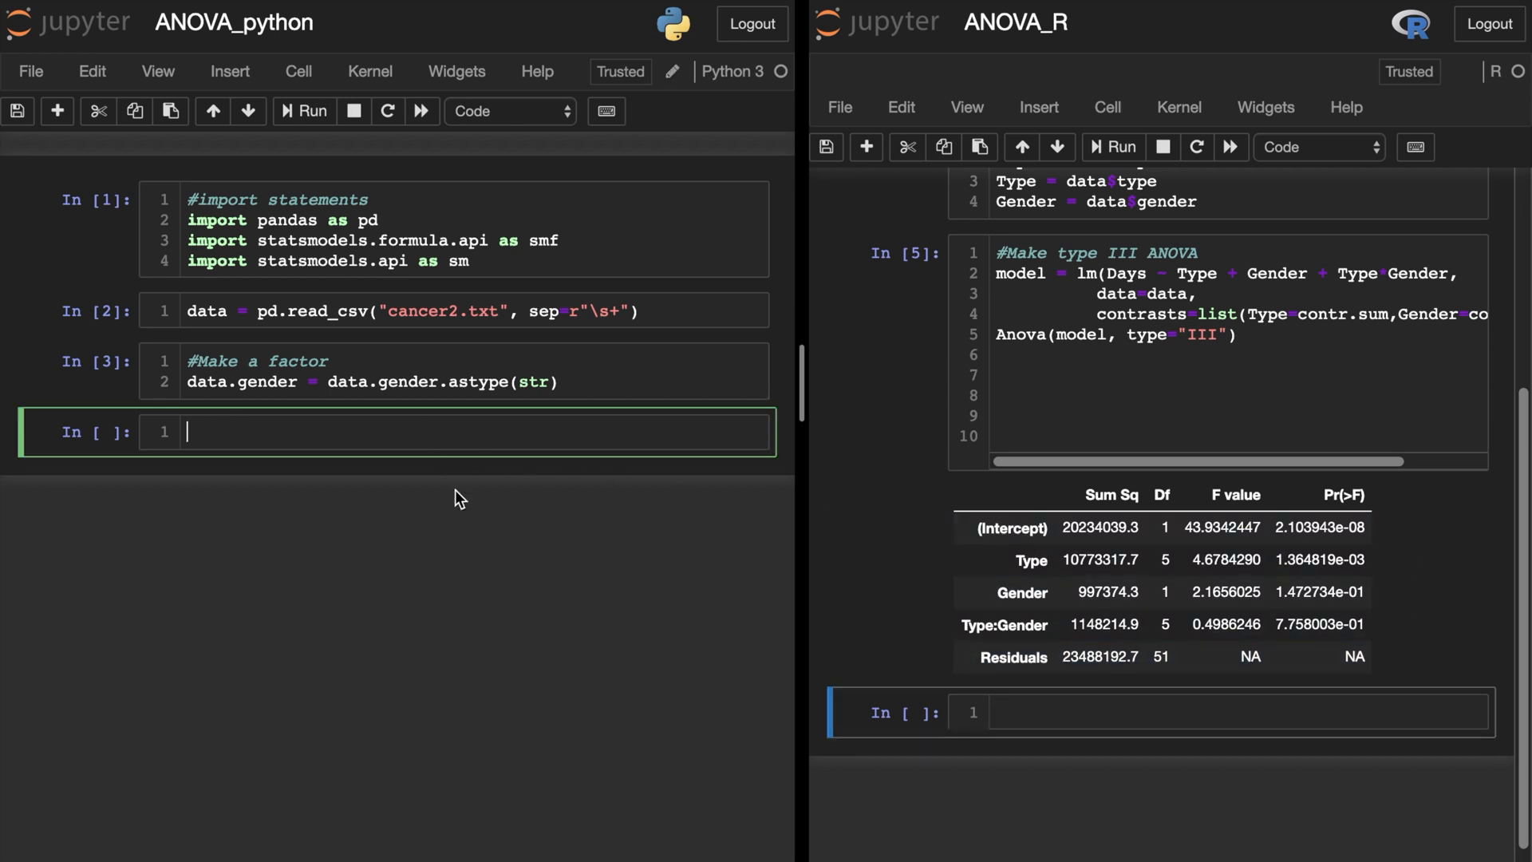
# - Write the Python cell '#Make type III ANOVA' with model = smf.ols('days ~ C(type, Sum)
pyautogui.write('#M')
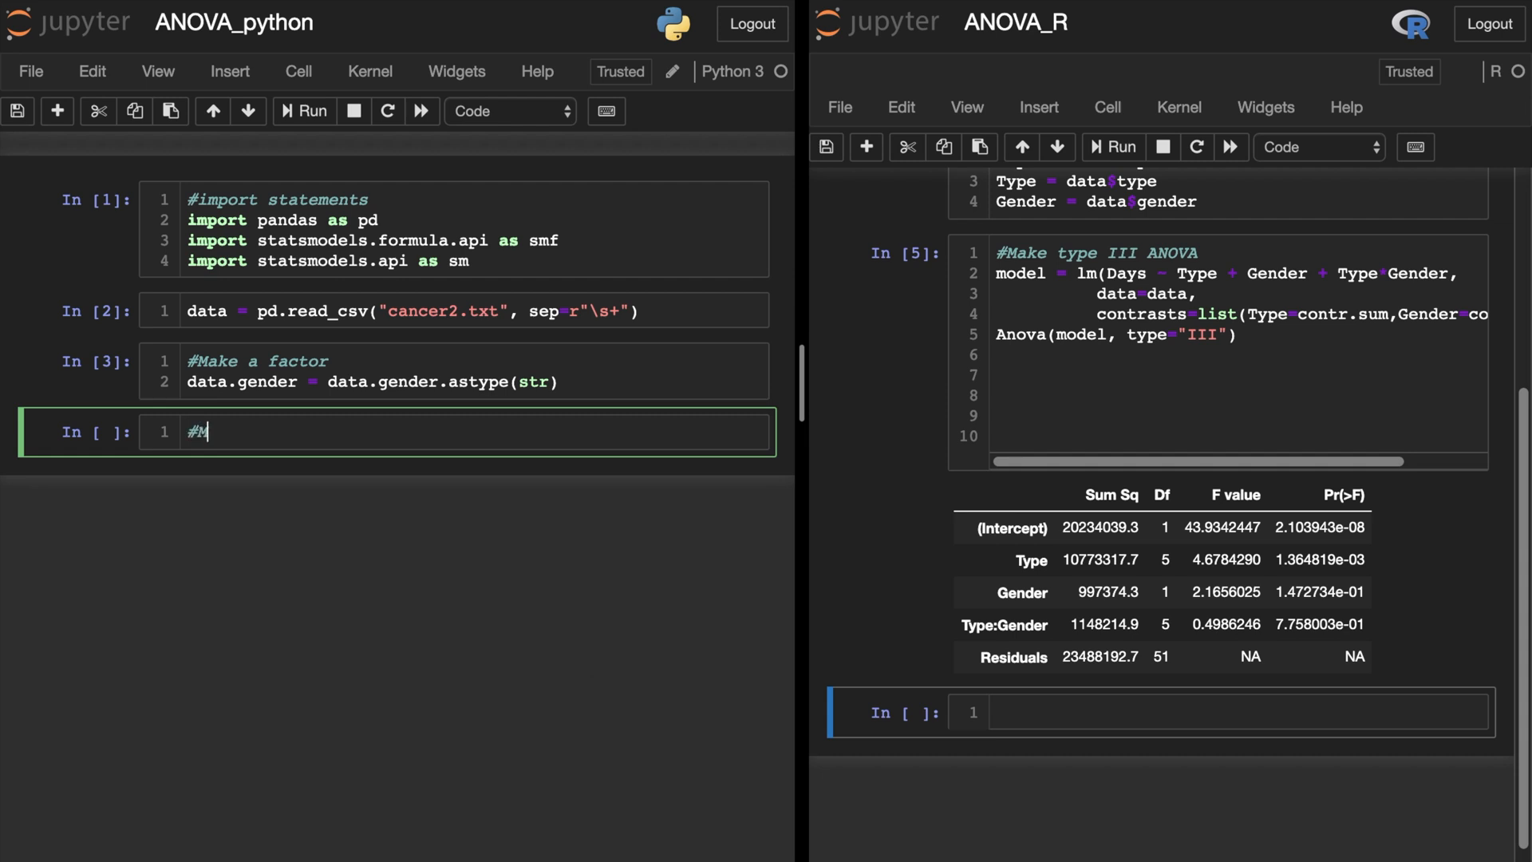
pyautogui.write('ake type III ANOV')
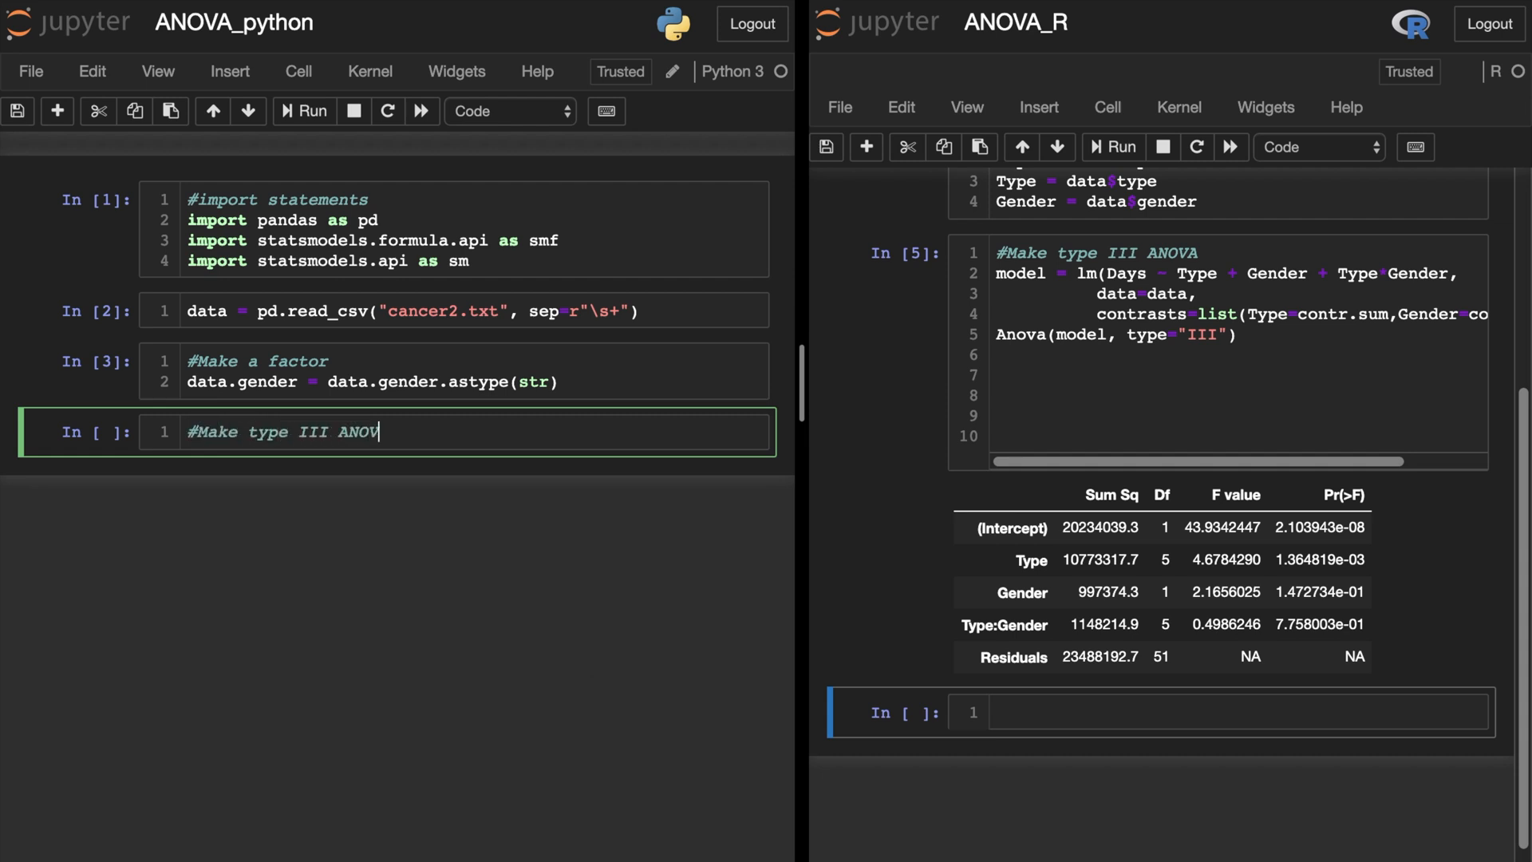
pyautogui.press('Enter')
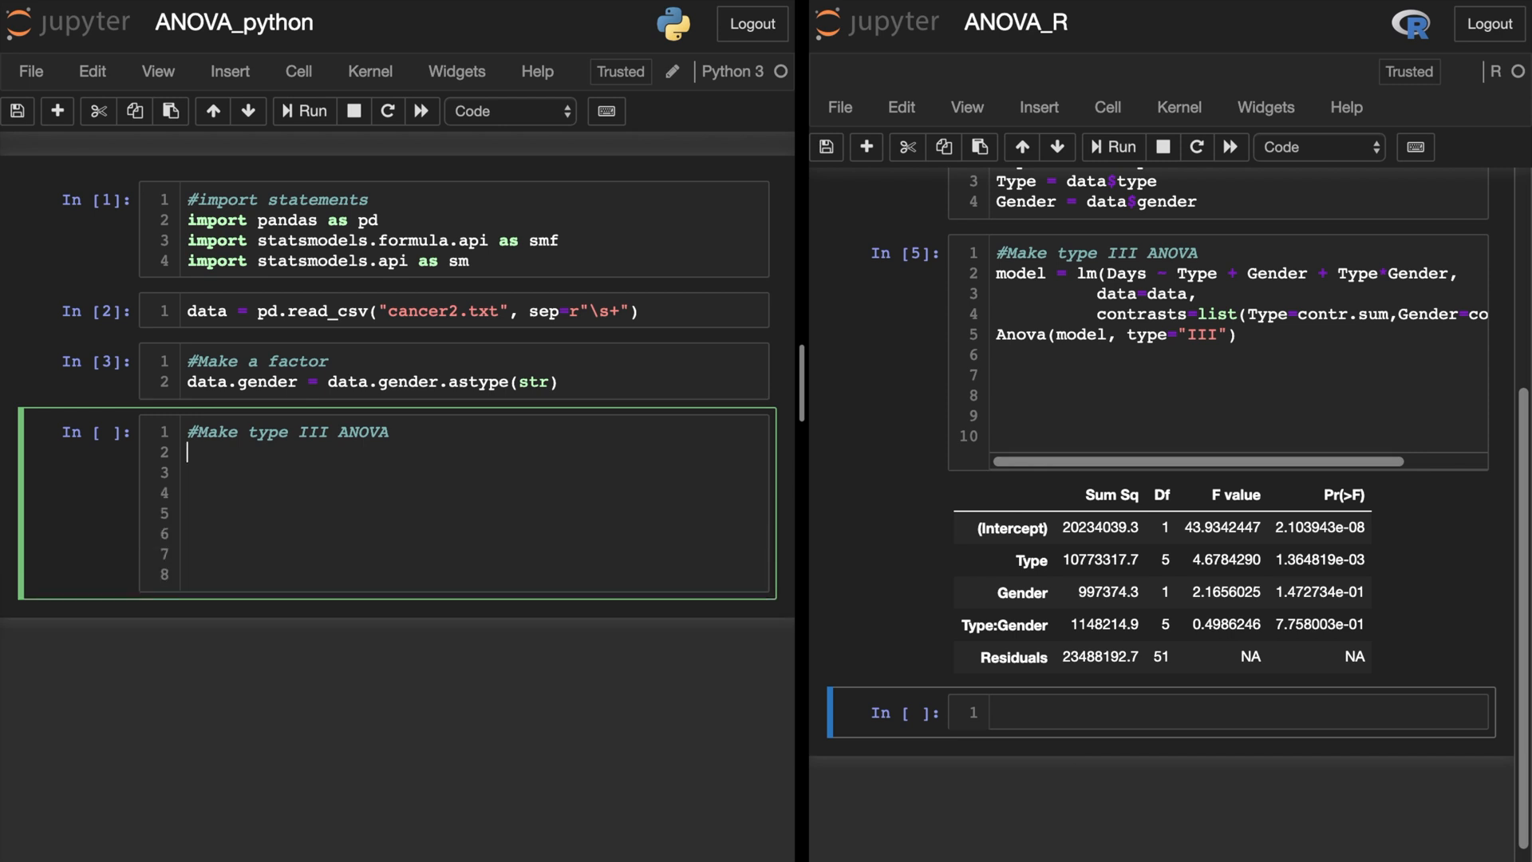
pyautogui.write('model =')
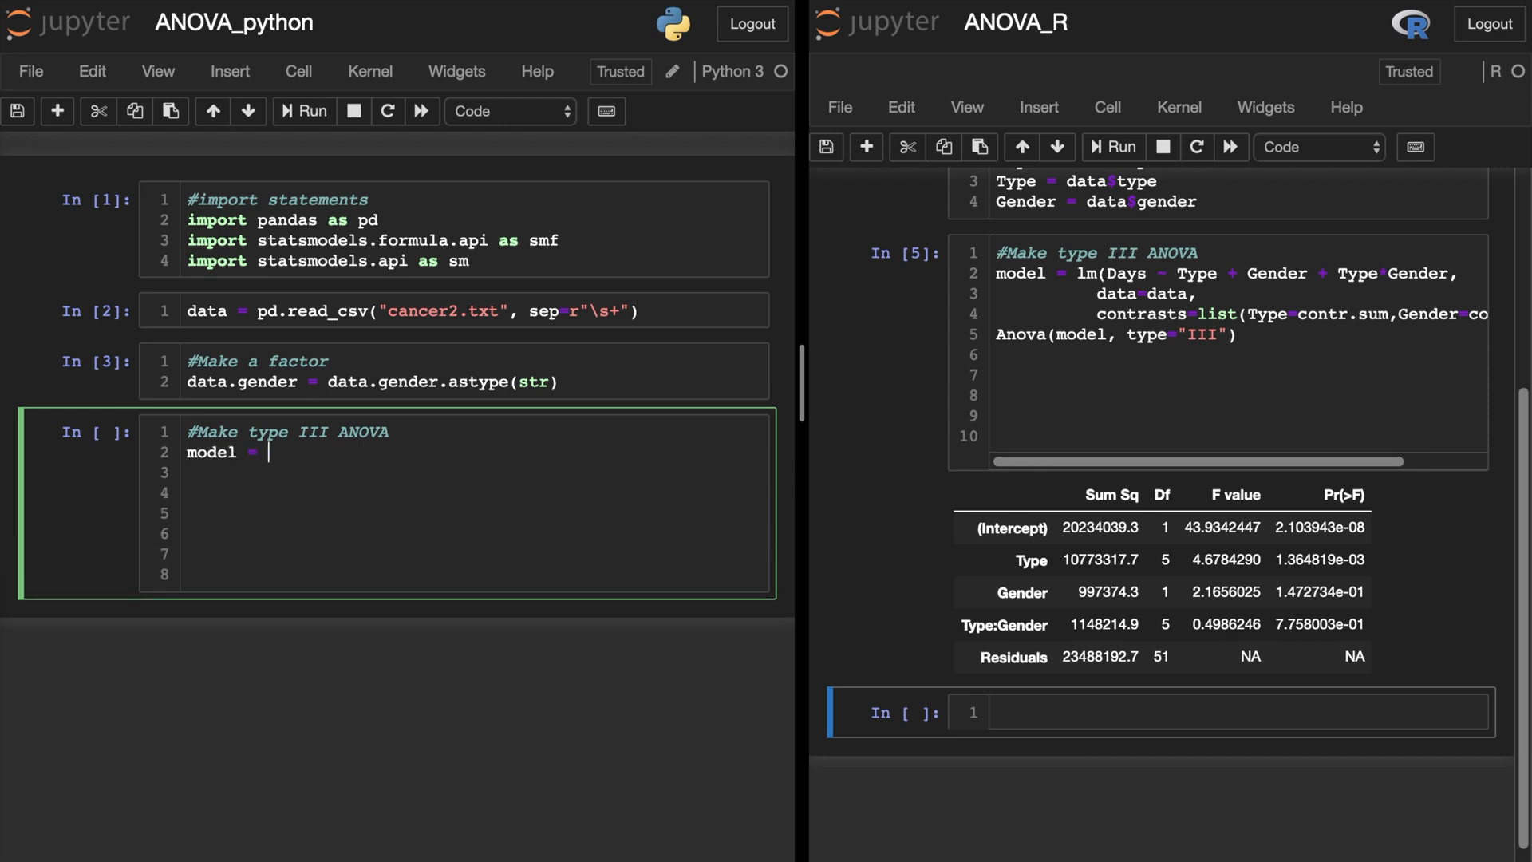
pyautogui.write("smf.ols('")
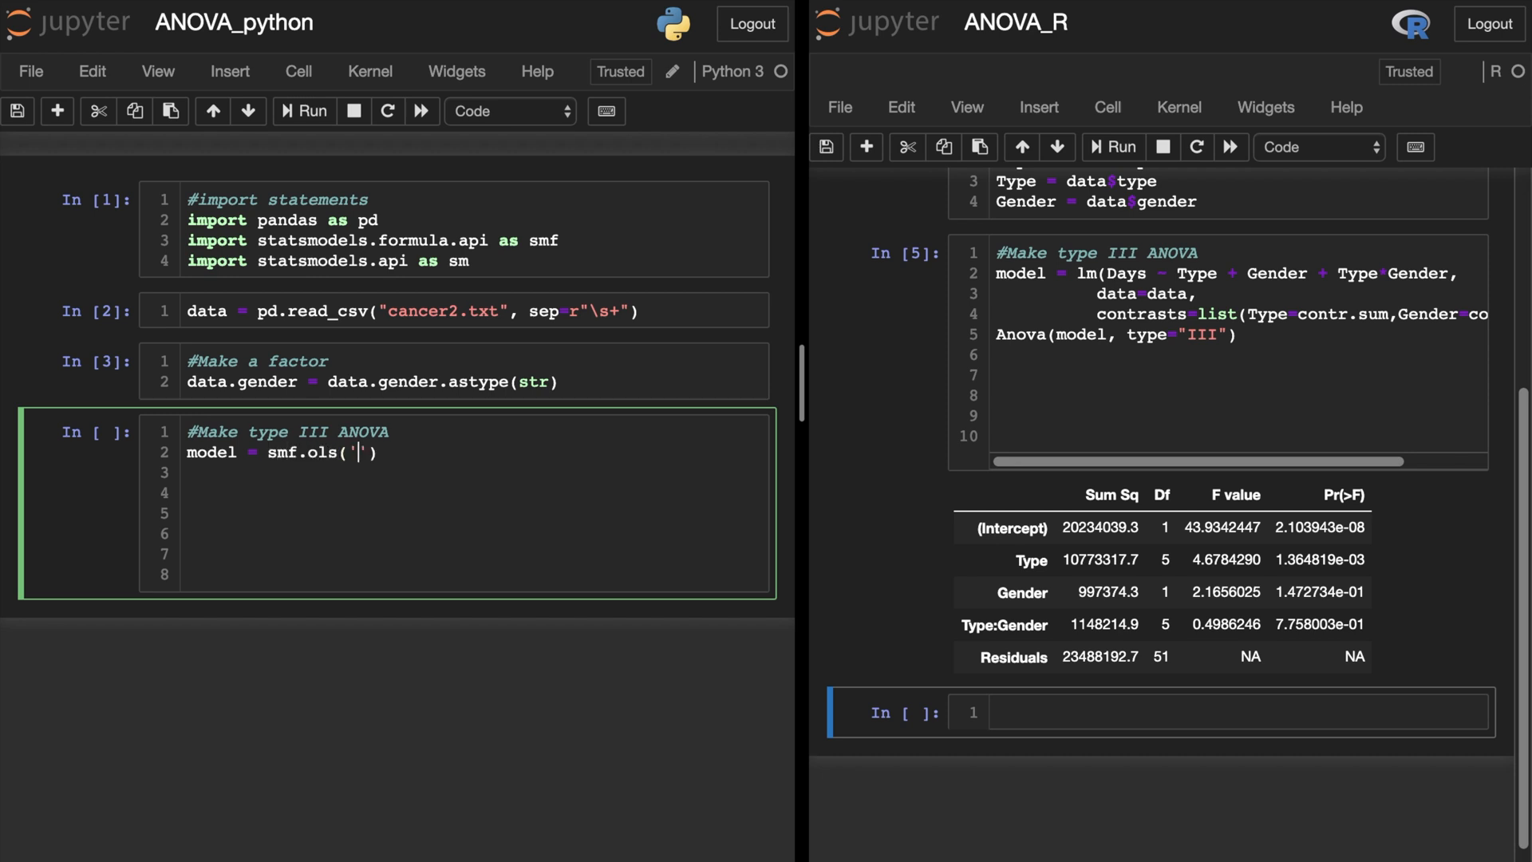
pyautogui.write('days ~ C(')
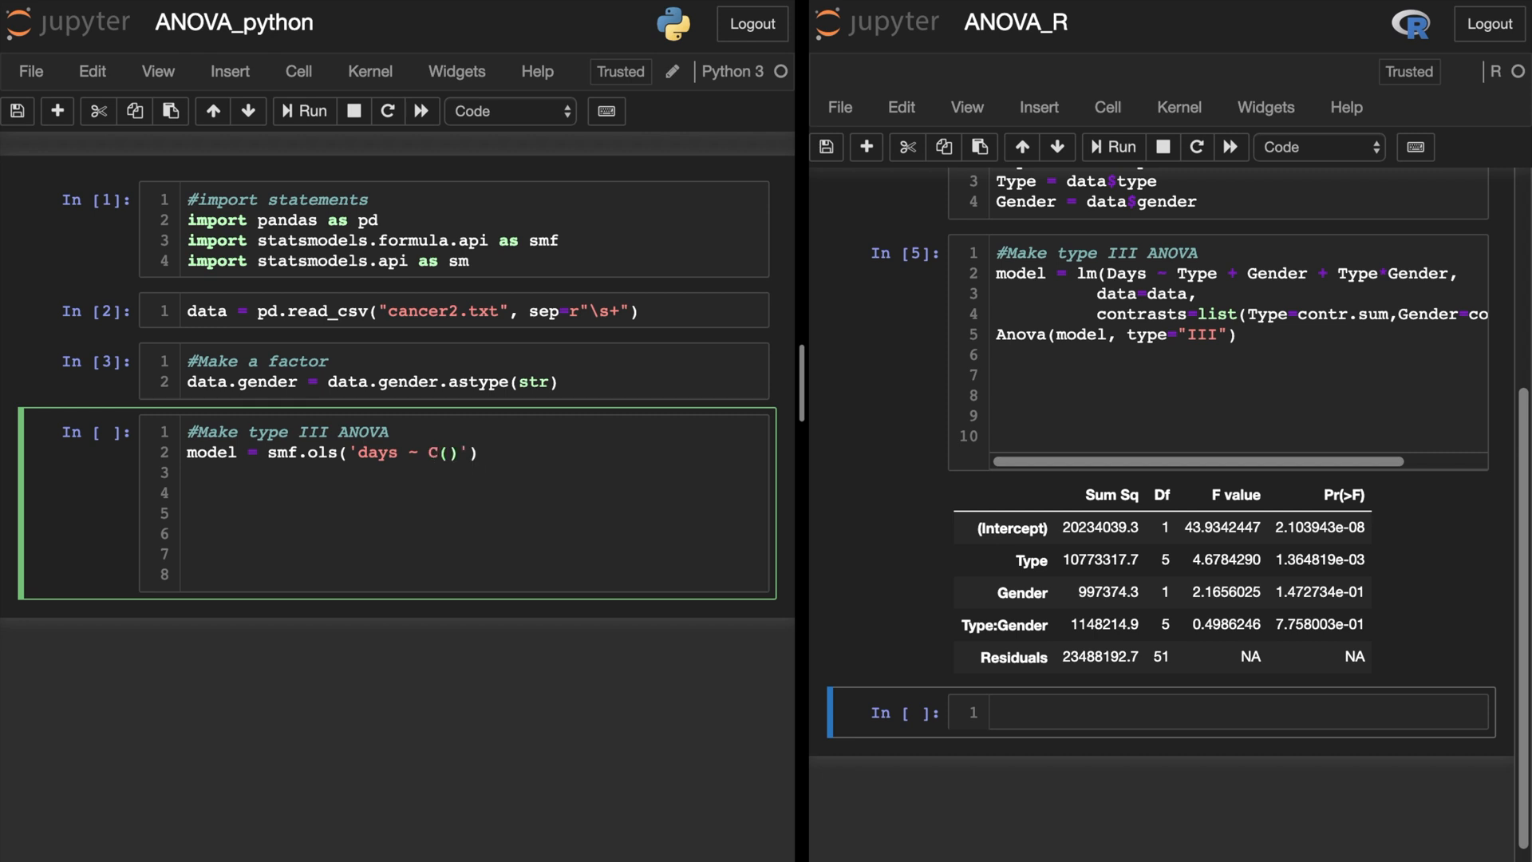
pyautogui.write('type,')
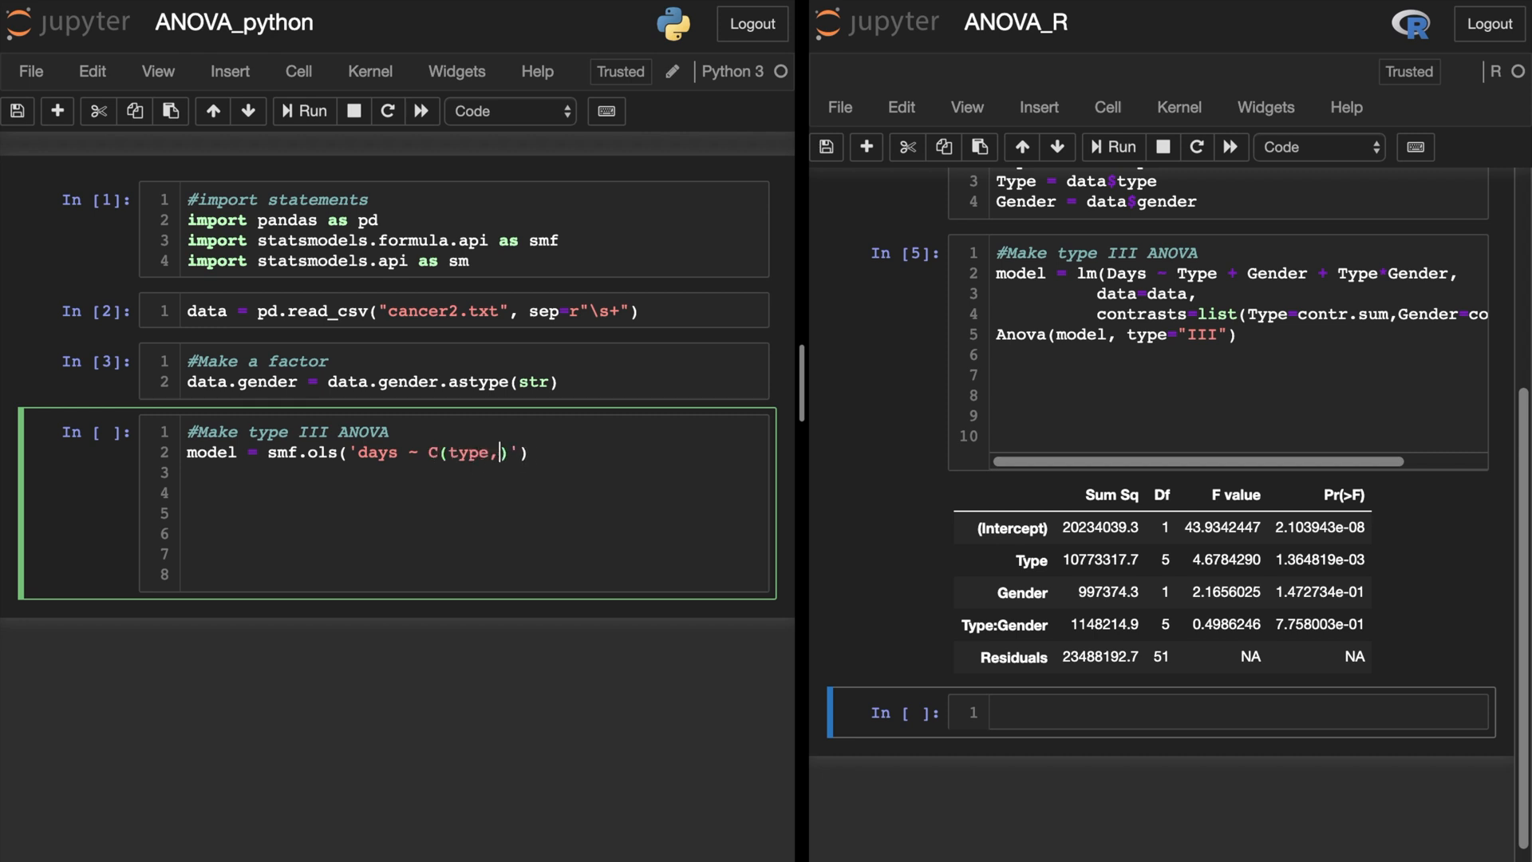
pyautogui.write('Sum')
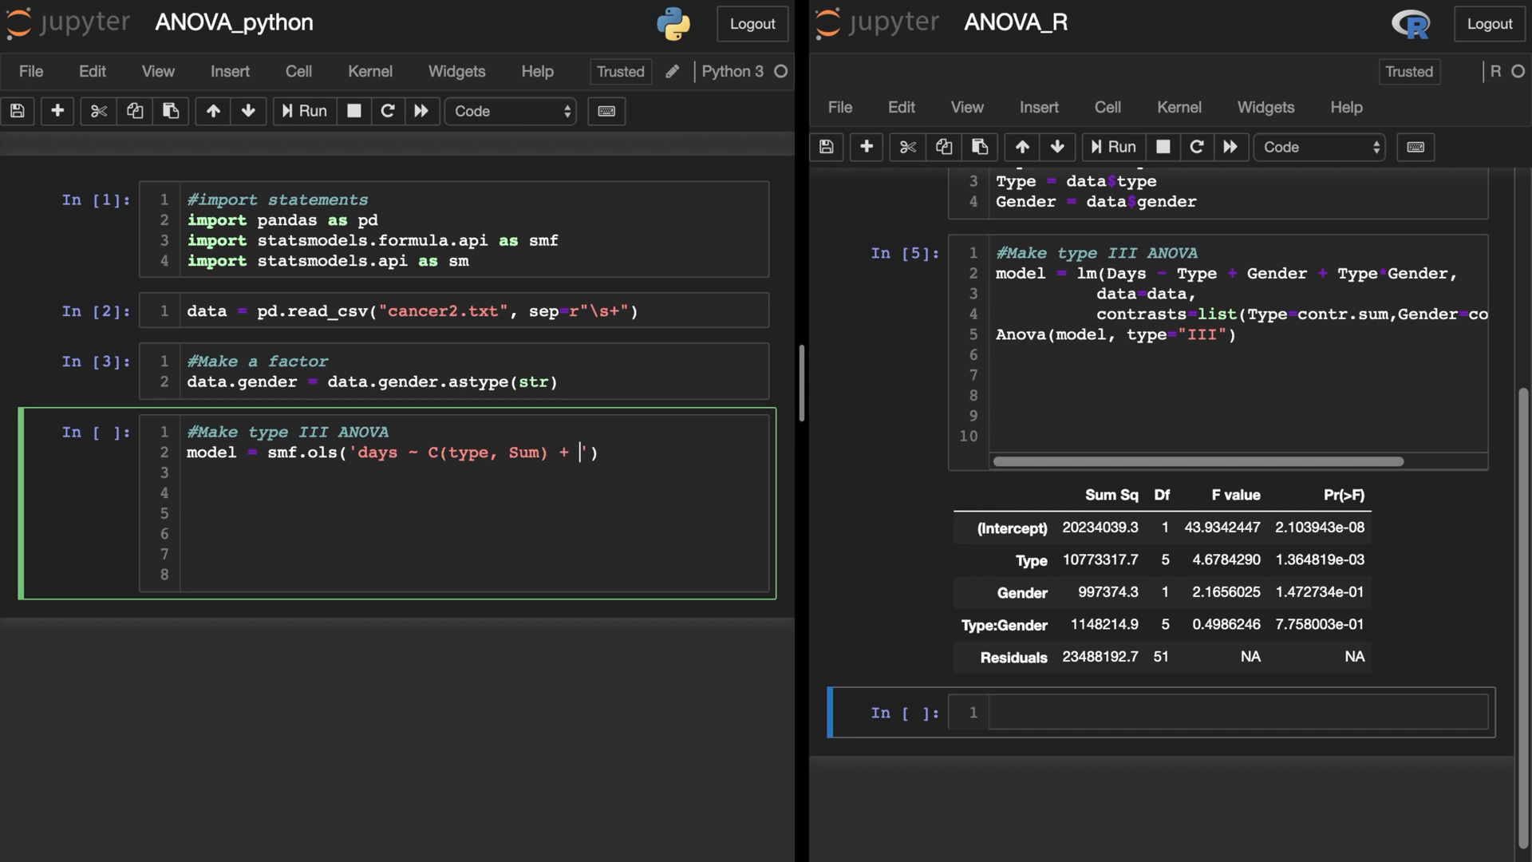
# - Complete the formula with C(gender, Sum) and their interaction, data=data and .fit()
pyautogui.write('C(gender,')
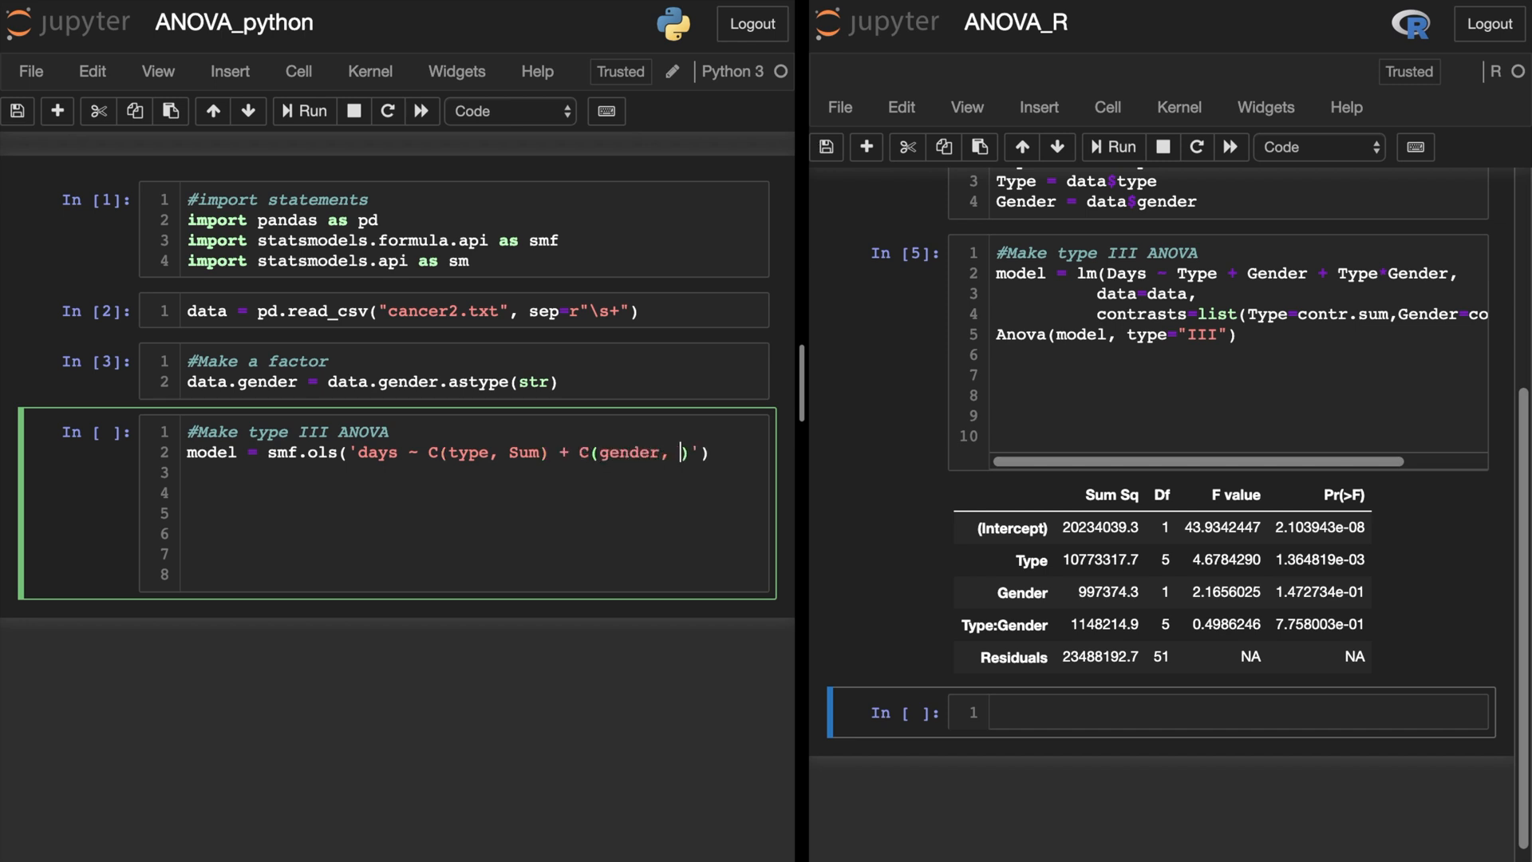
pyautogui.write('Sum')
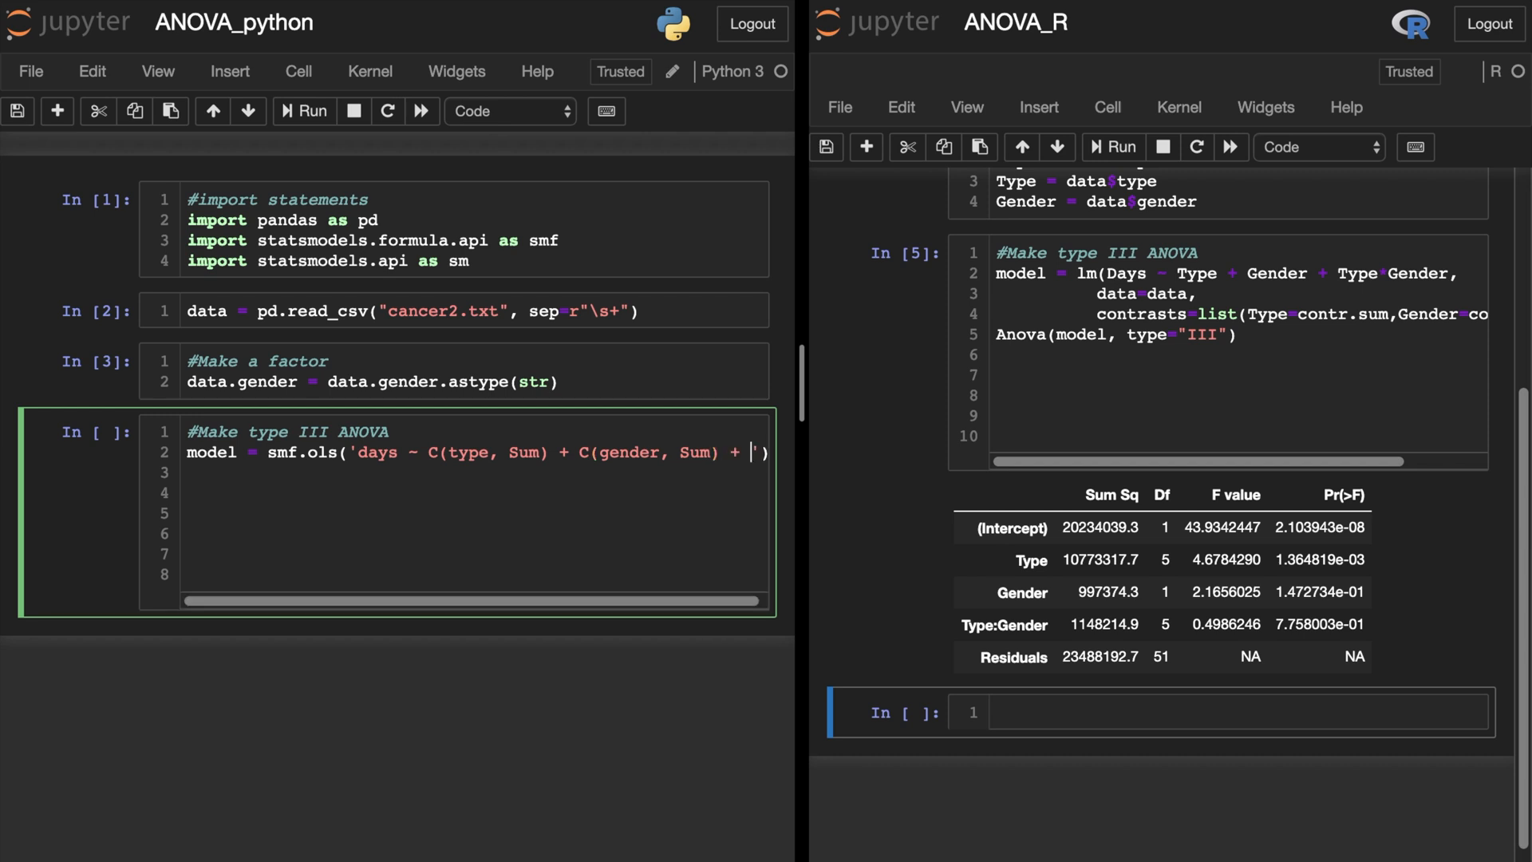
pyautogui.write('C(type,Sum)*')
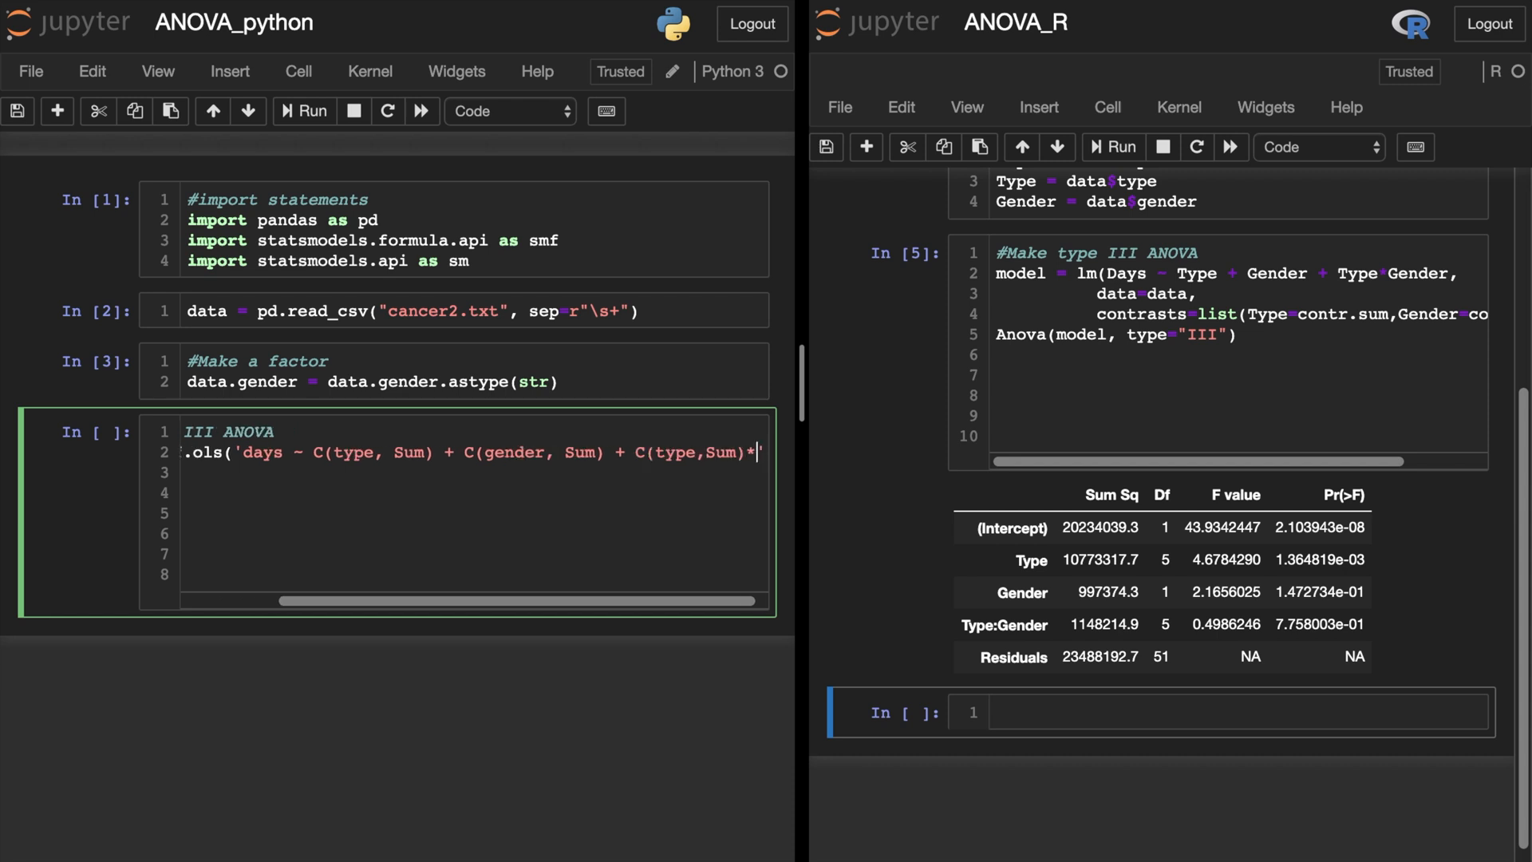
pyautogui.write('C(g')
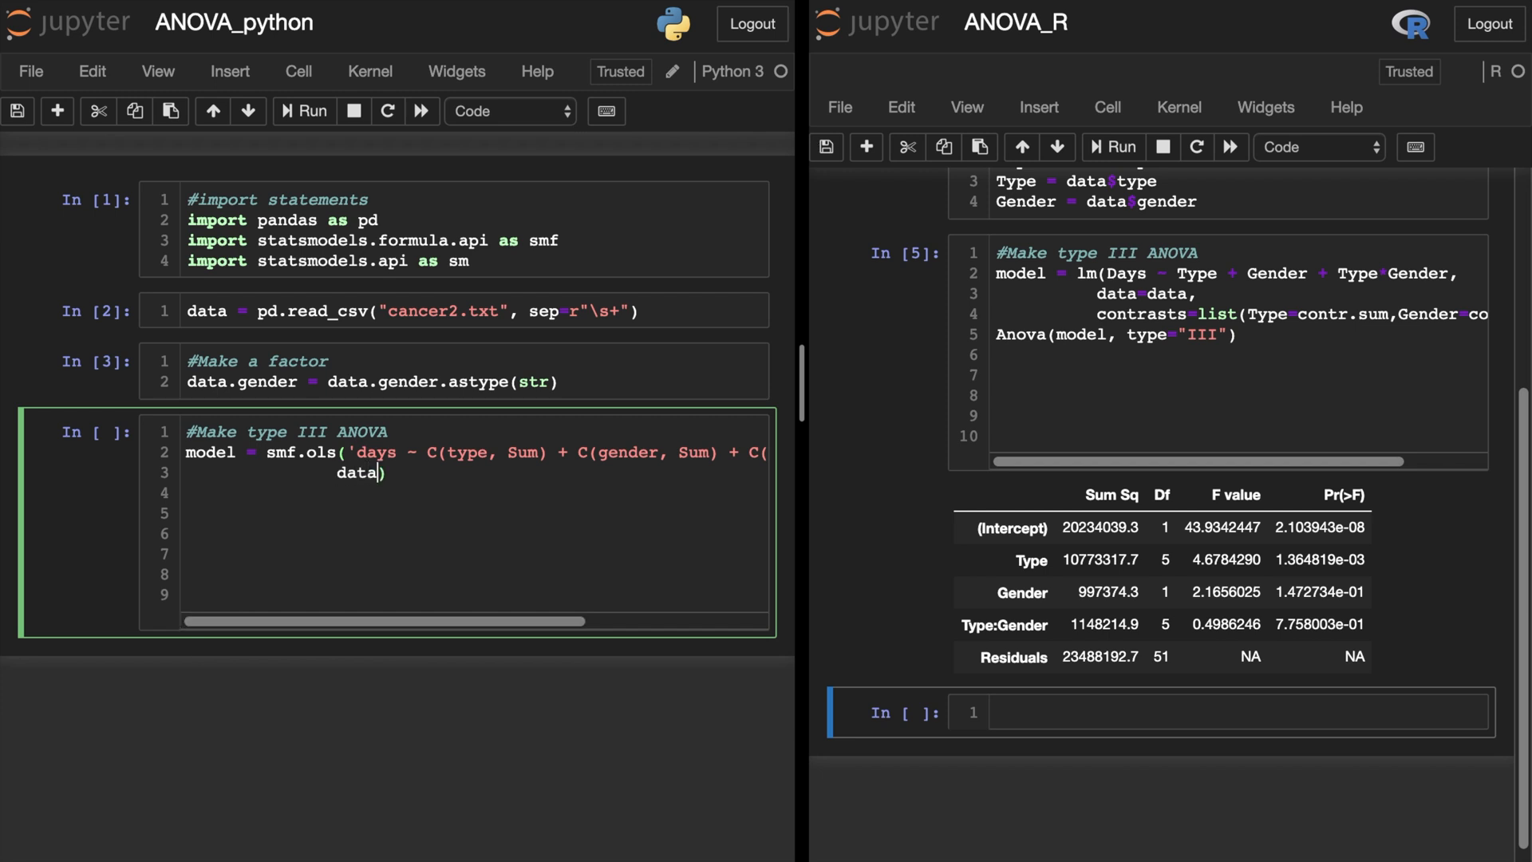
pyautogui.write('data)')
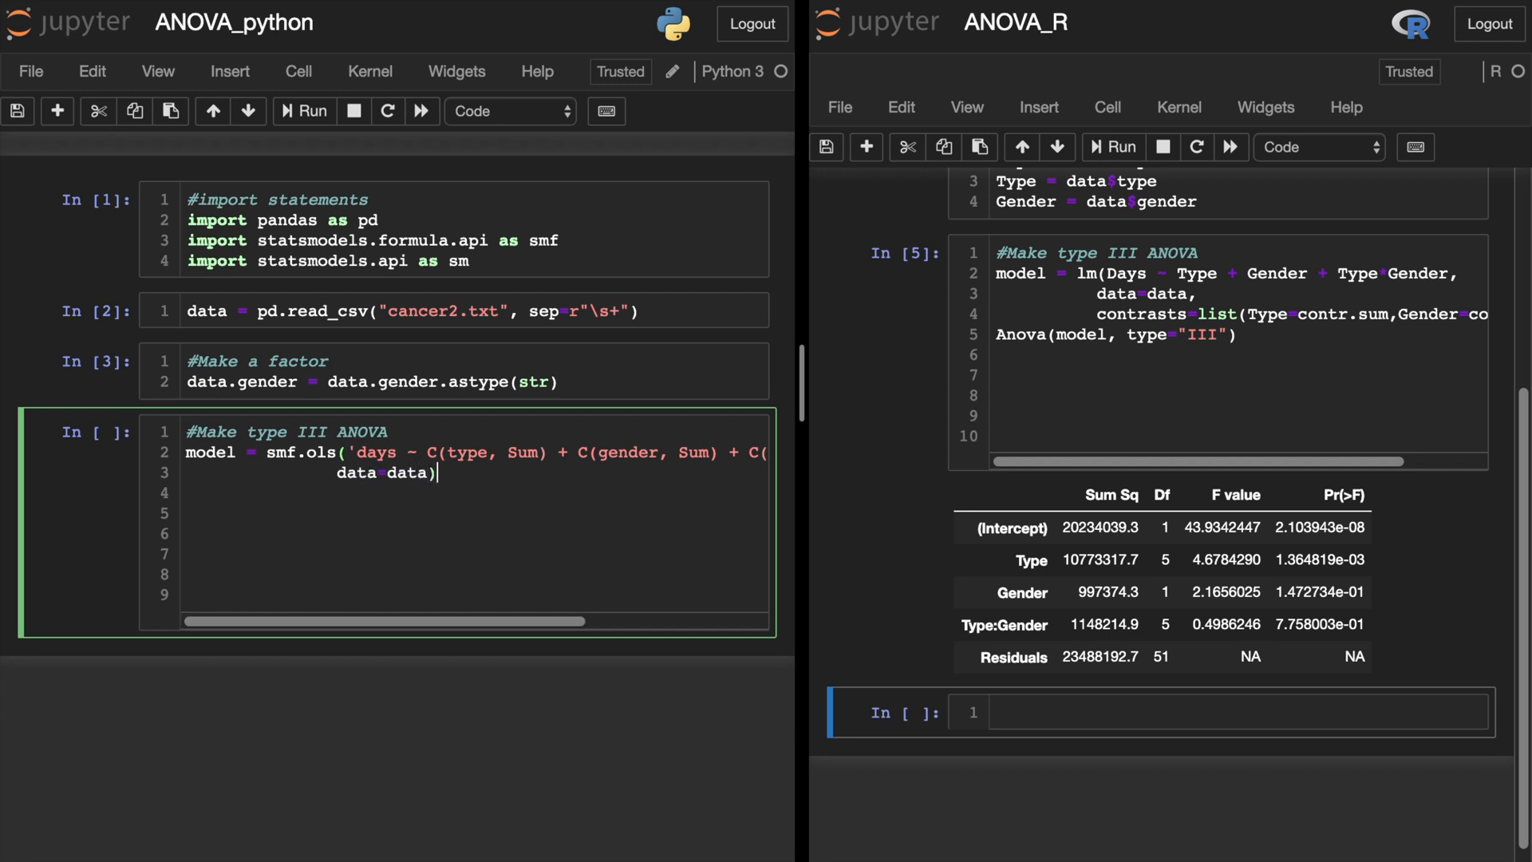
pyautogui.write('.fit()')
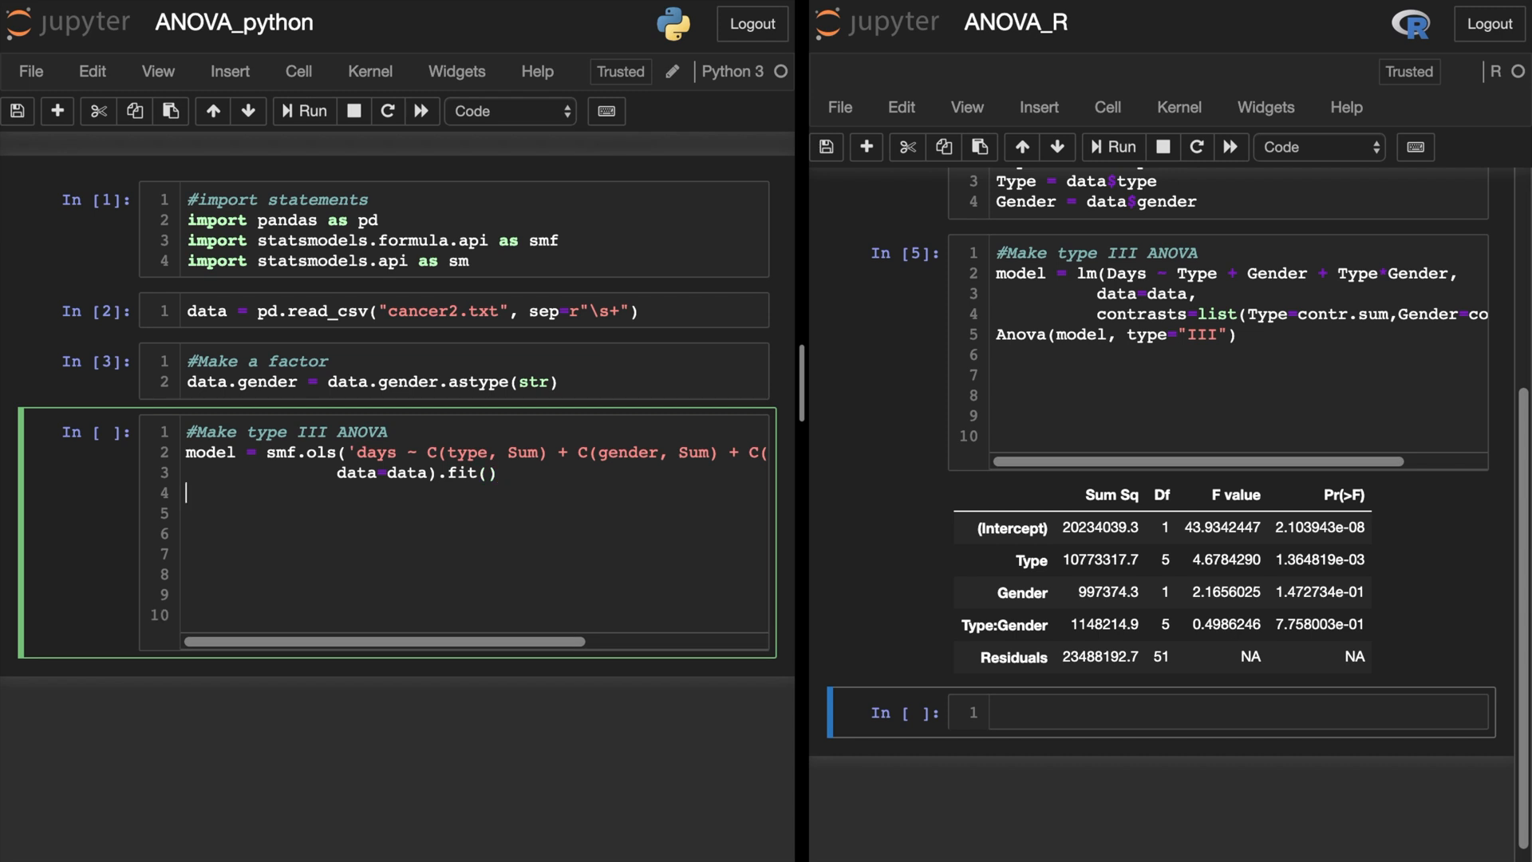
# - Add sm.stats.anova_lm(model, typ=3) and run the Python cell to get the type III ANOVA table
pyautogui.write('sm.stats')
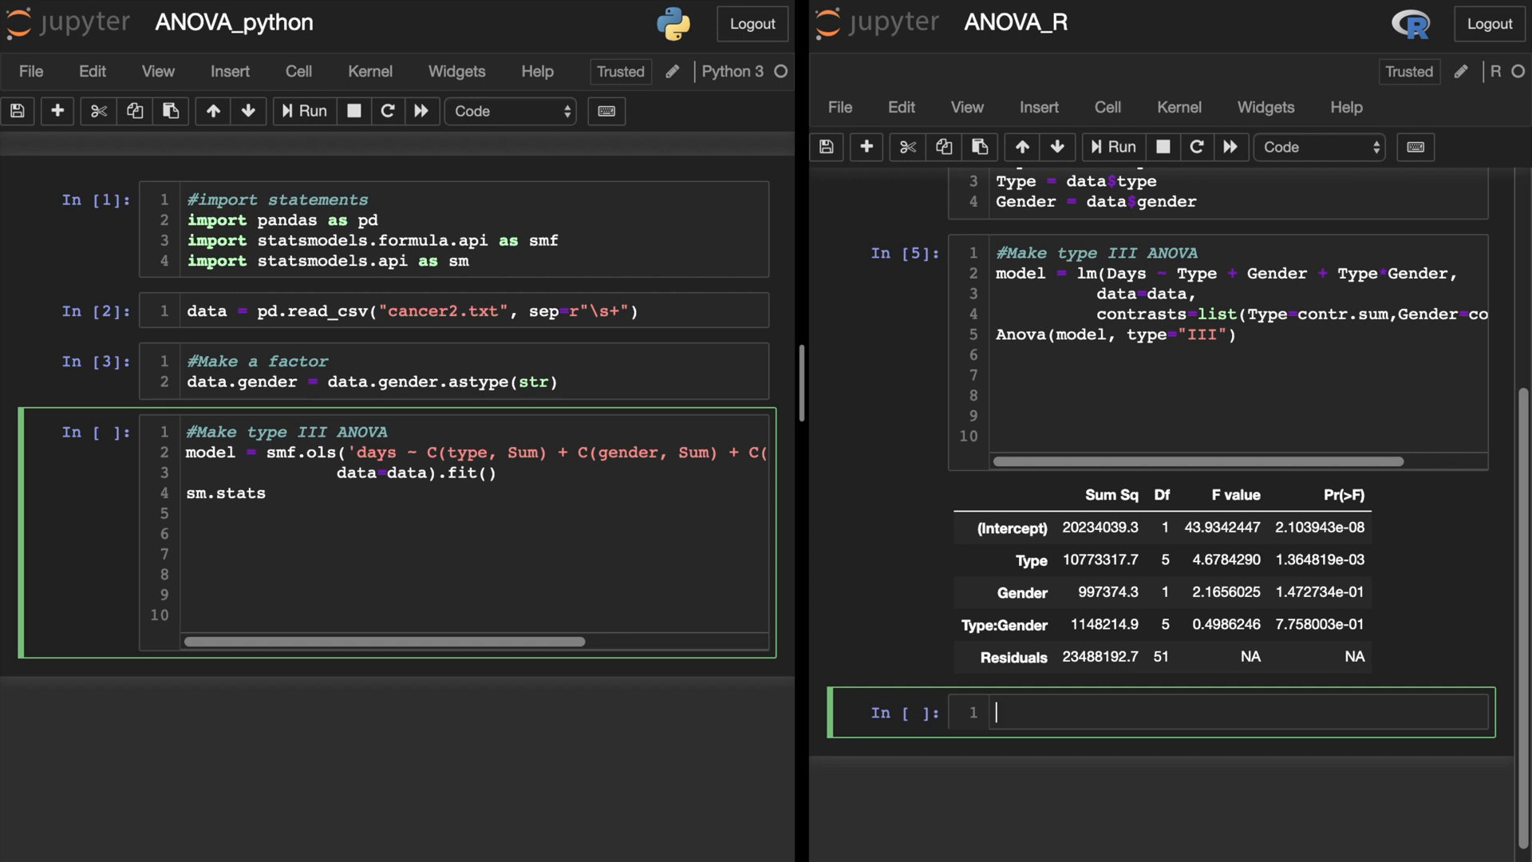
pyautogui.write('.anova_')
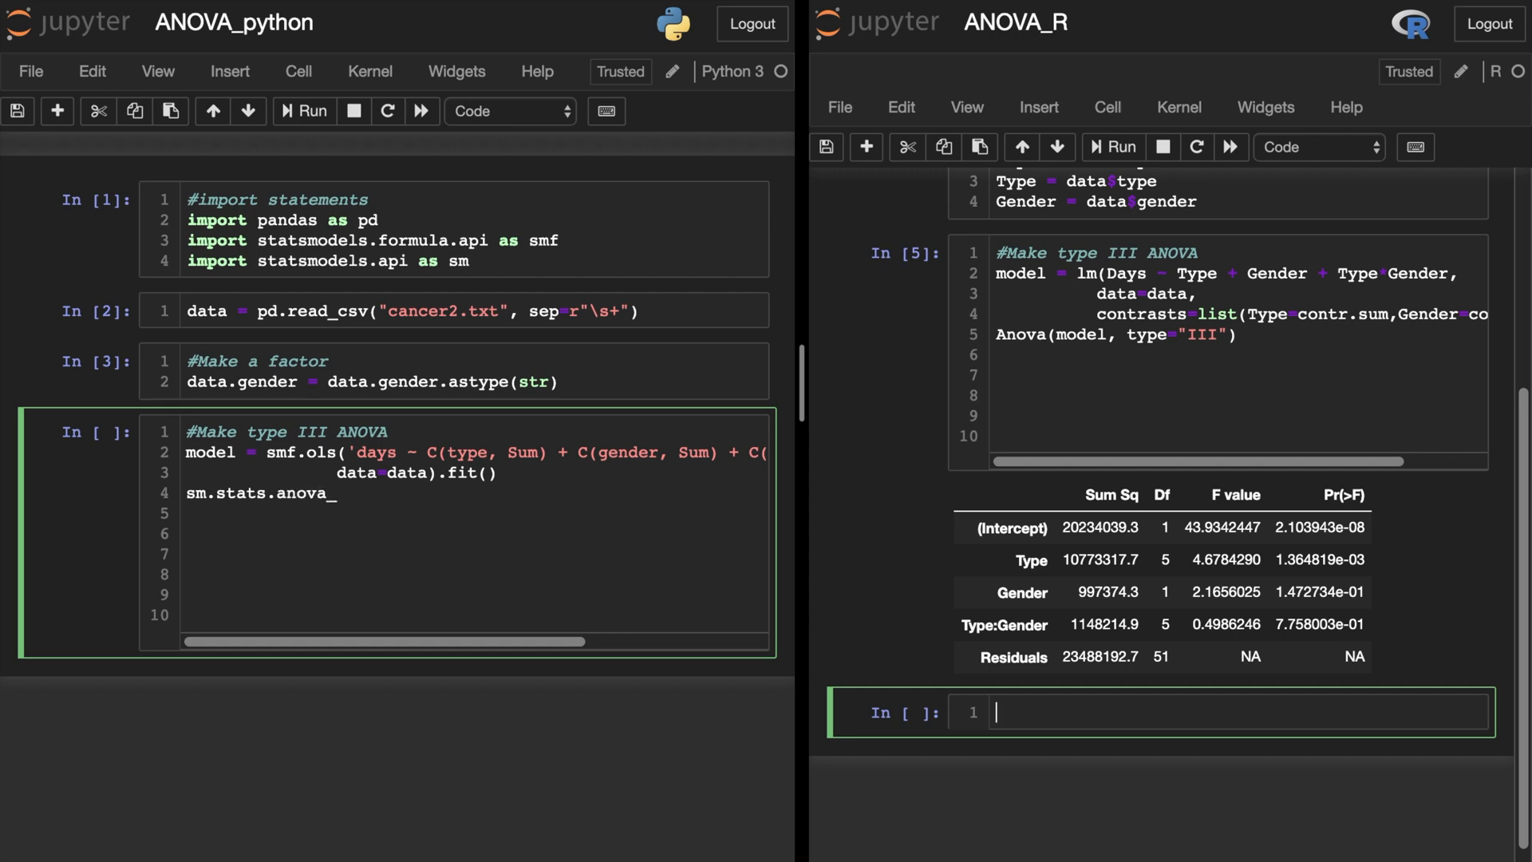
pyautogui.write('lm(model)')
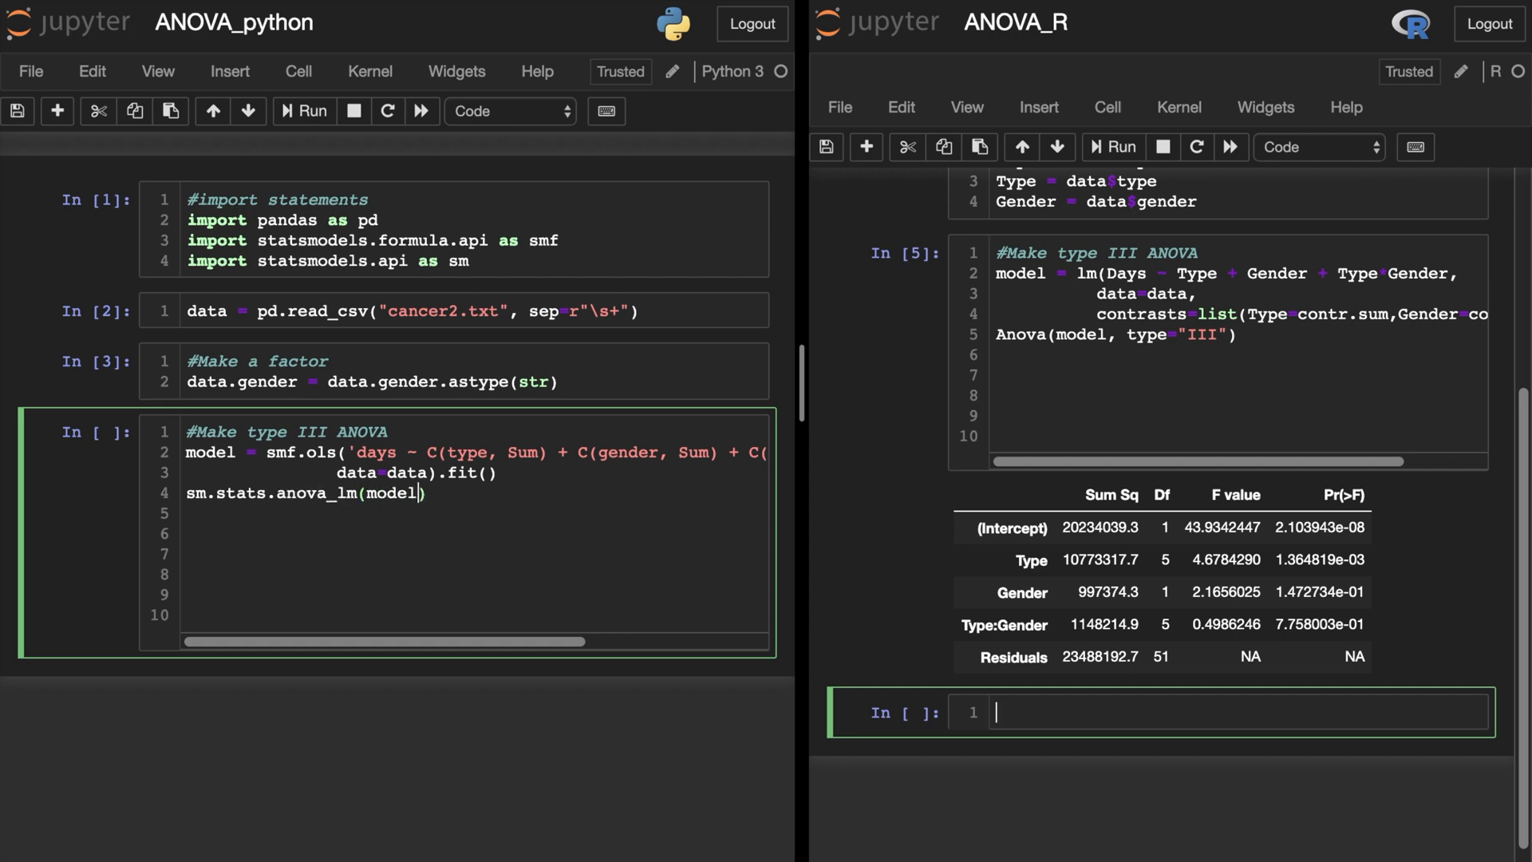
pyautogui.write(',typ=3')
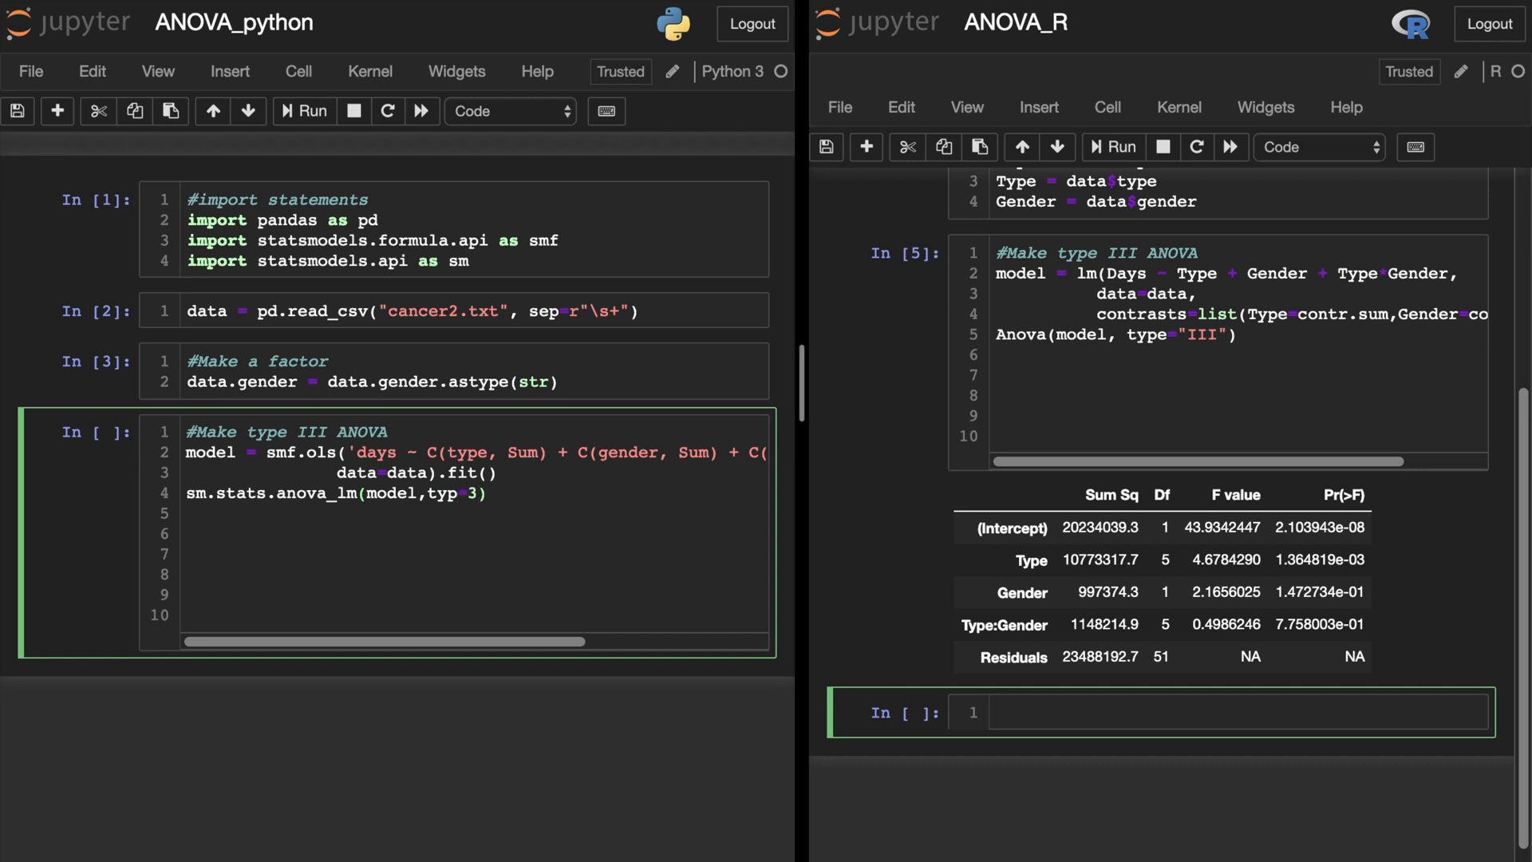
pyautogui.click(303, 110)
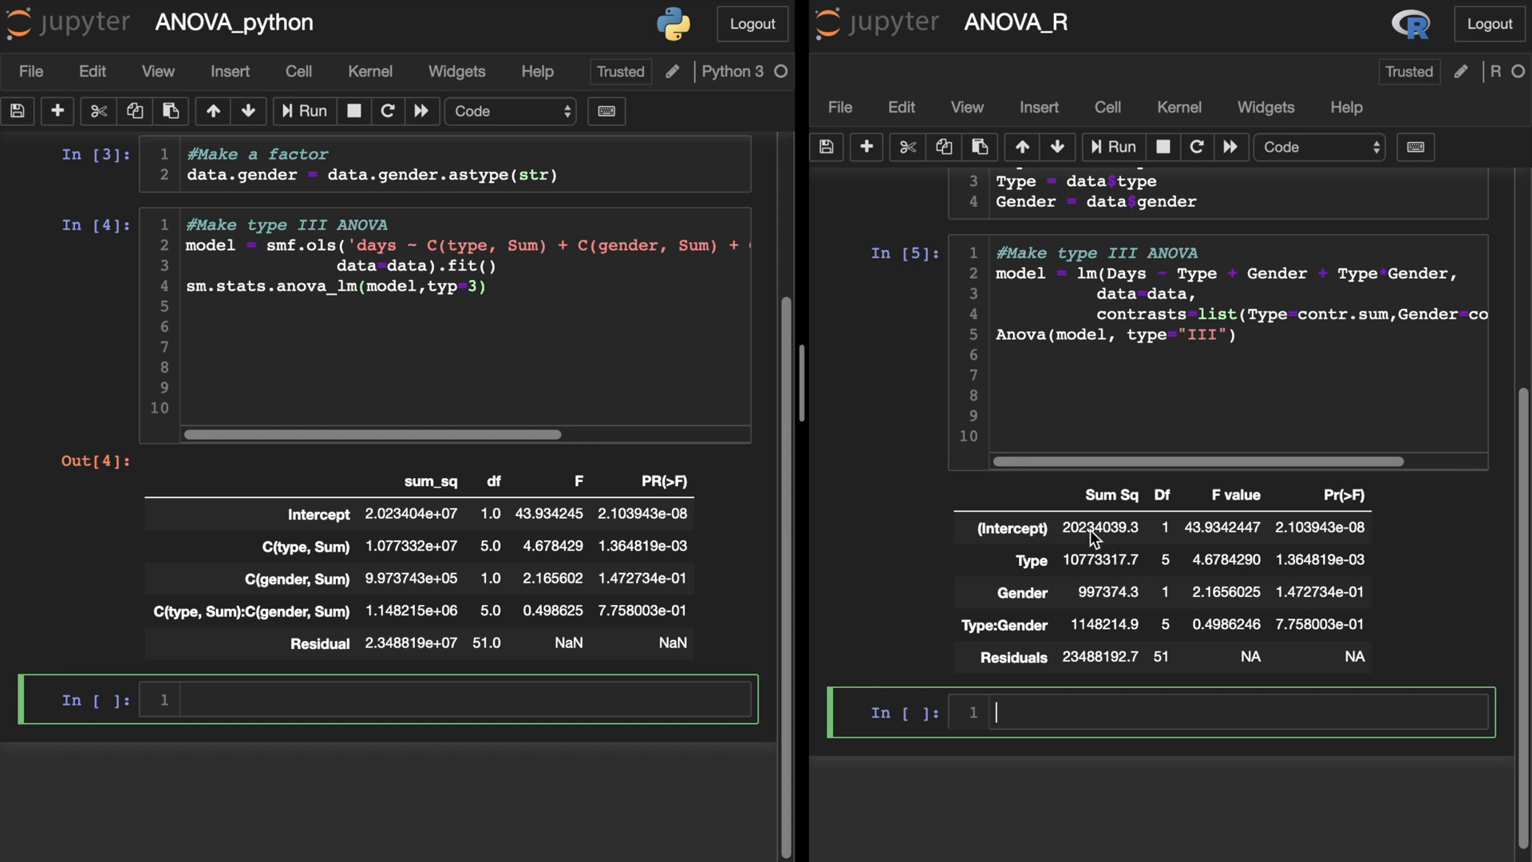
pyautogui.moveTo(1170, 573)
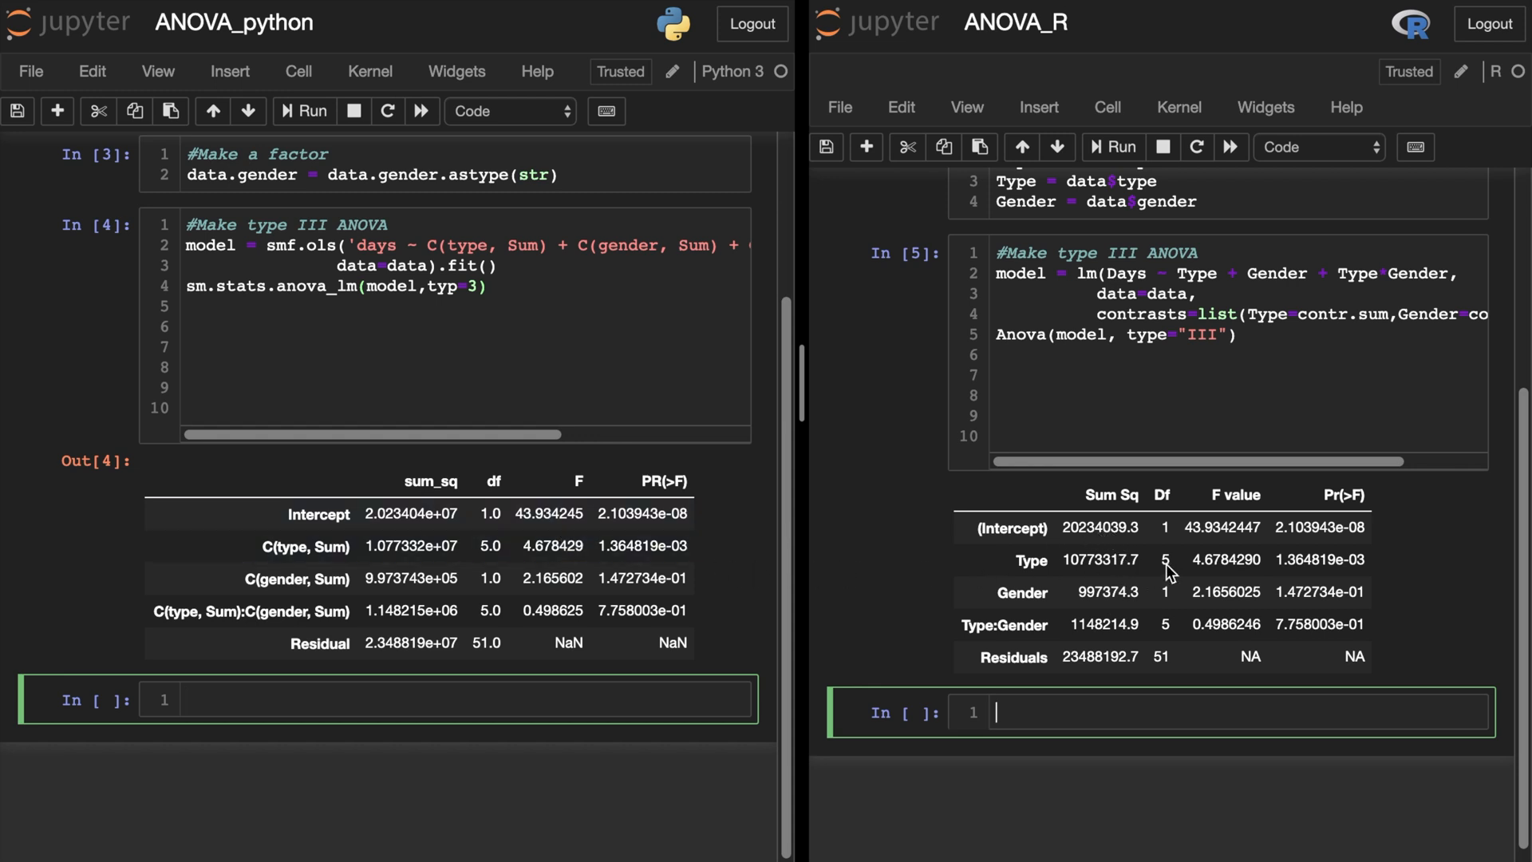
pyautogui.moveTo(497, 790)
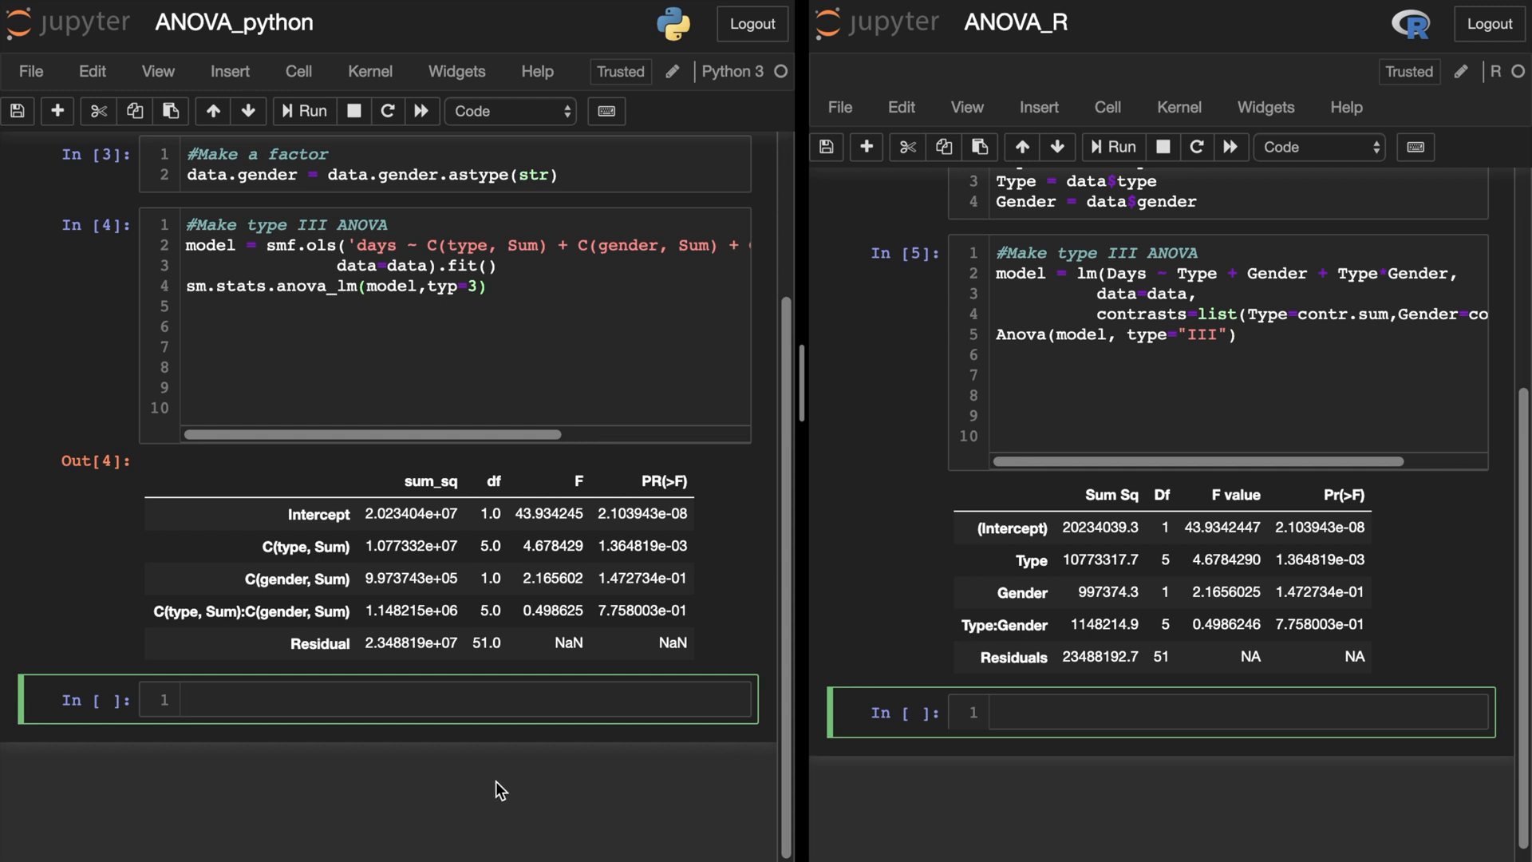